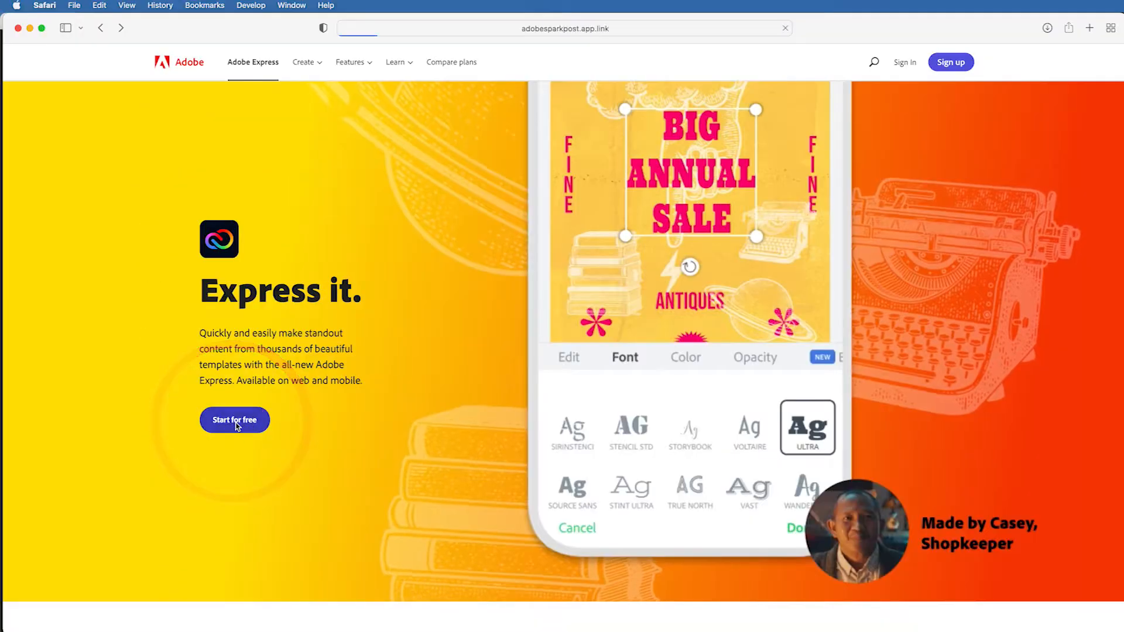
# - Start Adobe Express for free, reaching the Creative Cloud Express login page
pyautogui.click(234, 421)
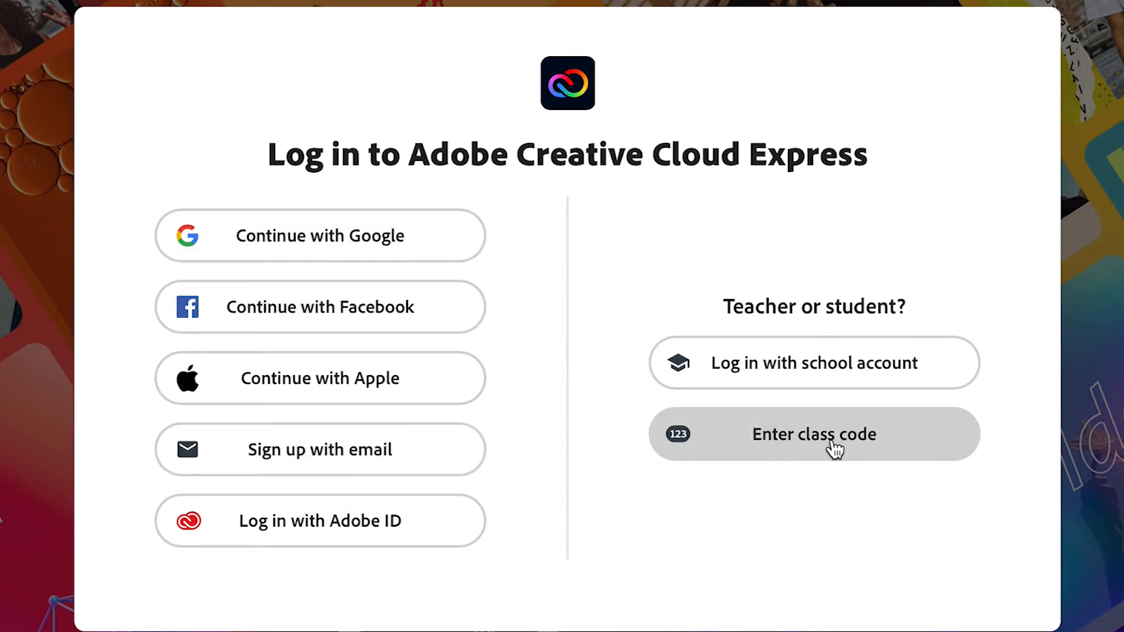
pyautogui.moveTo(836, 463)
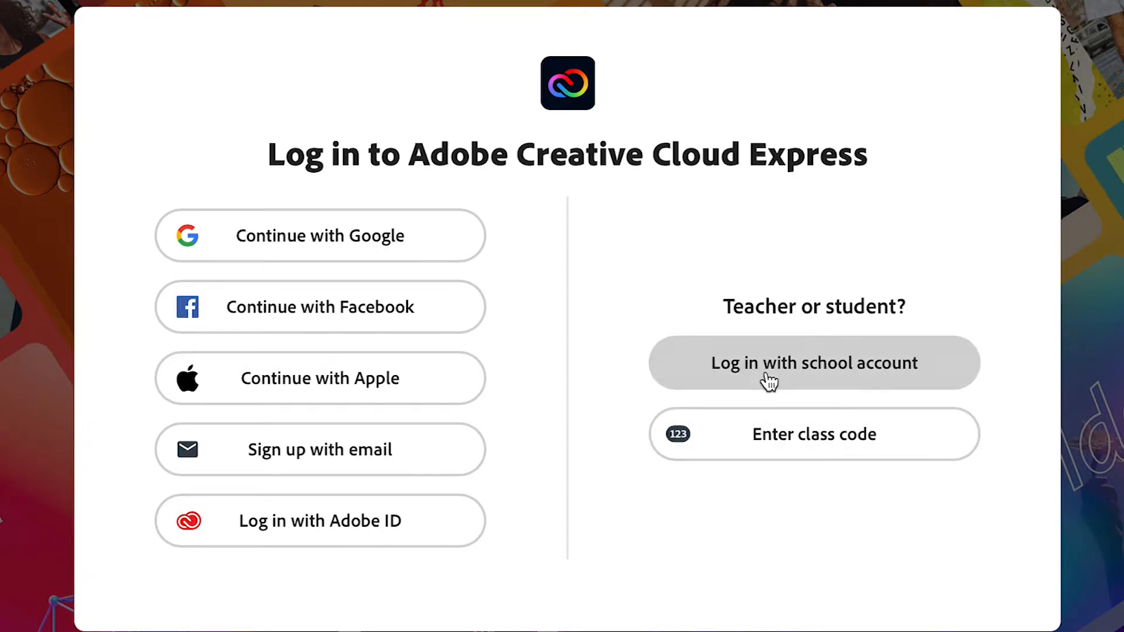
pyautogui.moveTo(803, 289)
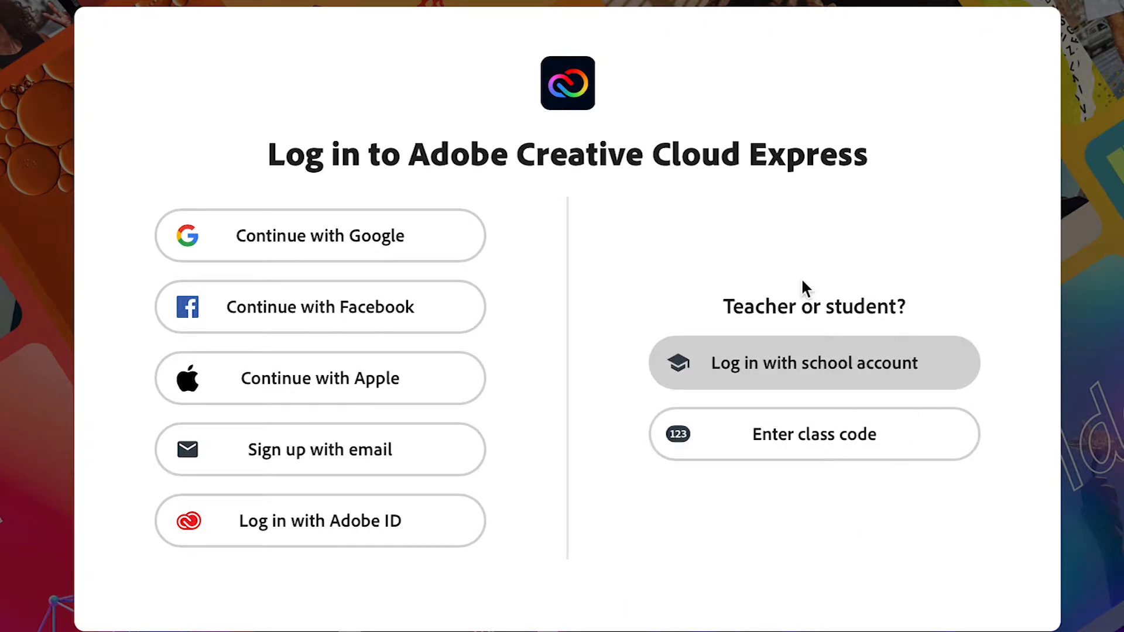
pyautogui.moveTo(667, 611)
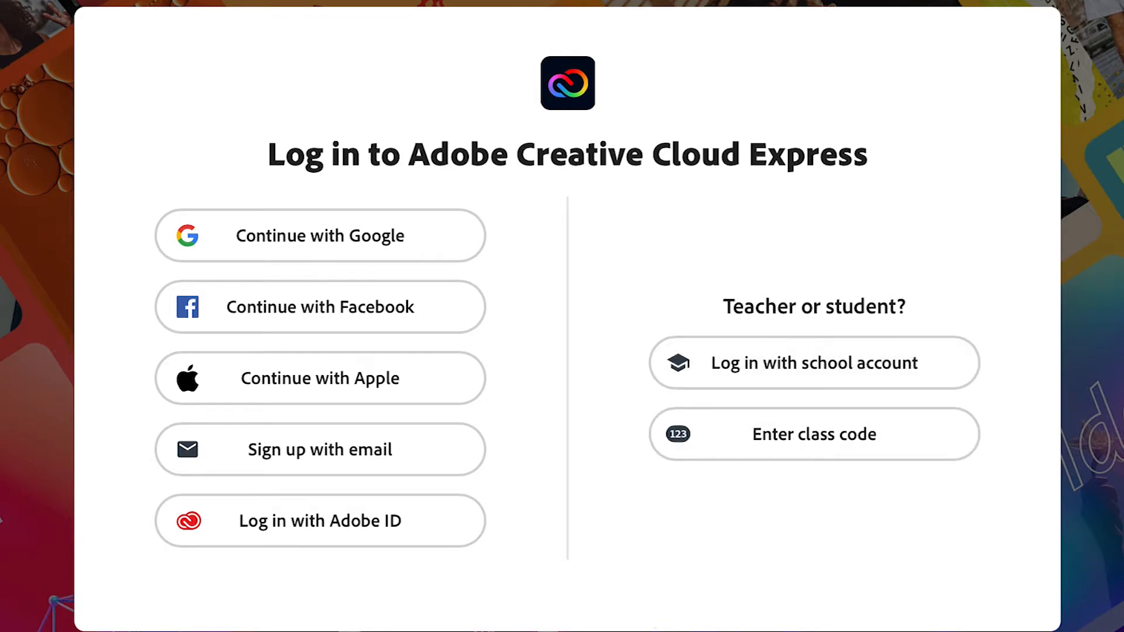
pyautogui.moveTo(510, 617)
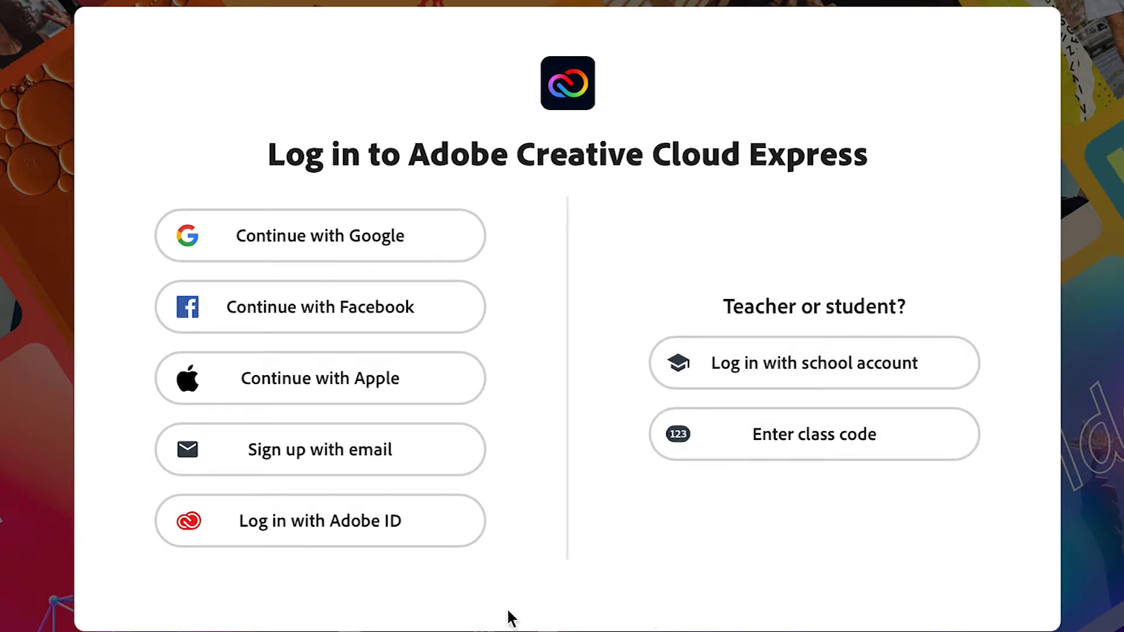
pyautogui.moveTo(452, 188)
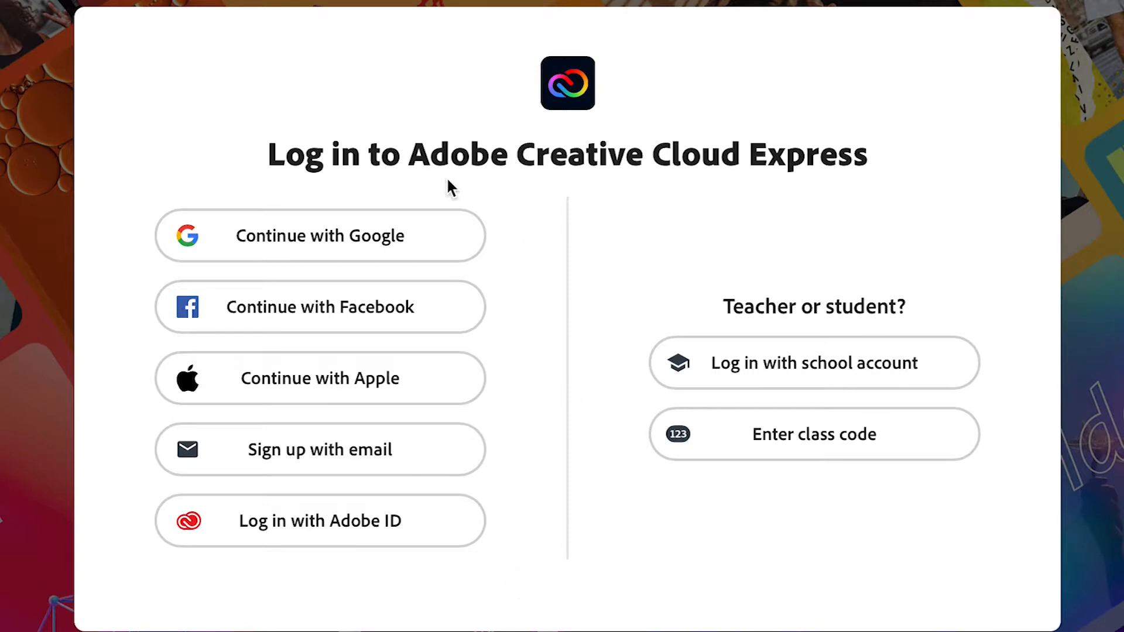
pyautogui.moveTo(799, 165)
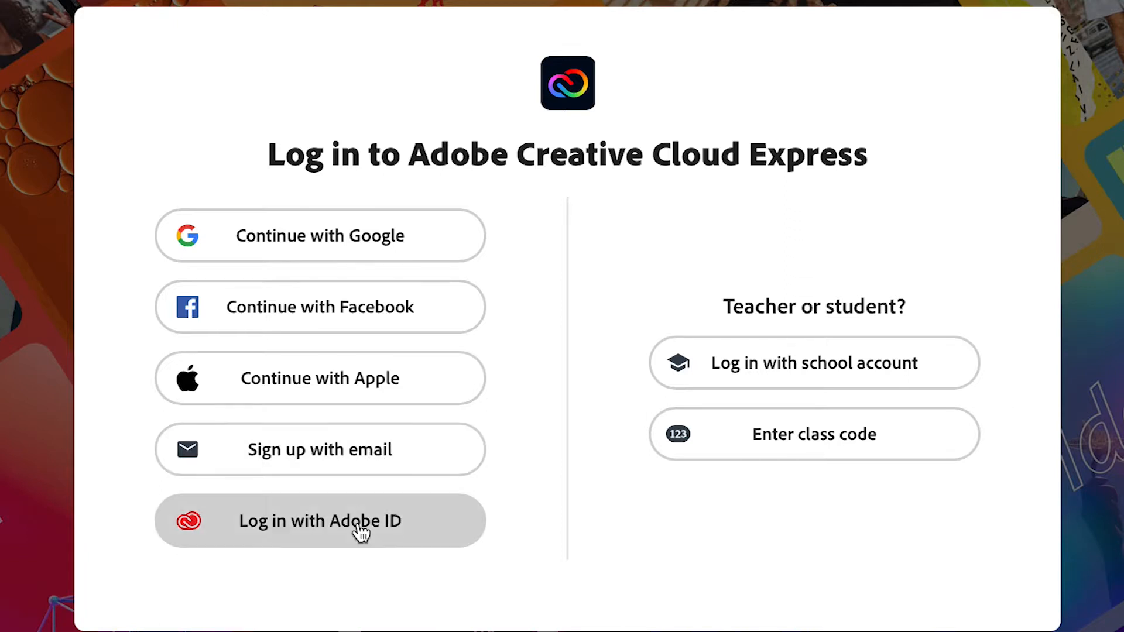
pyautogui.moveTo(357, 536)
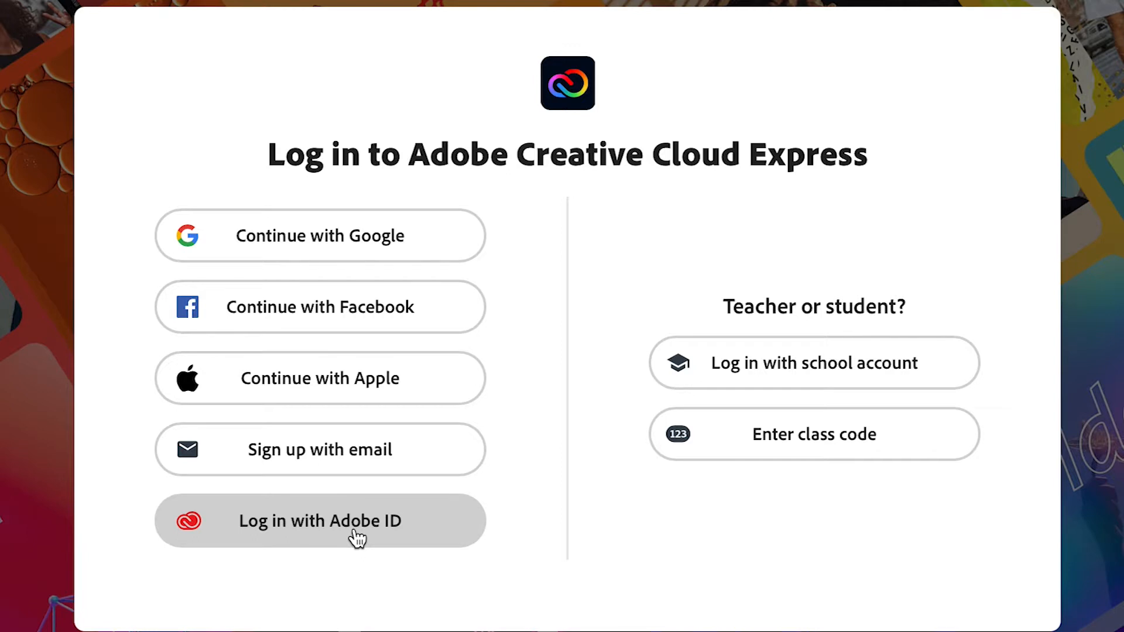
pyautogui.moveTo(369, 624)
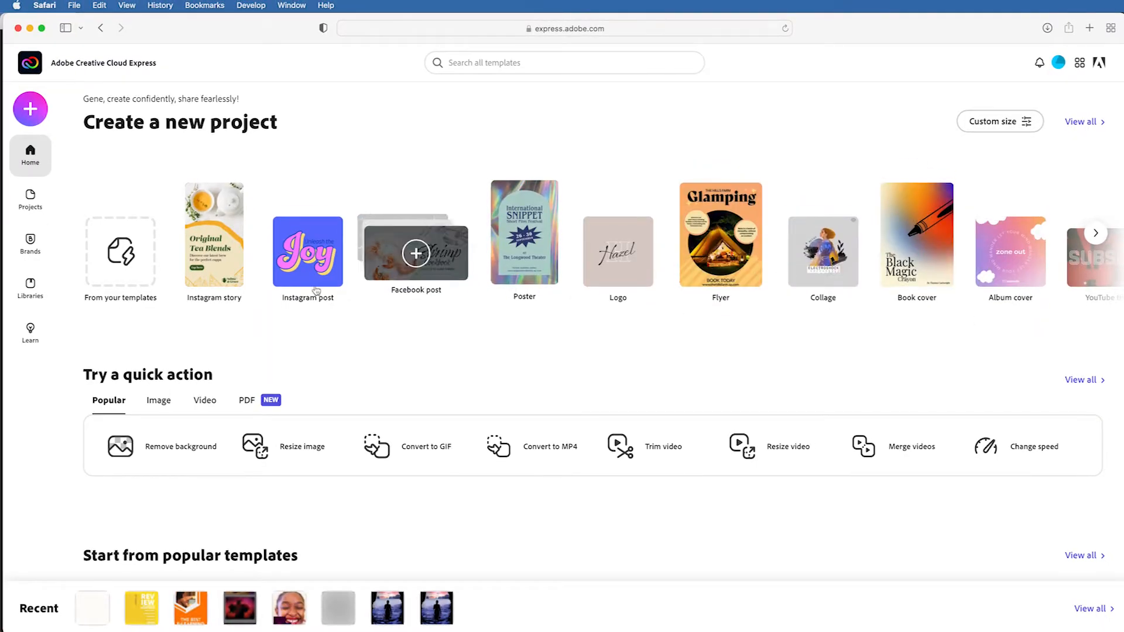
pyautogui.moveTo(927, 347)
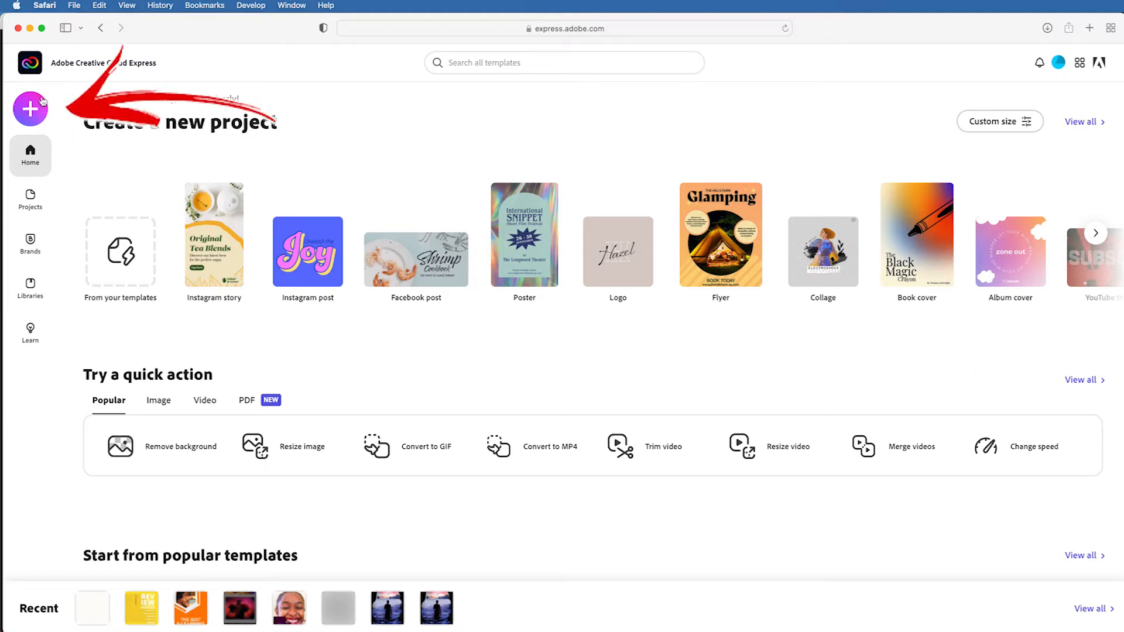
# - Open the create-new menu listing project types such as Web page
pyautogui.click(30, 109)
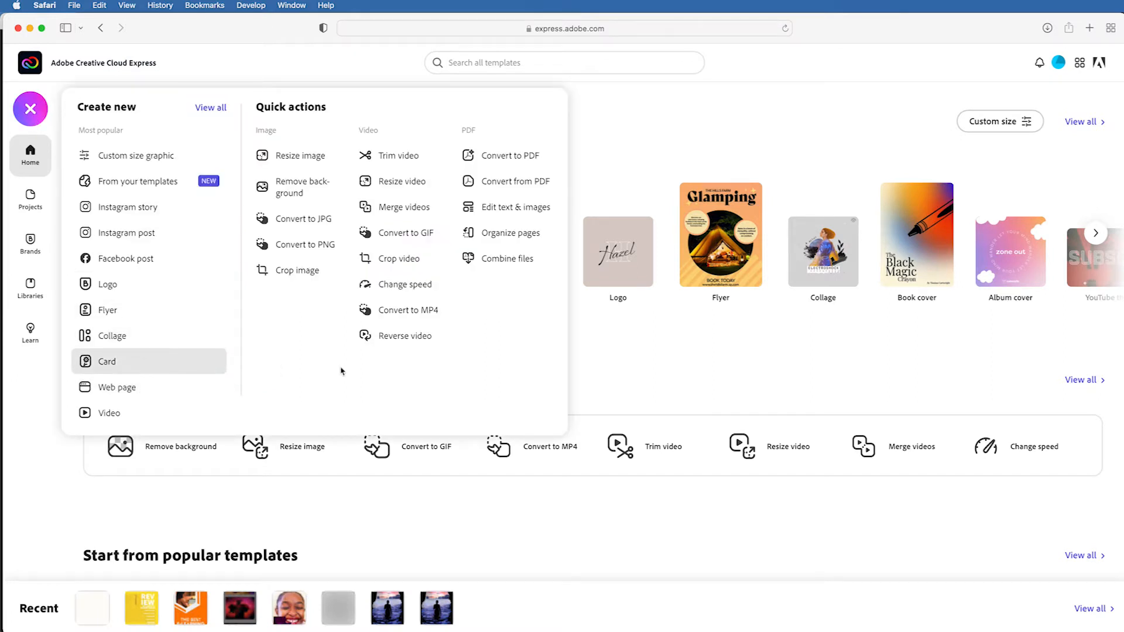
pyautogui.moveTo(404, 336)
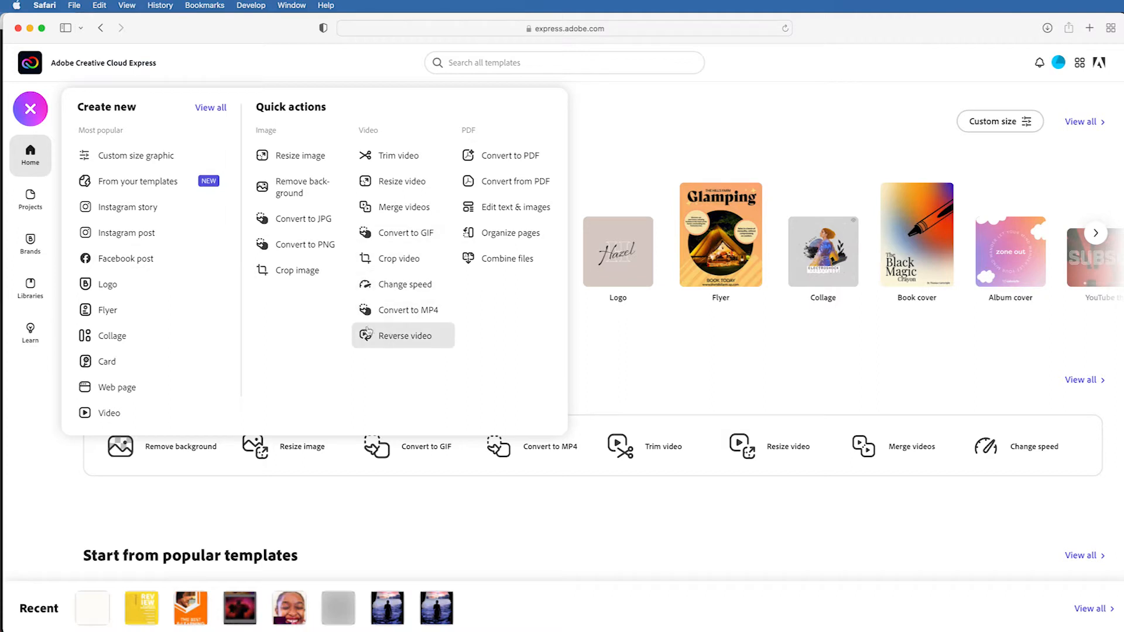
pyautogui.moveTo(399, 257)
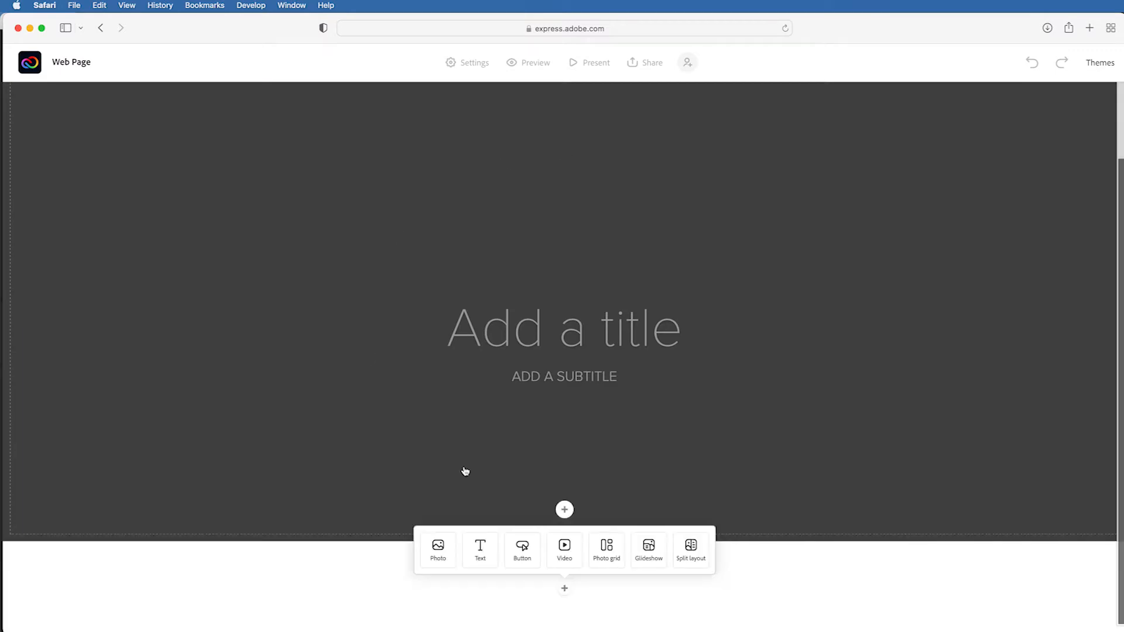
pyautogui.moveTo(795, 428)
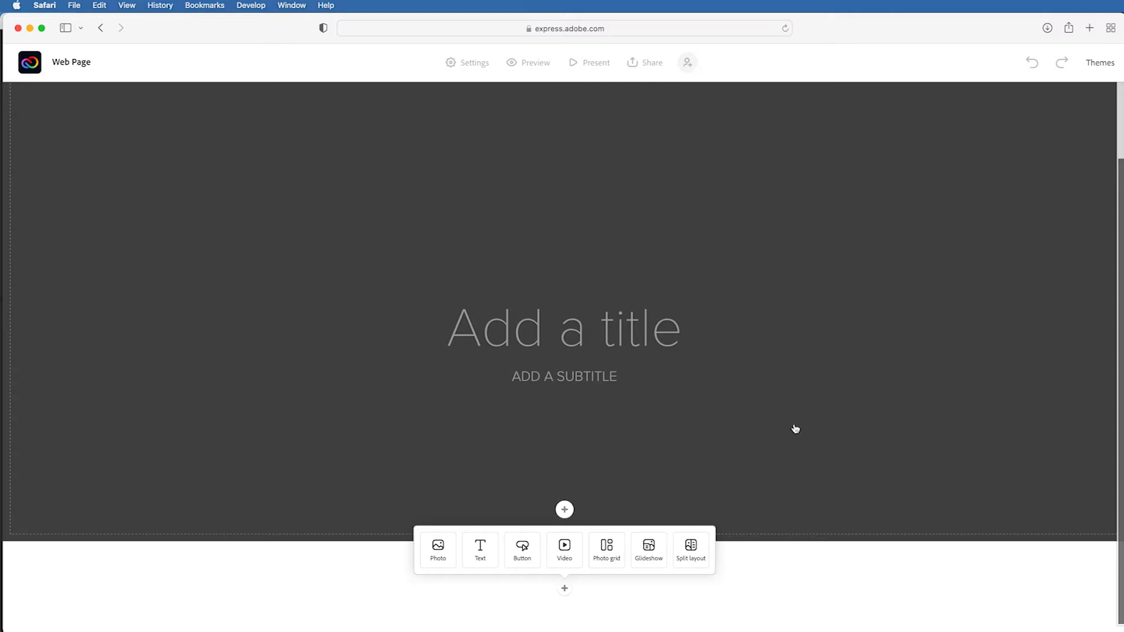
pyautogui.moveTo(412, 253)
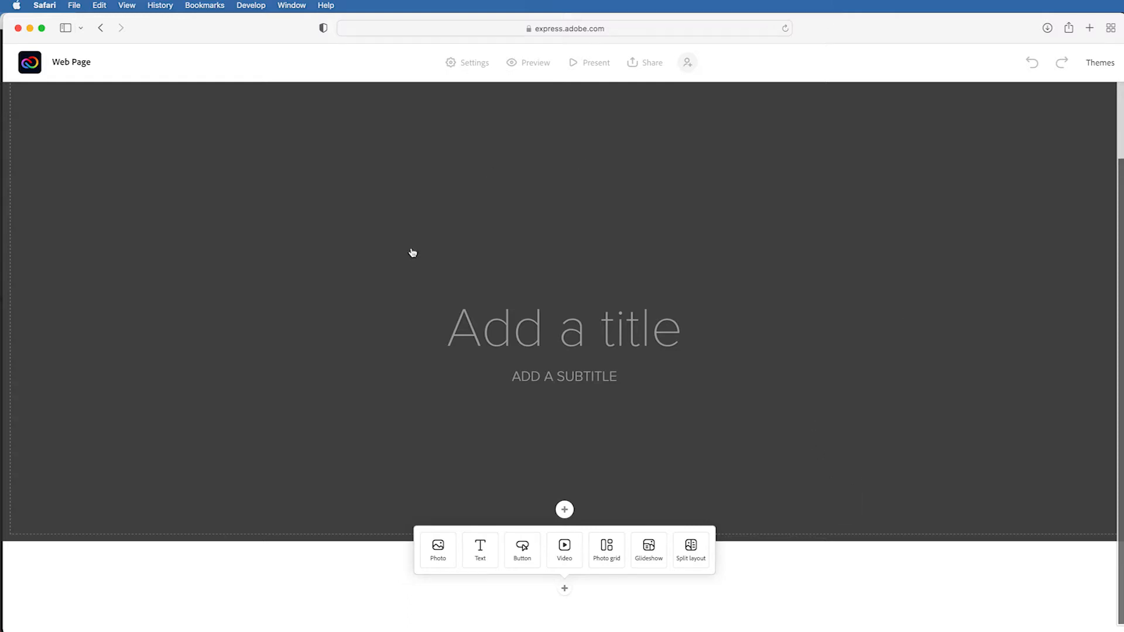
pyautogui.moveTo(642, 376)
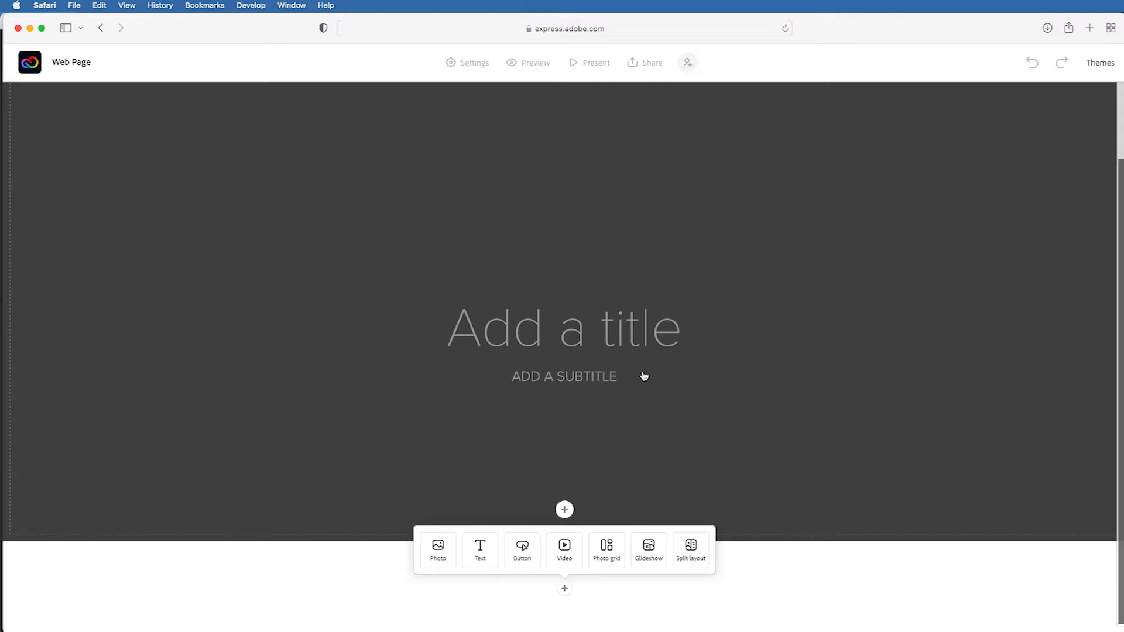
pyautogui.moveTo(695, 369)
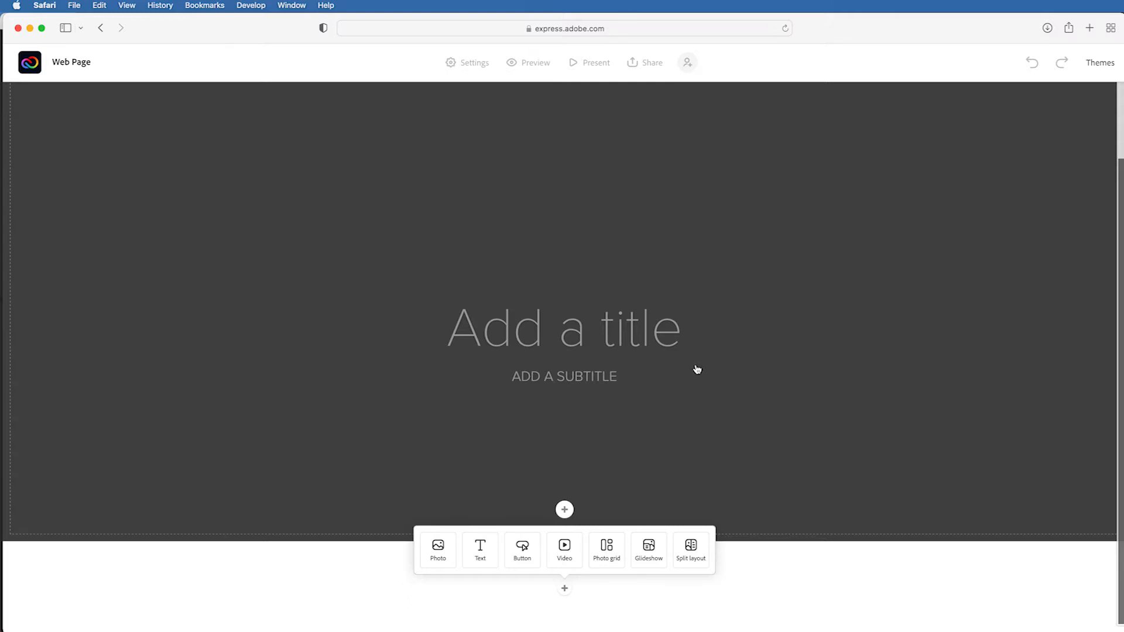
pyautogui.moveTo(755, 361)
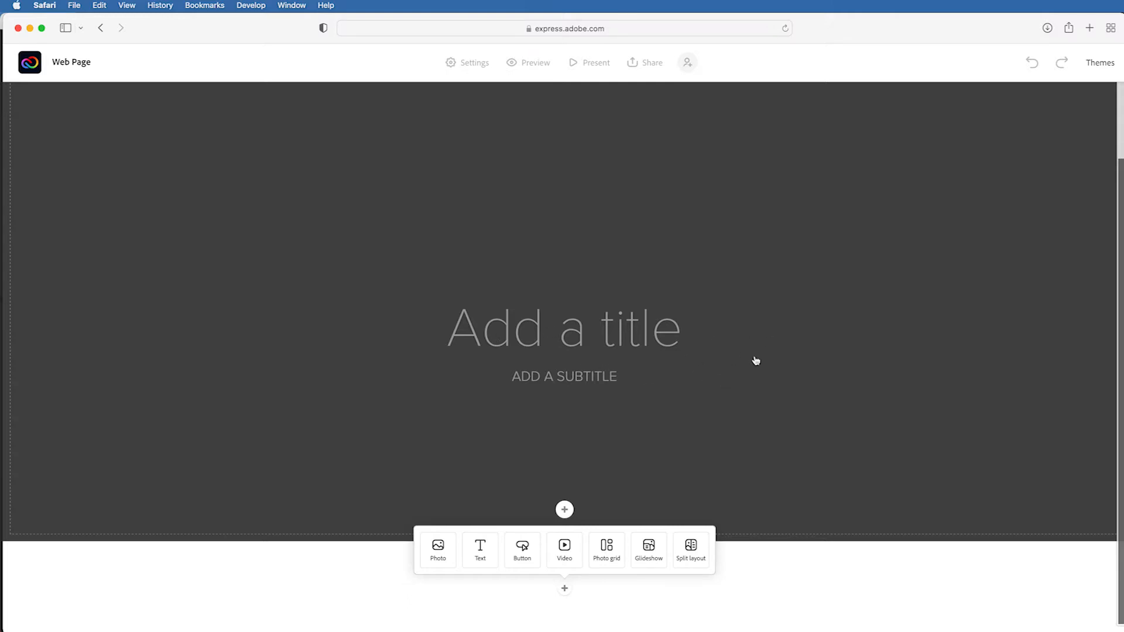
pyautogui.moveTo(338, 455)
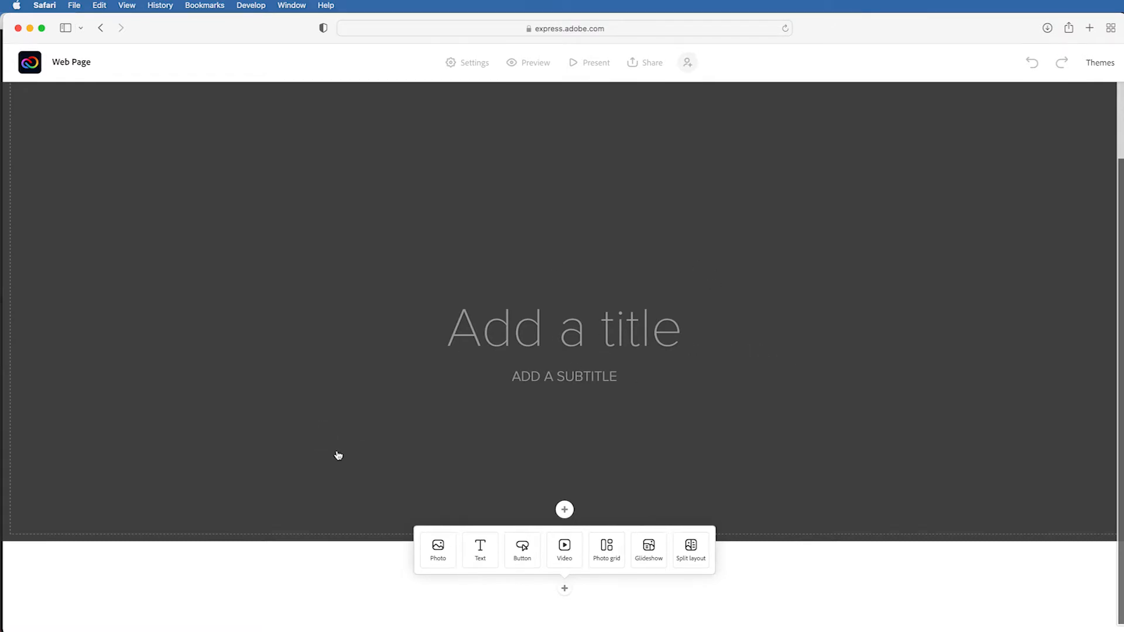
pyautogui.moveTo(649, 238)
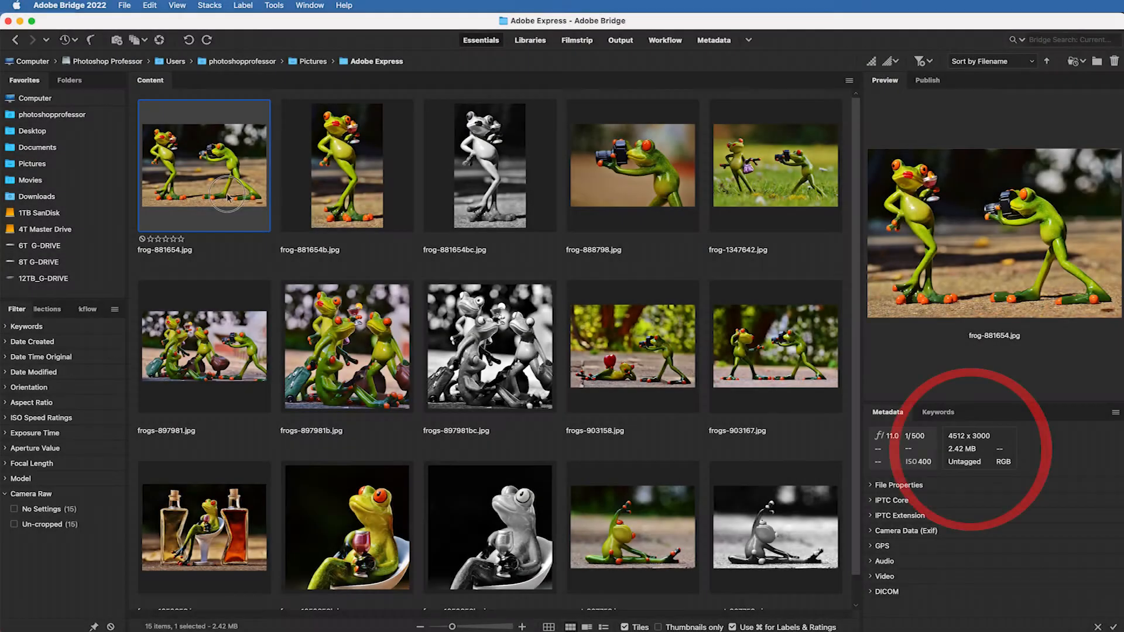
# - Inspect the dimensions of several frog photos in the Adobe Express folder
pyautogui.click(347, 165)
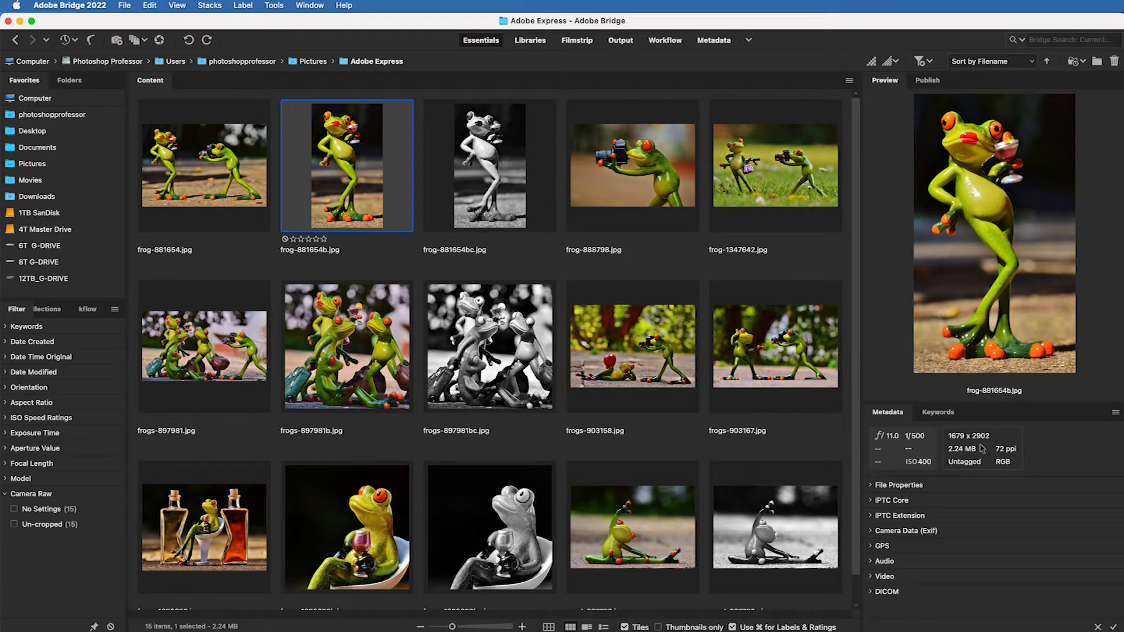
pyautogui.click(632, 346)
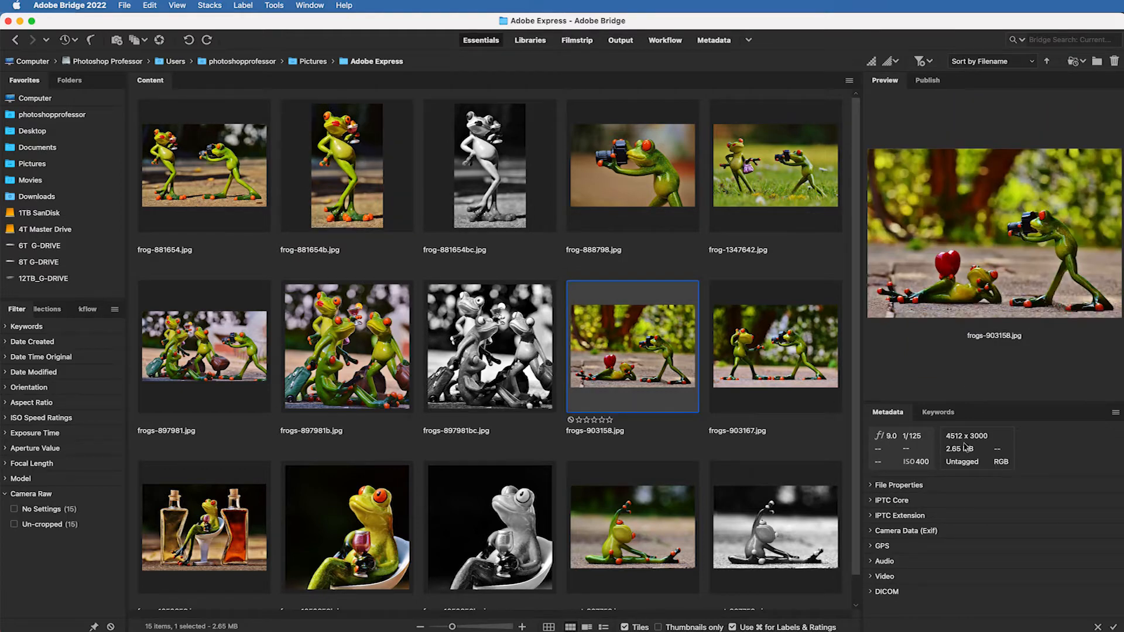
pyautogui.click(774, 527)
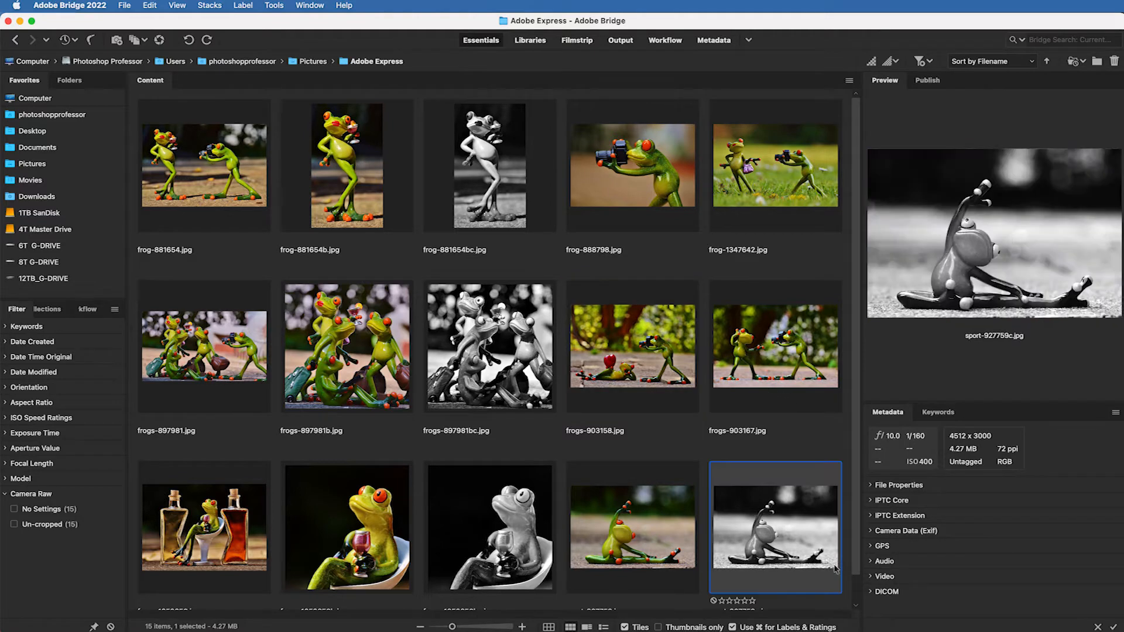
pyautogui.scroll(-3)
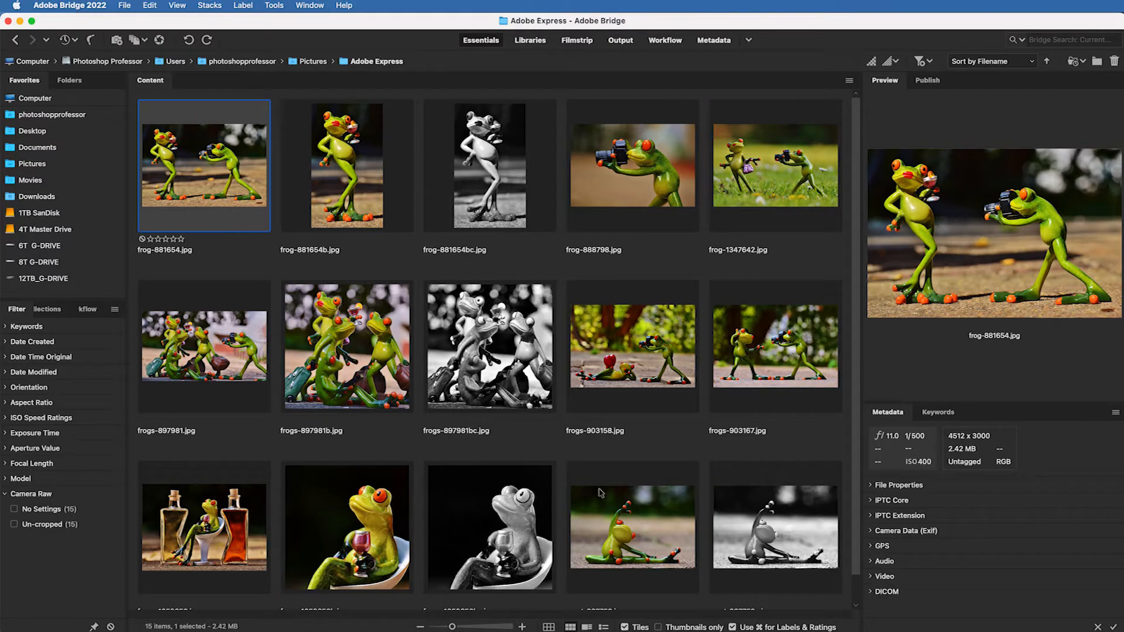
# - Select all 15 photos and send them to Photoshop's Image Processor
pyautogui.press('cmd+a')
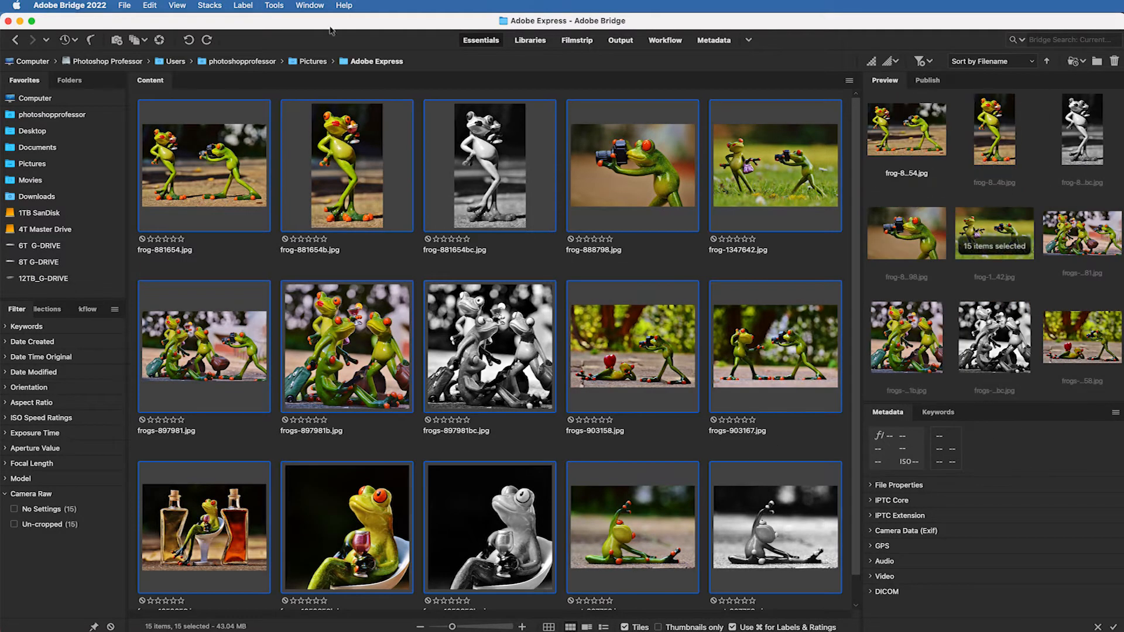
pyautogui.click(274, 5)
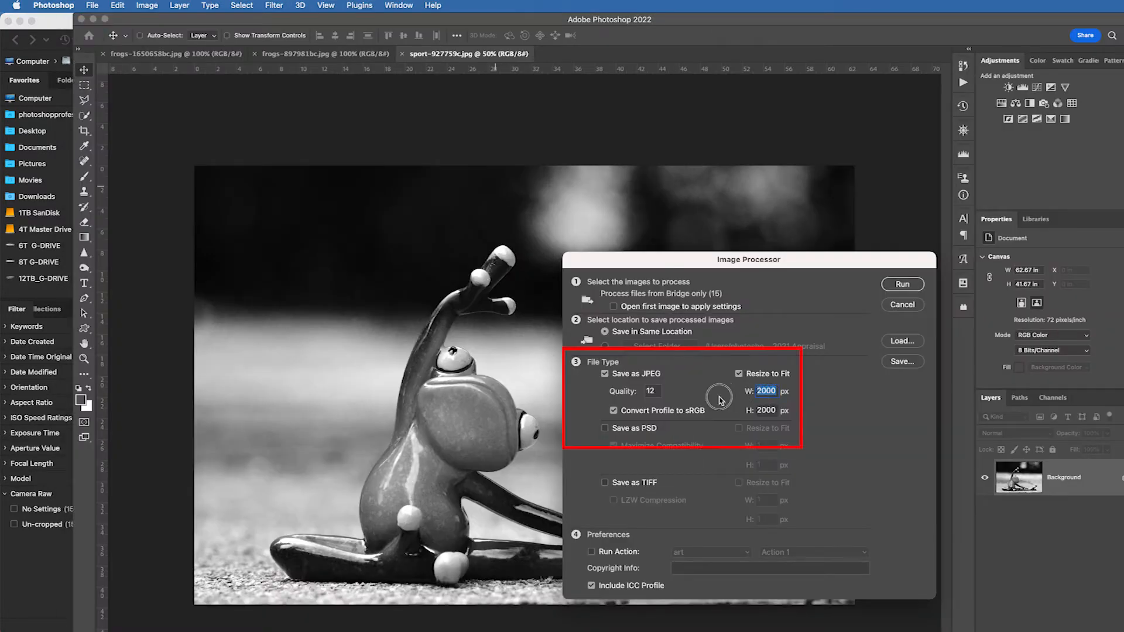
# - Run Image Processor to save all 15 photos as JPEGs fitted within 1920 x 1920 px
pyautogui.write('1920')
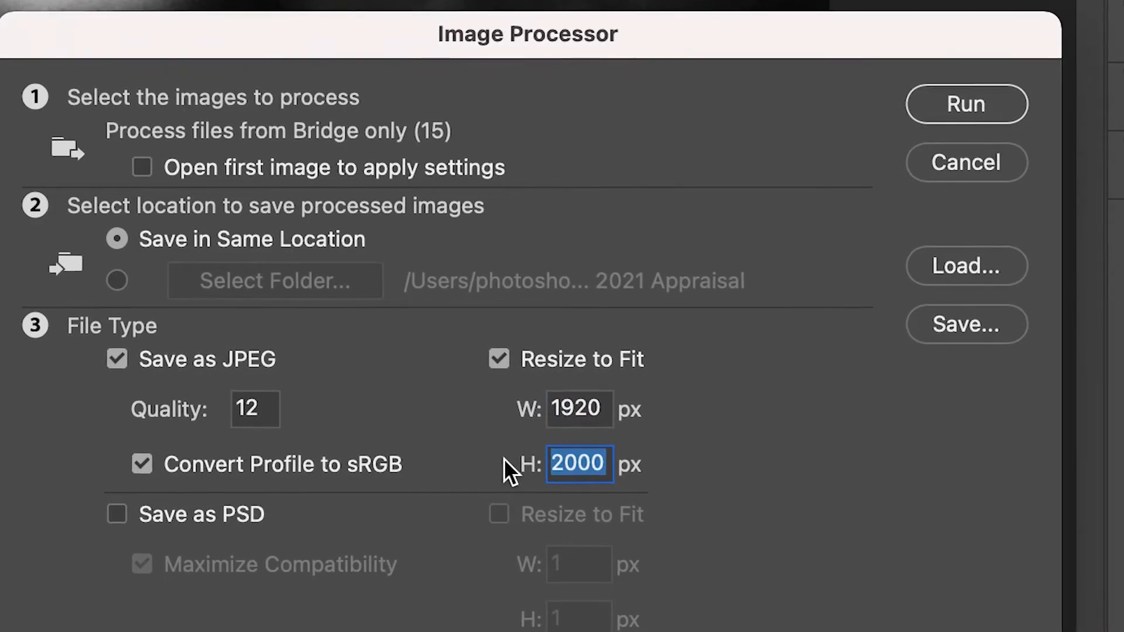
pyautogui.write('1920')
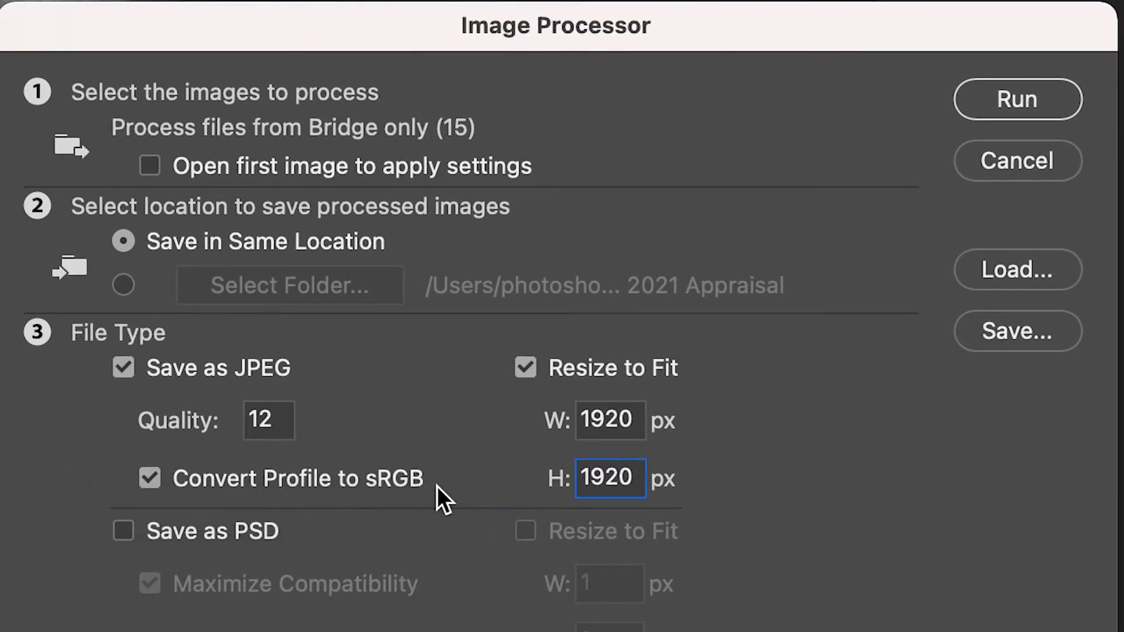
pyautogui.moveTo(422, 494)
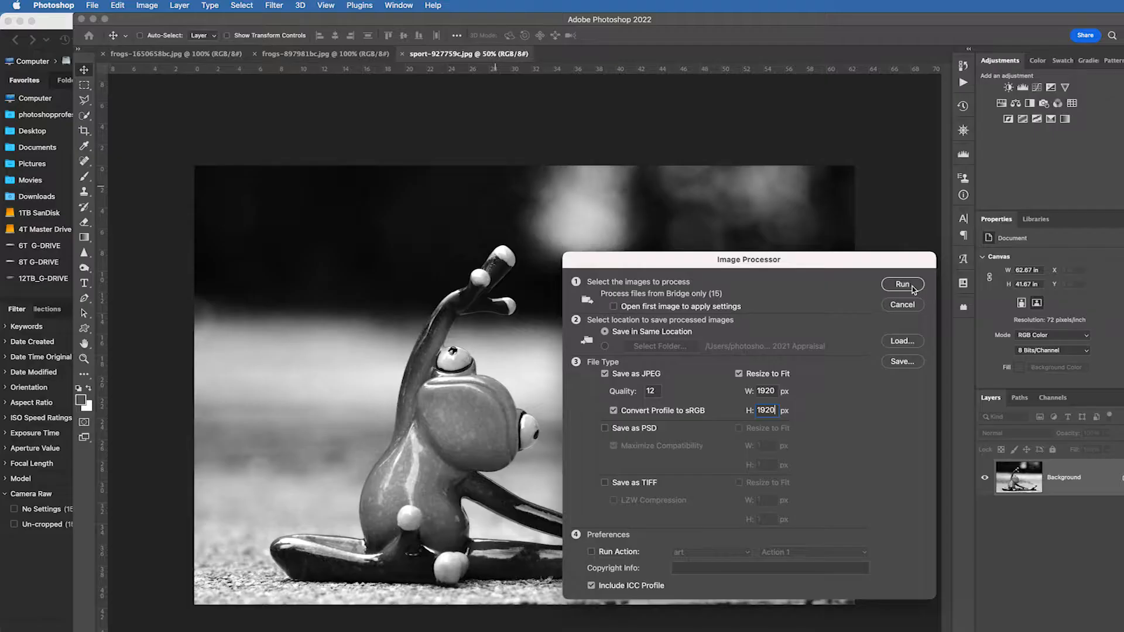
pyautogui.click(901, 283)
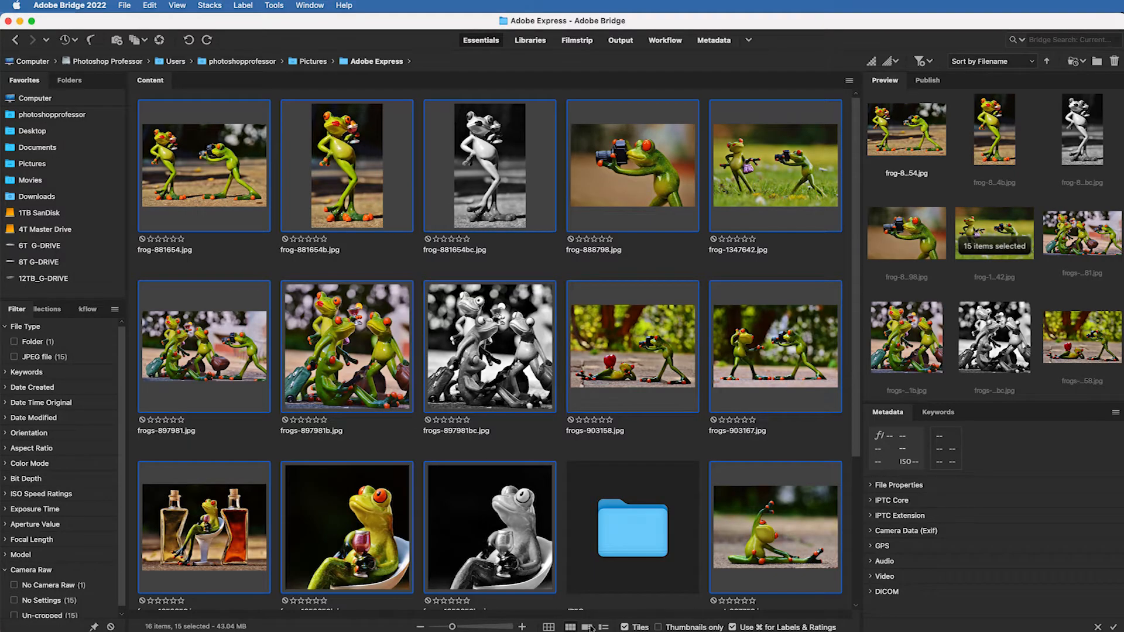
# - Open the JPEG output folder, preview a few images and select all fifteen
pyautogui.doubleClick(631, 529)
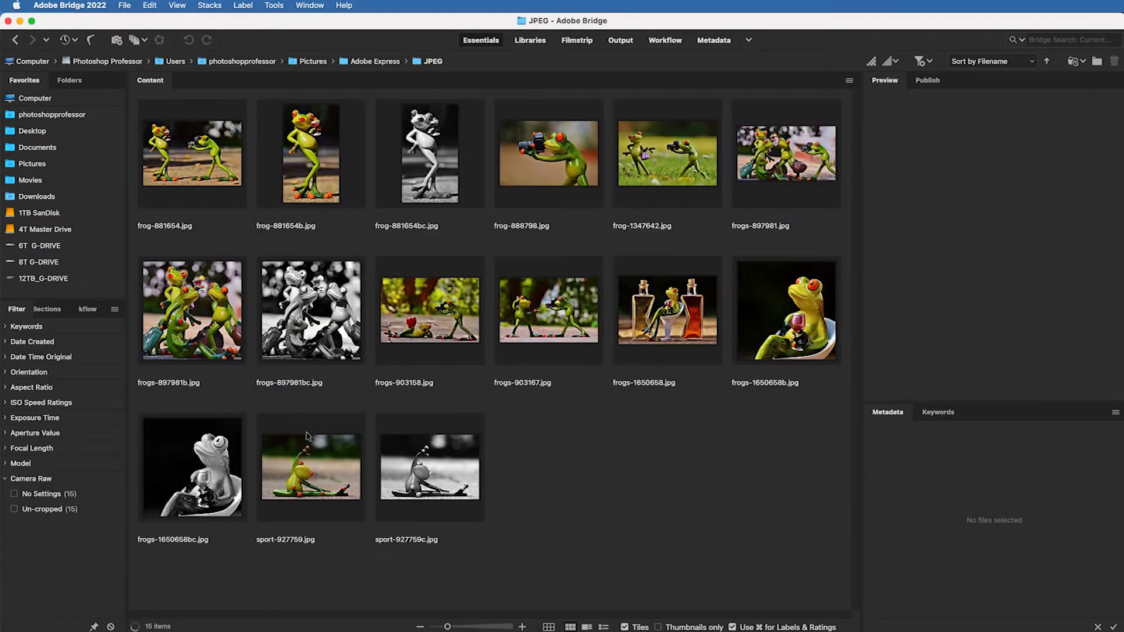
pyautogui.click(429, 152)
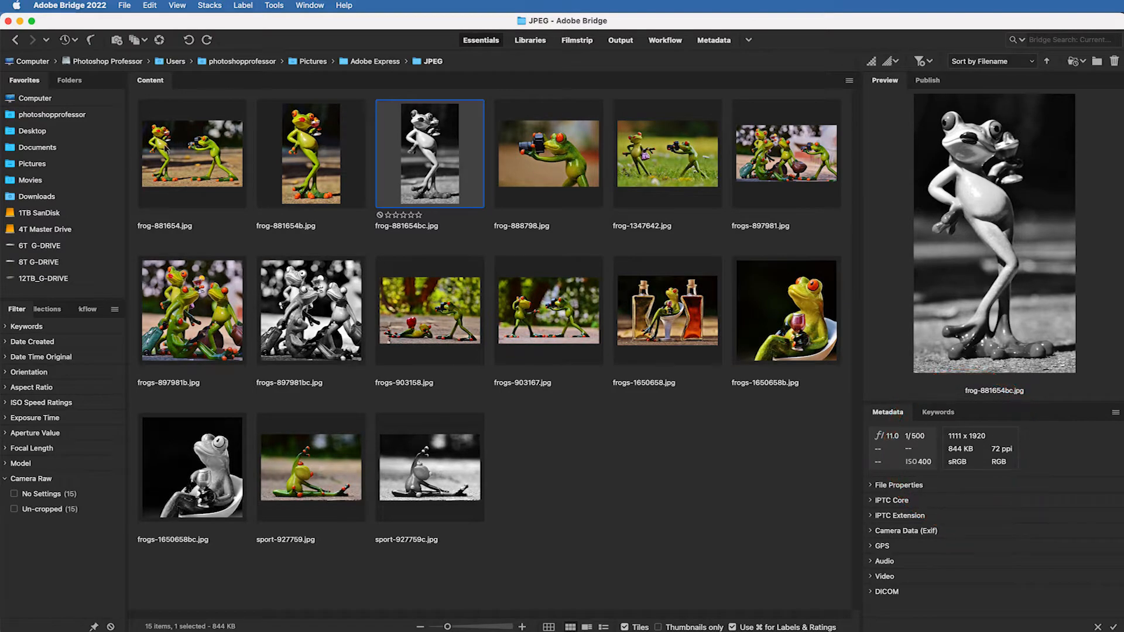
pyautogui.click(192, 152)
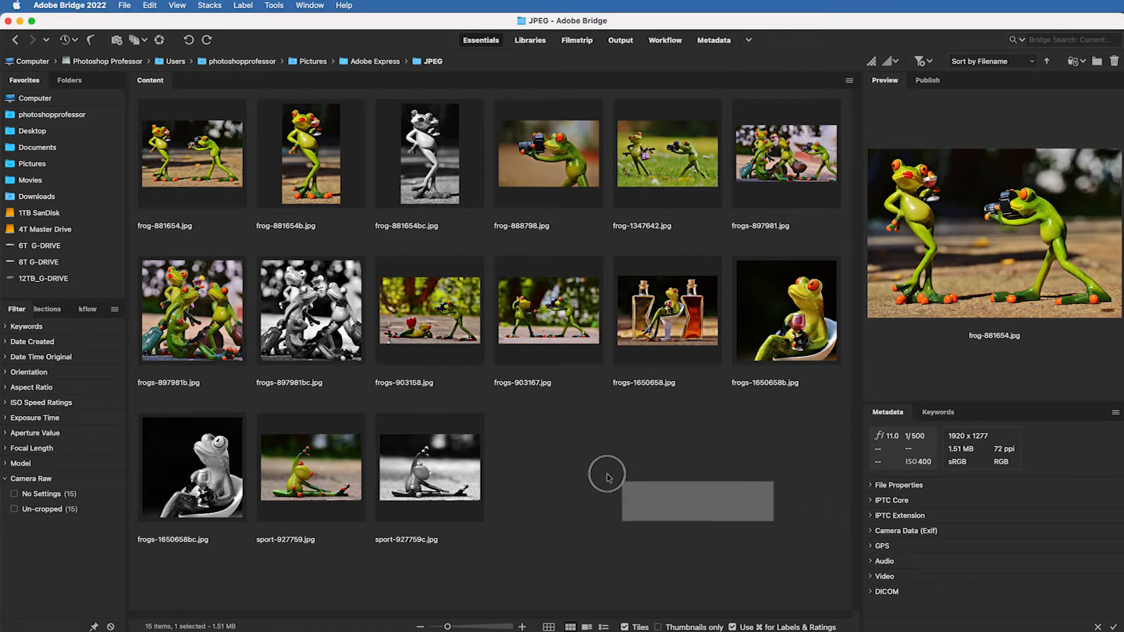
pyautogui.press('cmd+a')
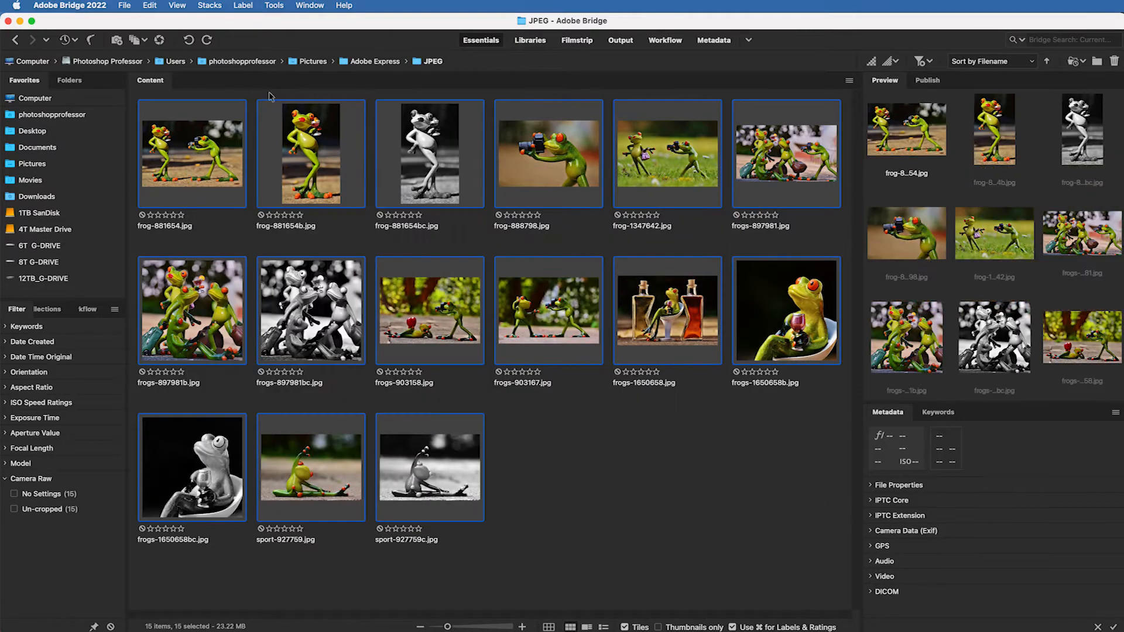
# - Batch rename the files as Photoshop_Professor_ with three-digit sequence numbers
pyautogui.click(274, 6)
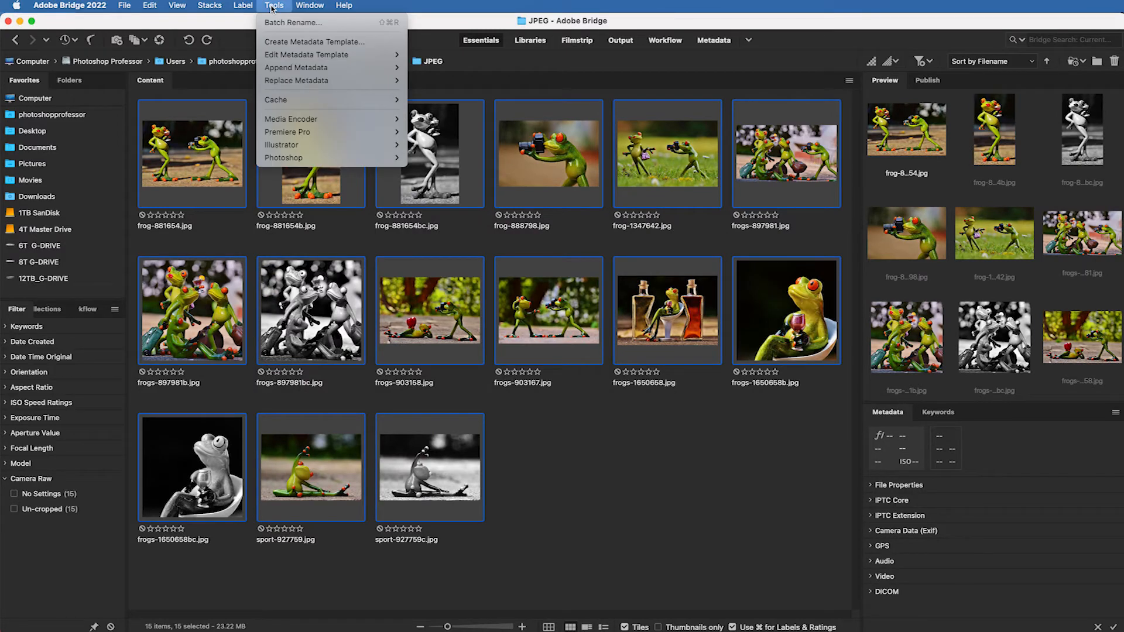
pyautogui.click(290, 22)
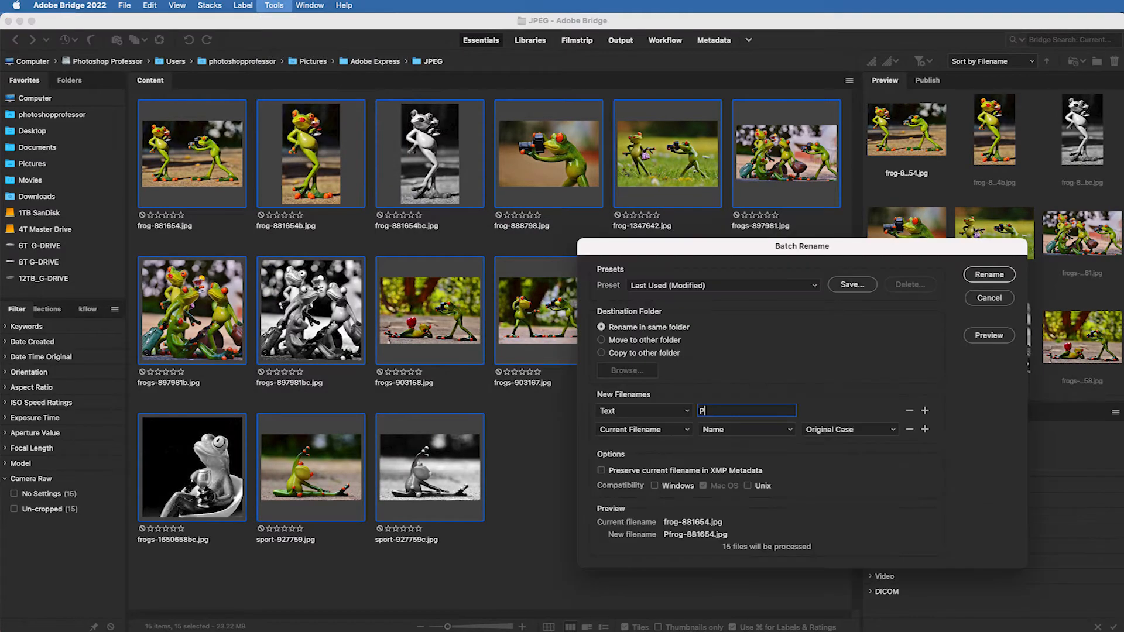
pyautogui.write('hotoshop_Professor_')
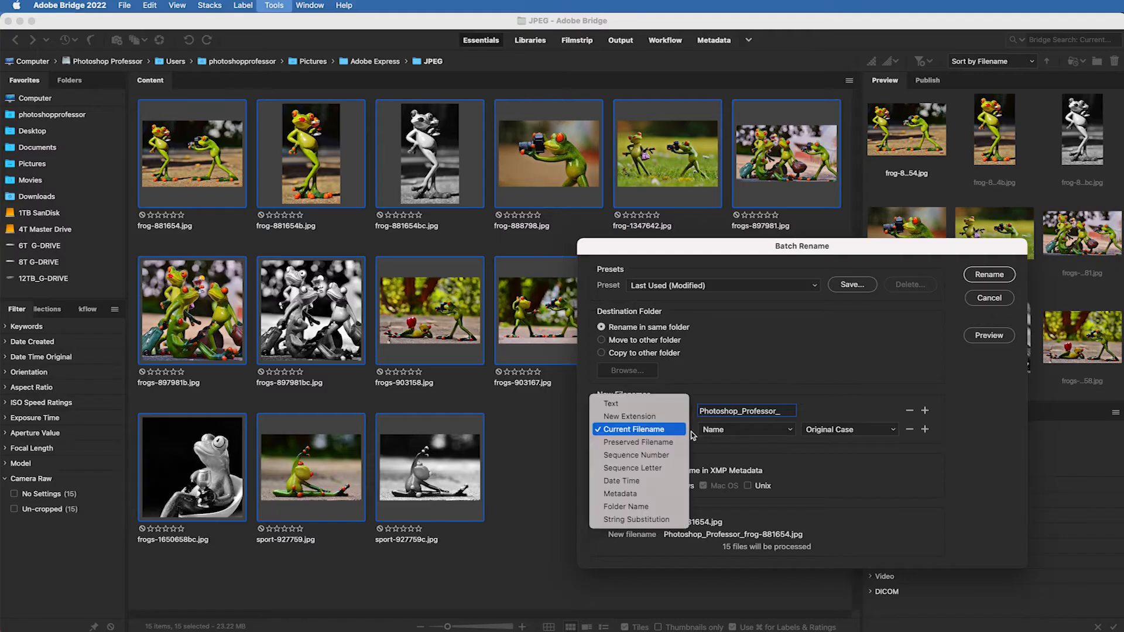
pyautogui.click(636, 455)
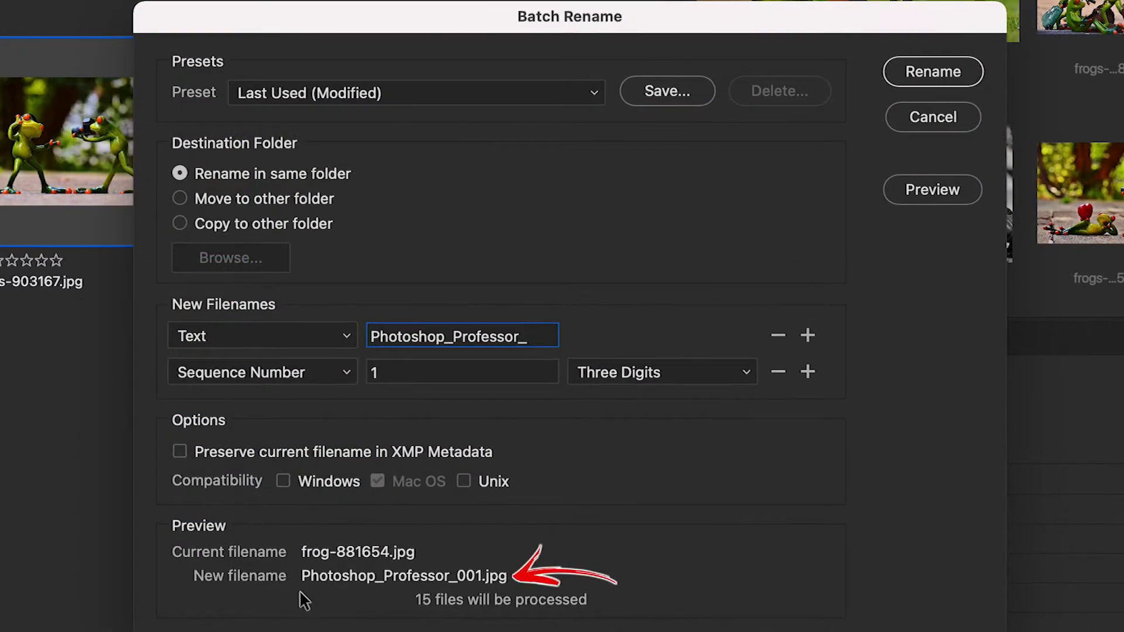
pyautogui.moveTo(544, 584)
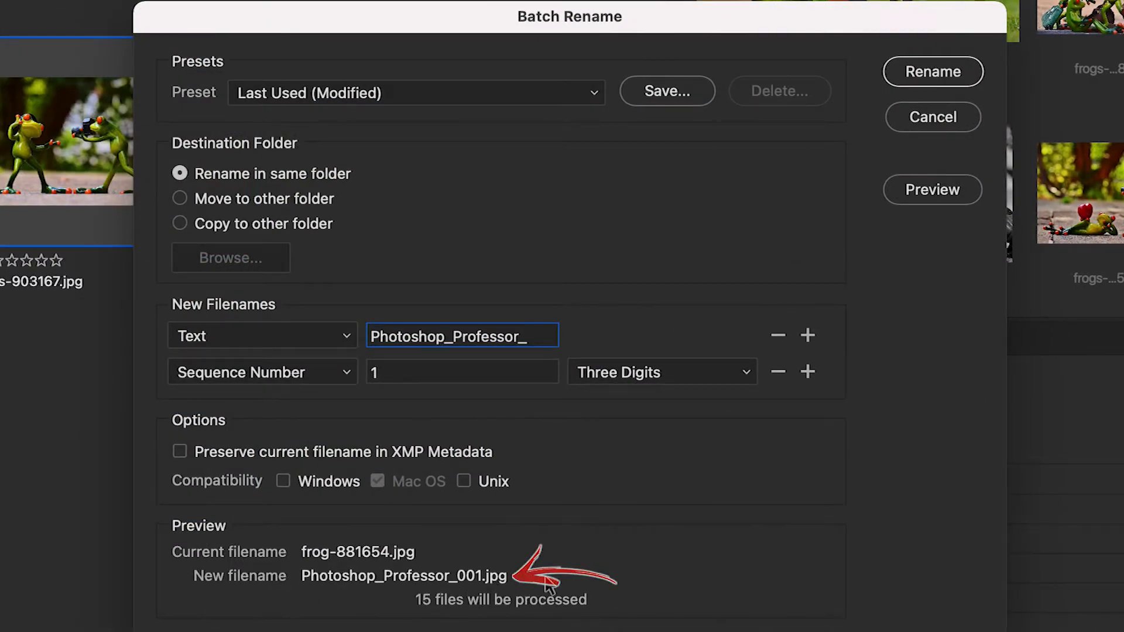
pyautogui.click(933, 71)
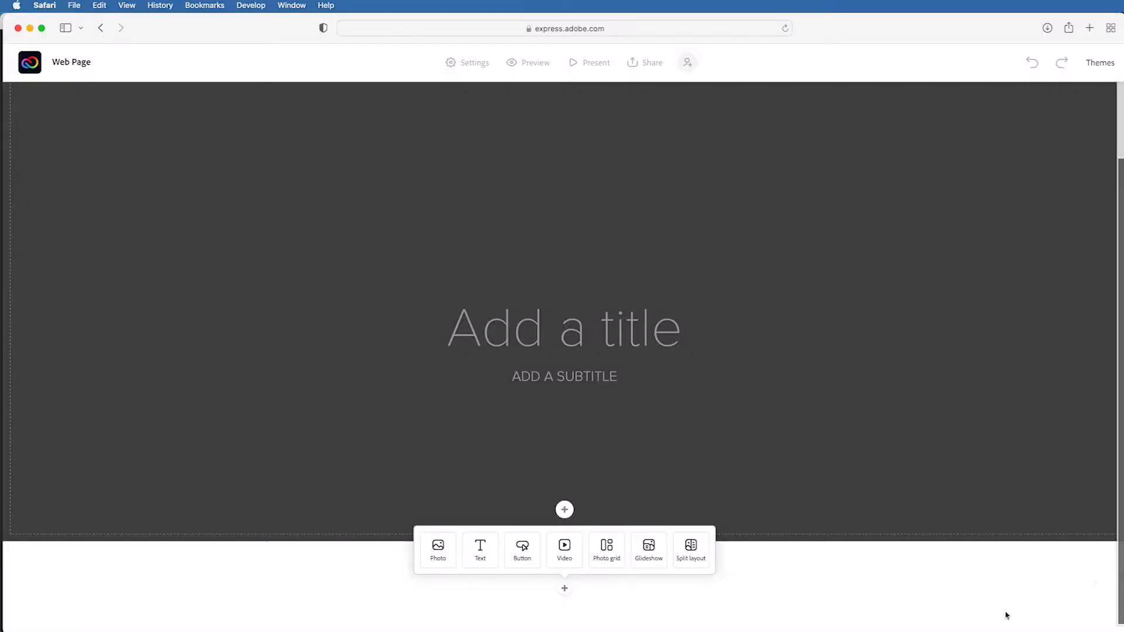
pyautogui.moveTo(1025, 590)
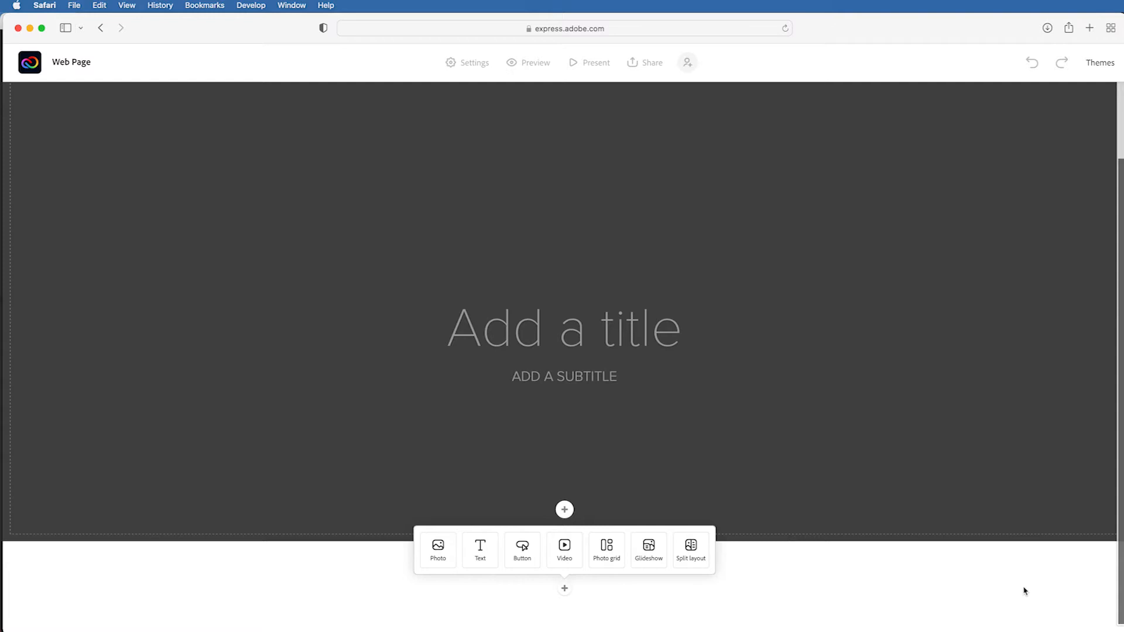
# - Upload Photoshop_Professor_001.jpg from the JPEG folder as the header photo
pyautogui.click(437, 548)
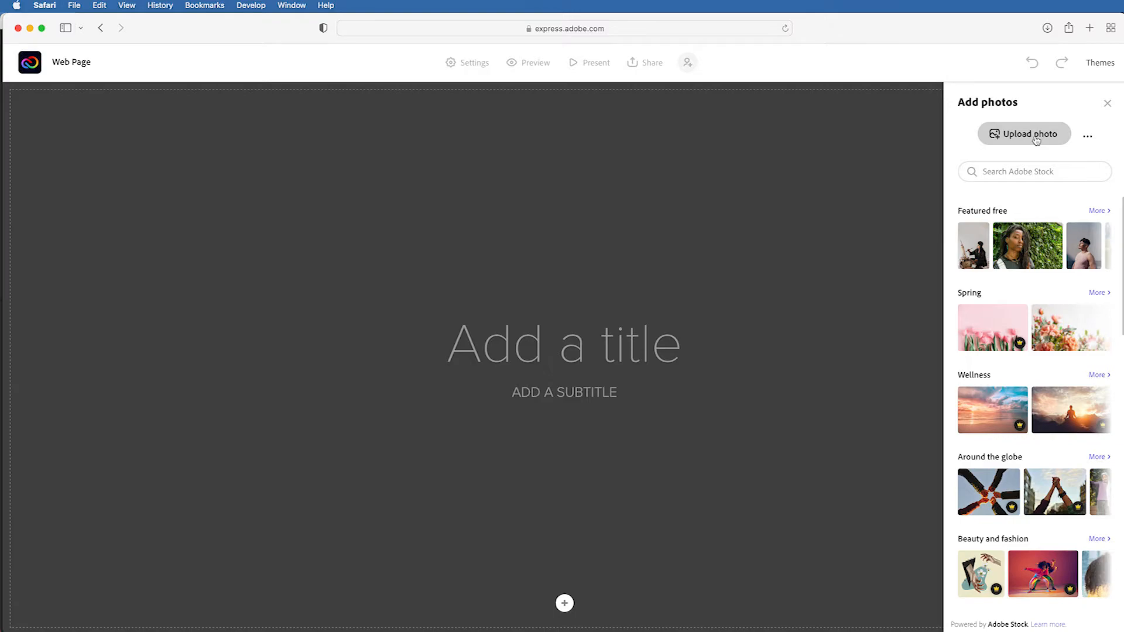
pyautogui.click(1023, 134)
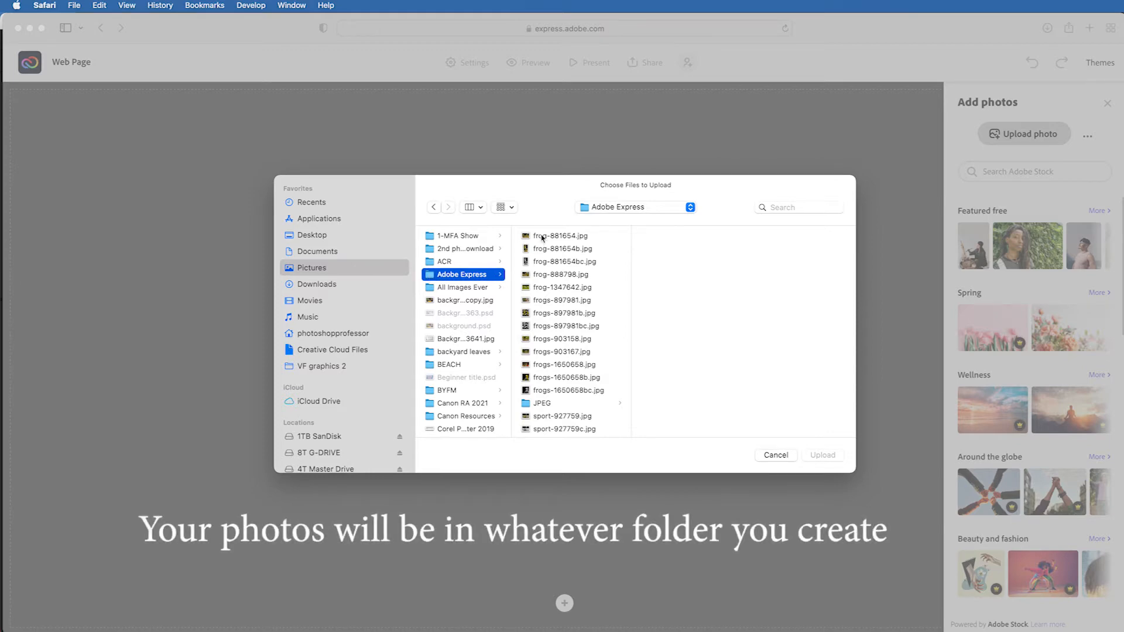
pyautogui.scroll(-3)
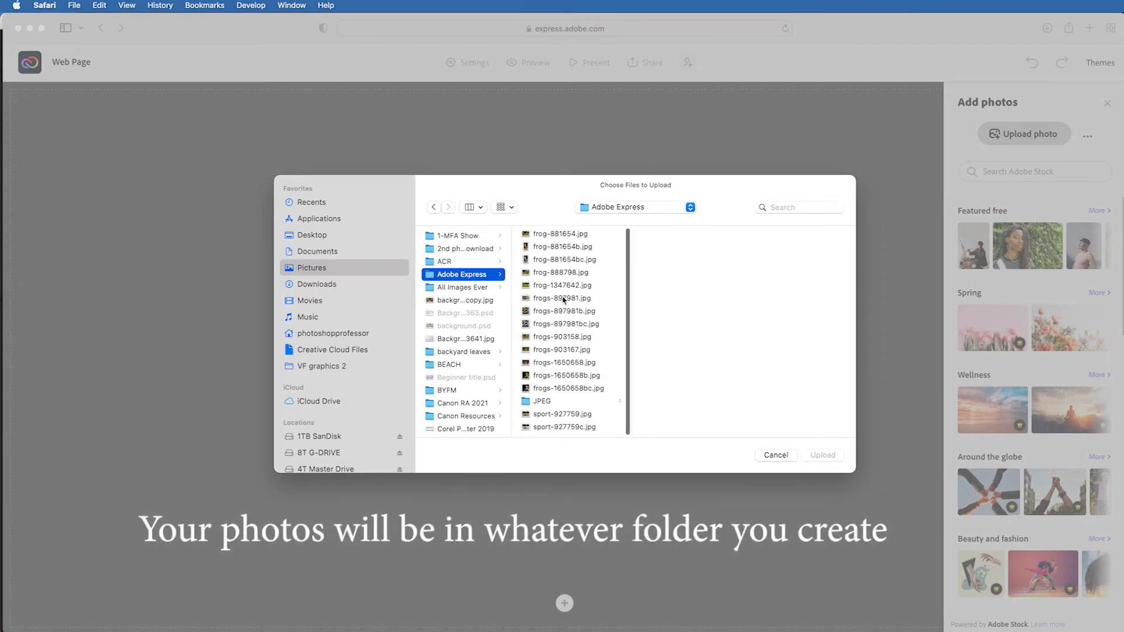
pyautogui.click(542, 400)
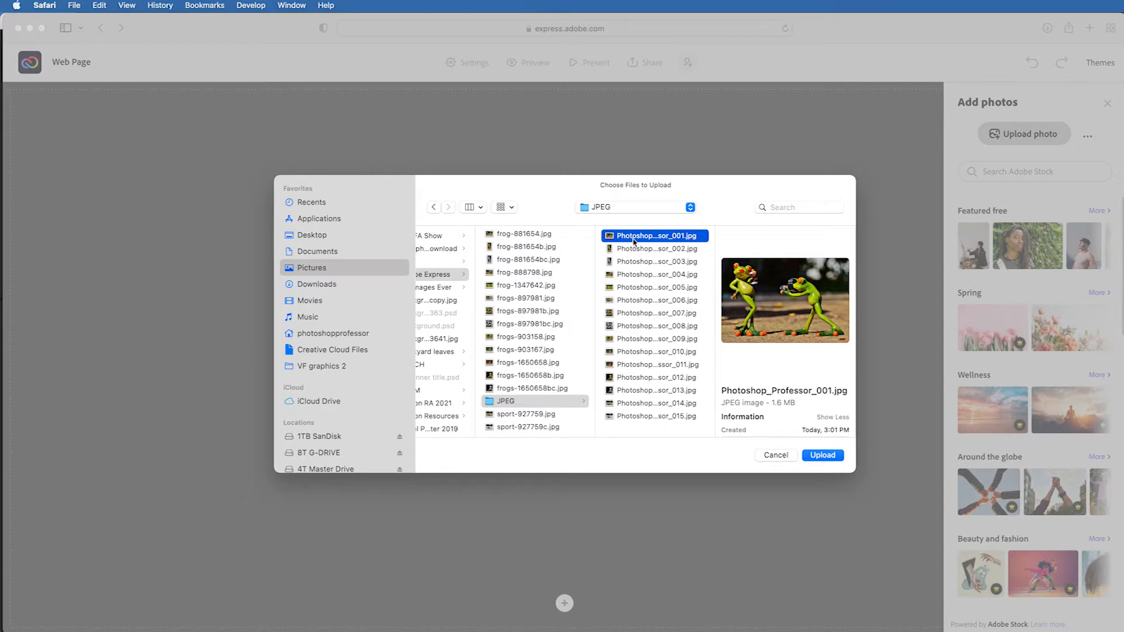
pyautogui.moveTo(758, 455)
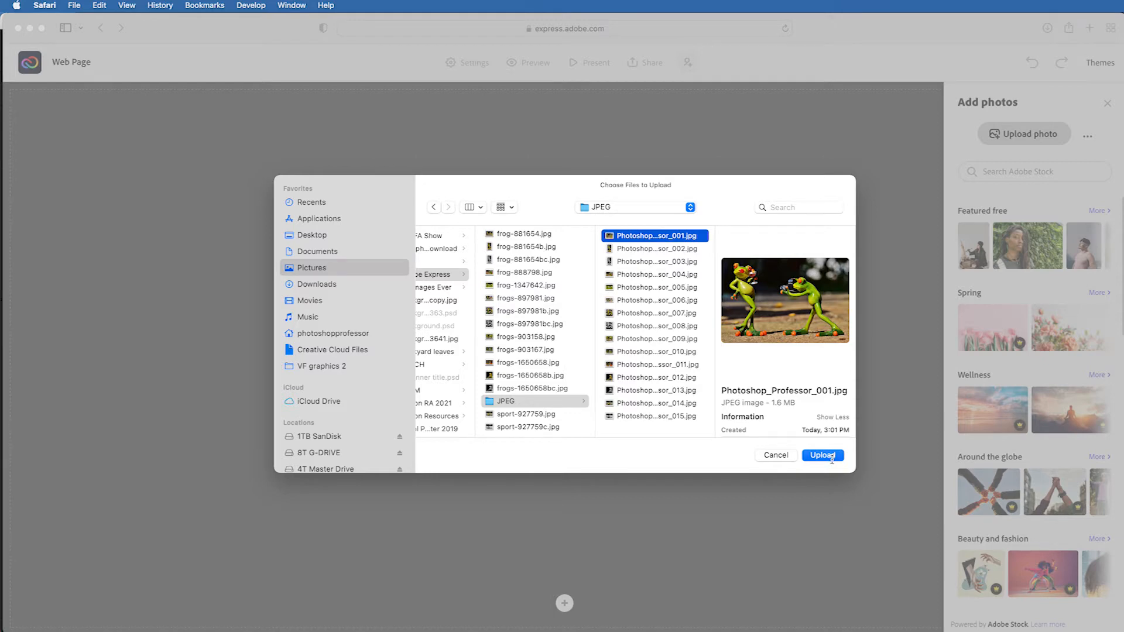
pyautogui.click(822, 456)
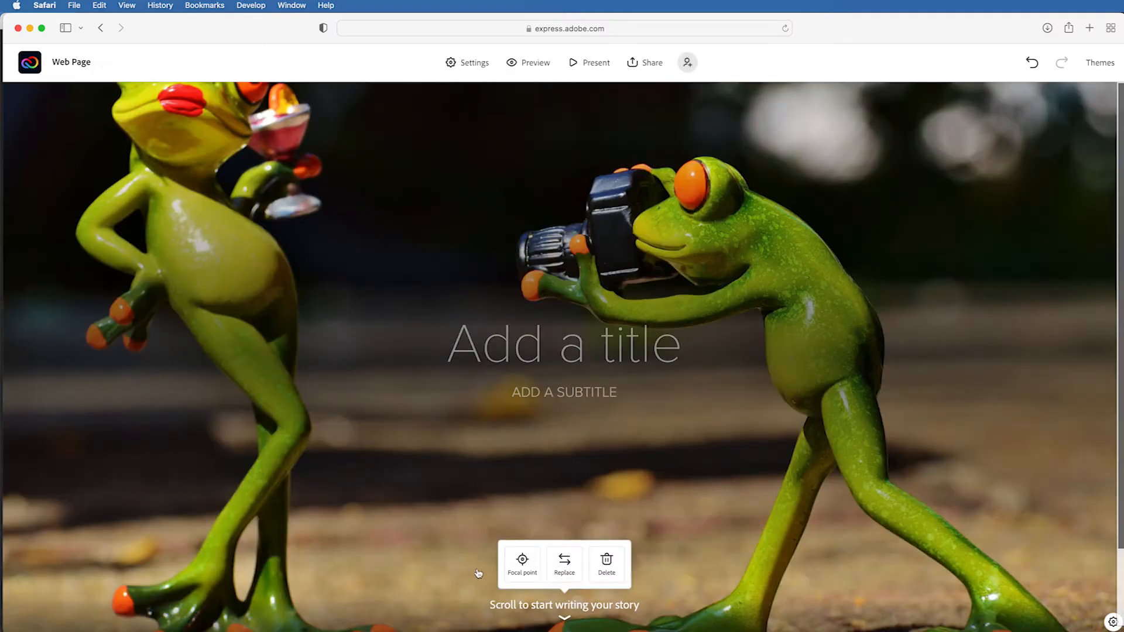
# - Move the header photo's focal point up to the frogs' heads and save it
pyautogui.click(521, 563)
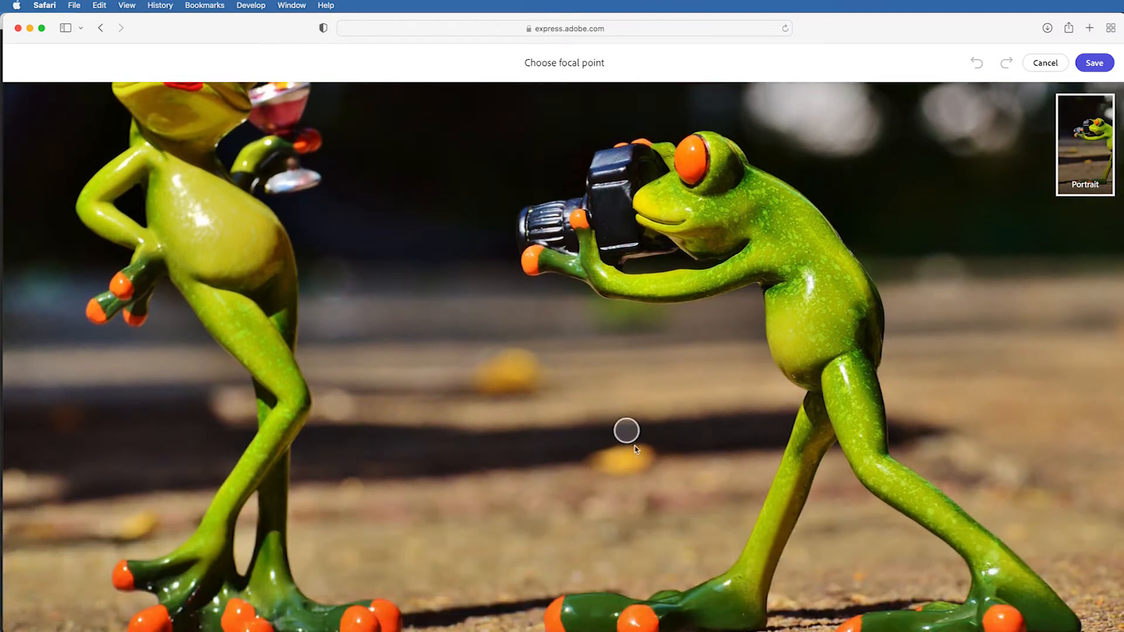
pyautogui.moveTo(625, 431); pyautogui.dragTo(56, 87)
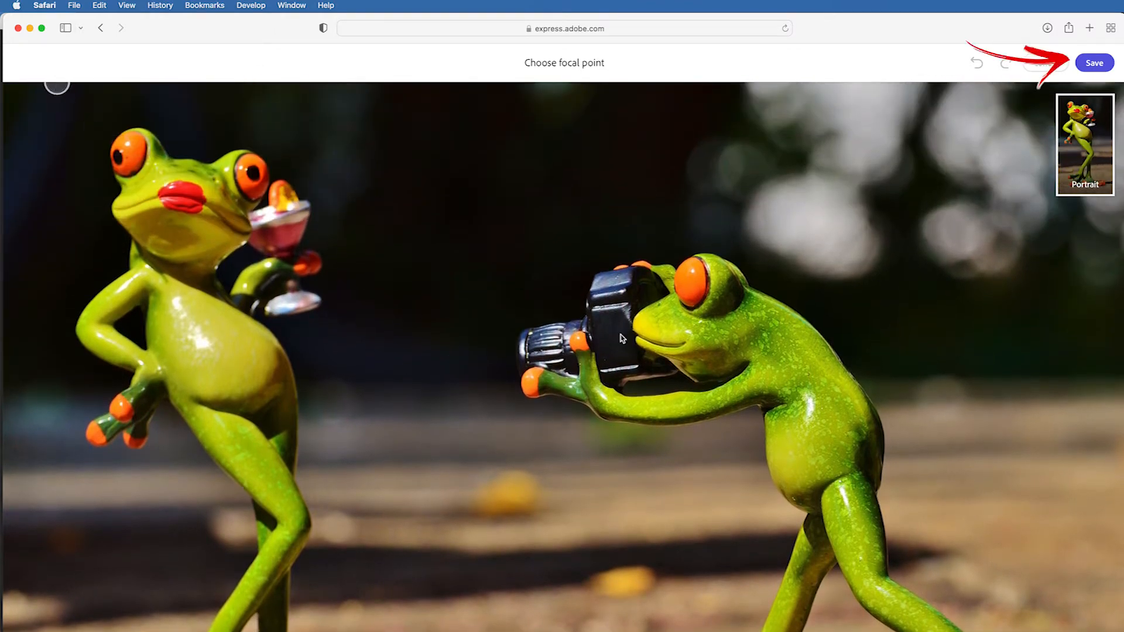
pyautogui.click(1093, 64)
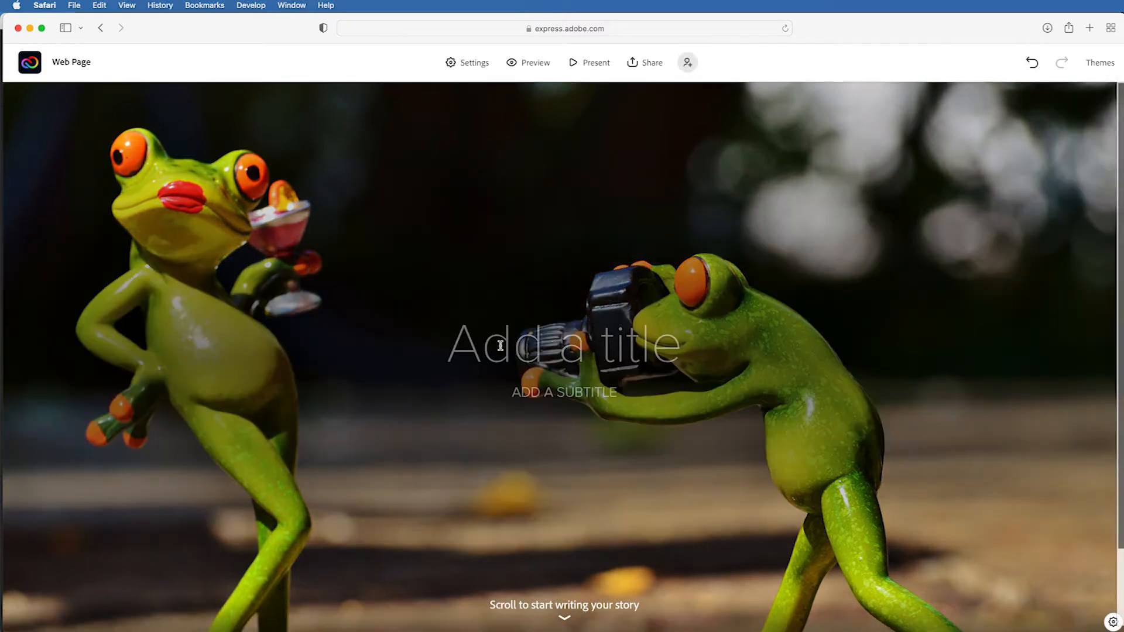
pyautogui.moveTo(684, 350)
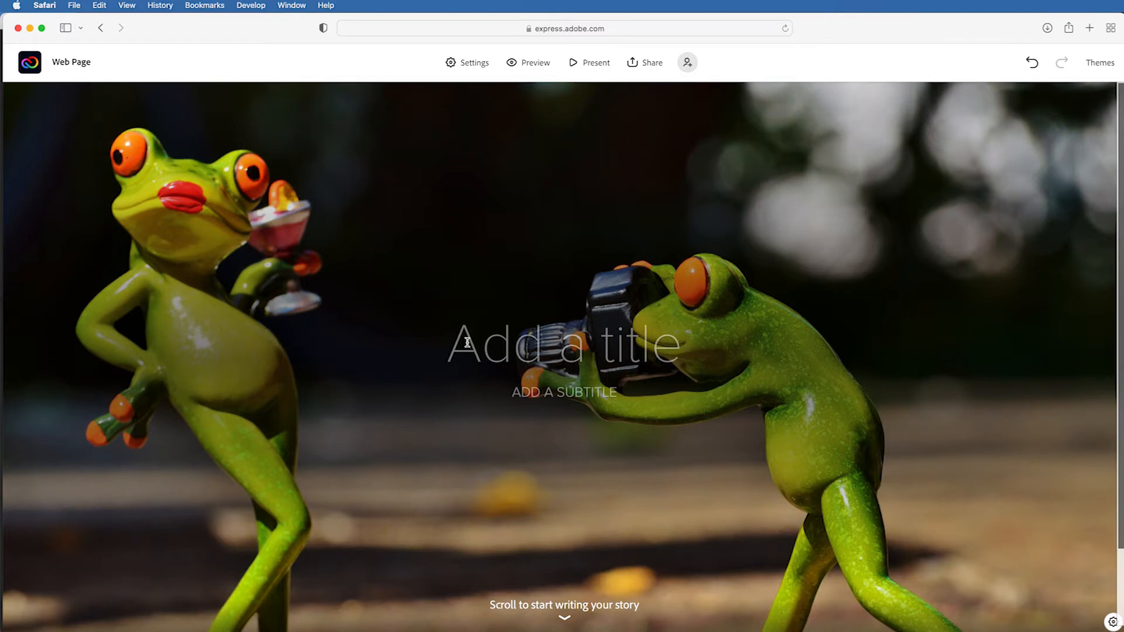
# - Enter the title 'Frog Magic' and the subtitle 'PHOTOSHOP PROFESSOR'
pyautogui.write('Frog Magic')
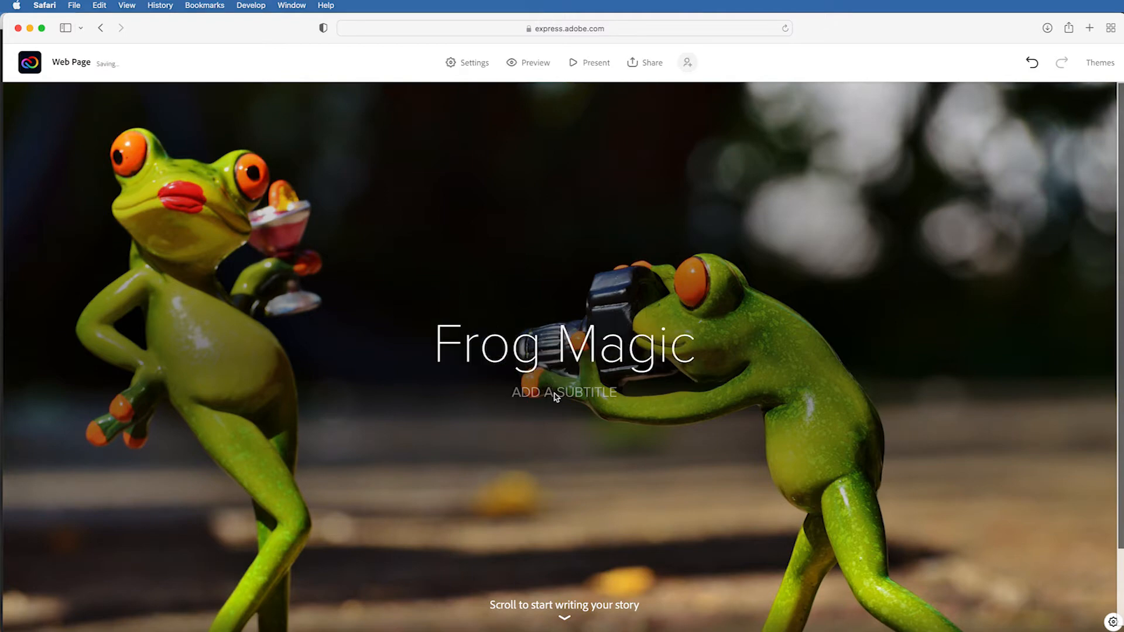
pyautogui.write('PHOTOSHOP PROFESSOR')
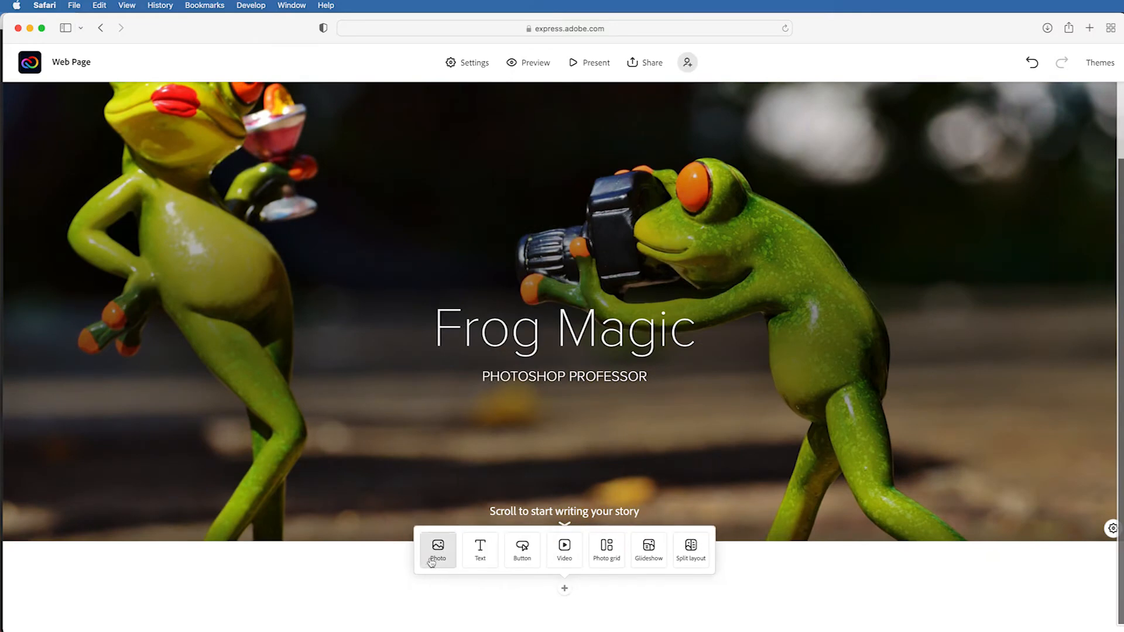
pyautogui.moveTo(647, 548)
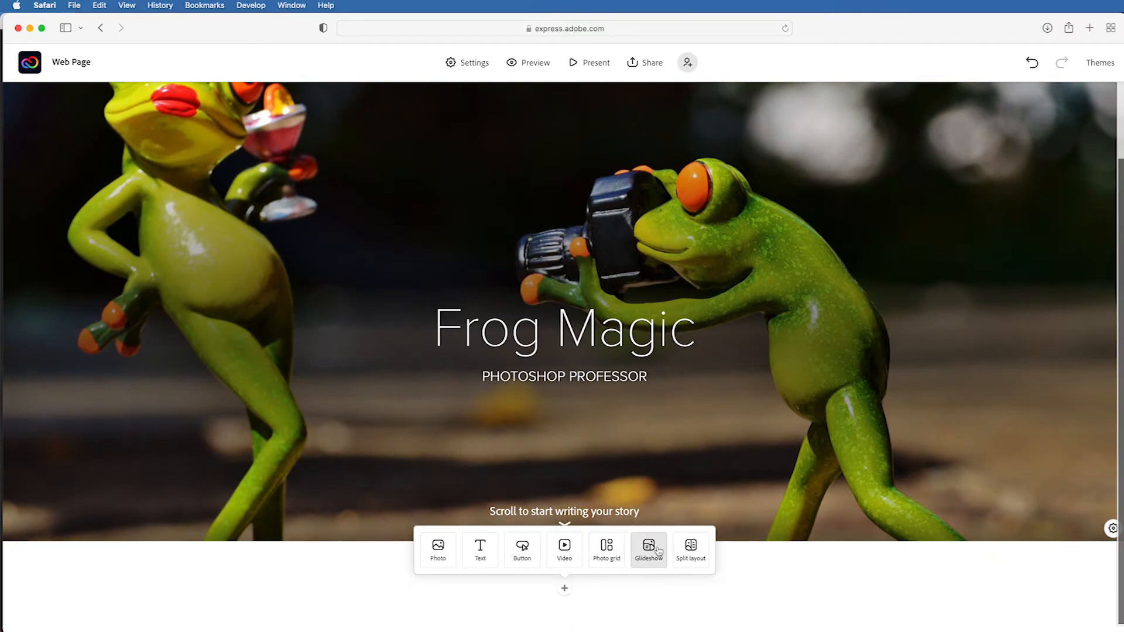
pyautogui.moveTo(605, 546)
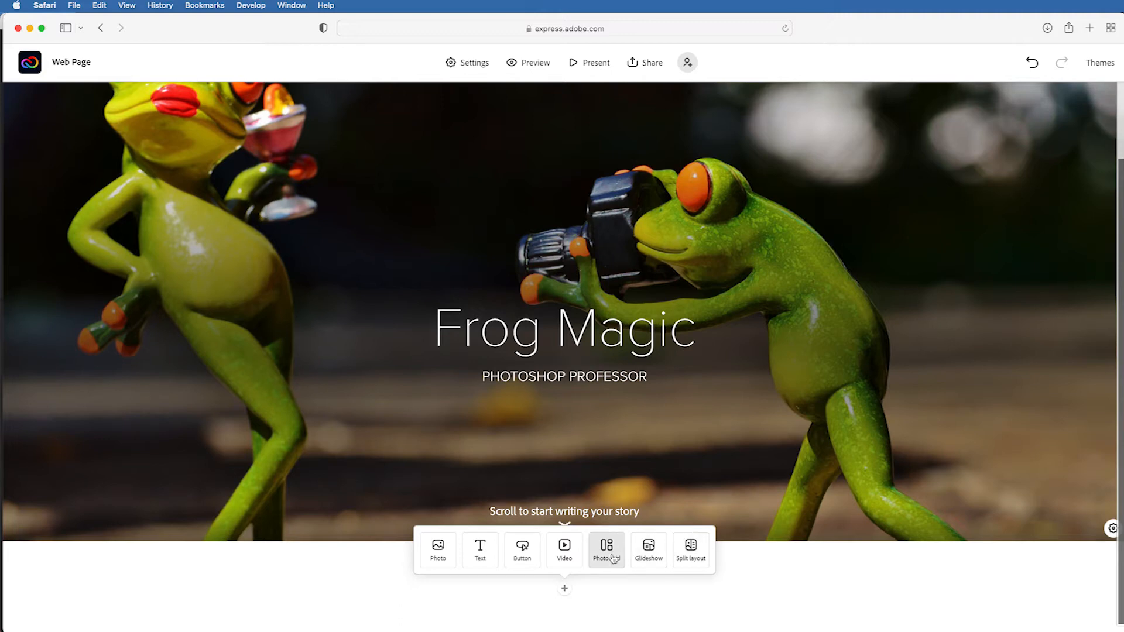
# - Add a photo grid and upload all fifteen Photoshop_Professor JPEGs into it
pyautogui.click(605, 546)
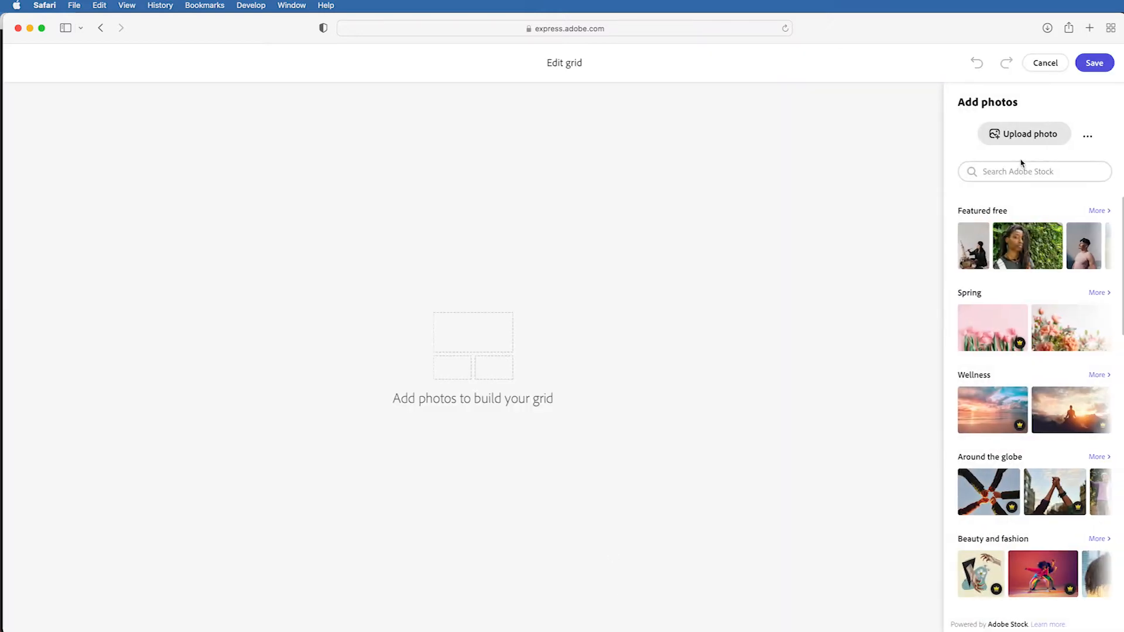
pyautogui.click(1025, 134)
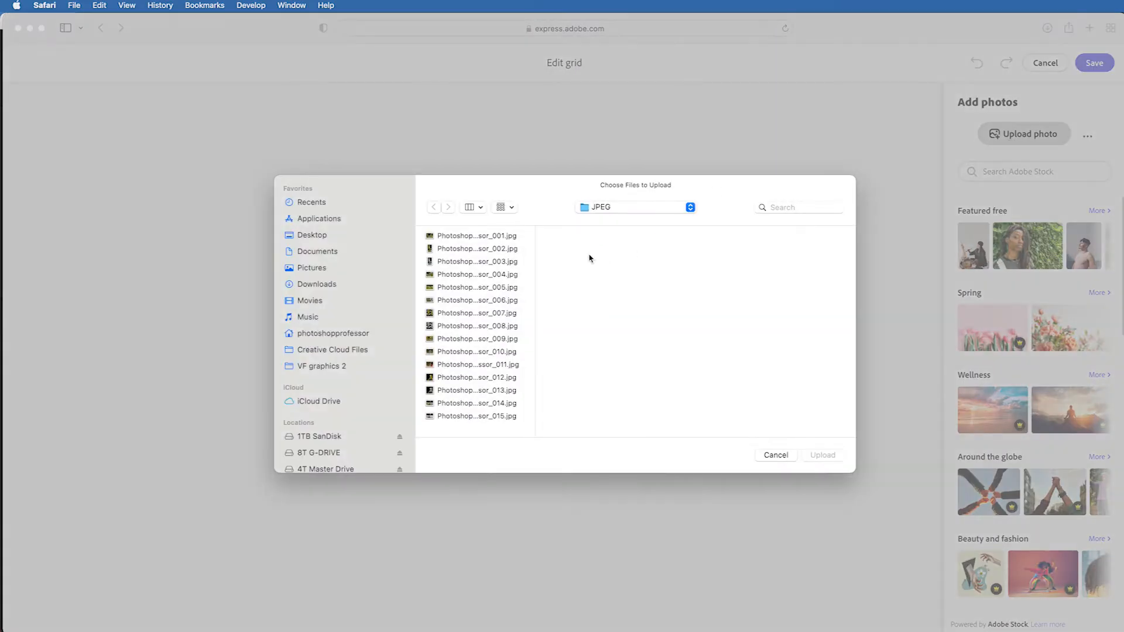
pyautogui.click(476, 235)
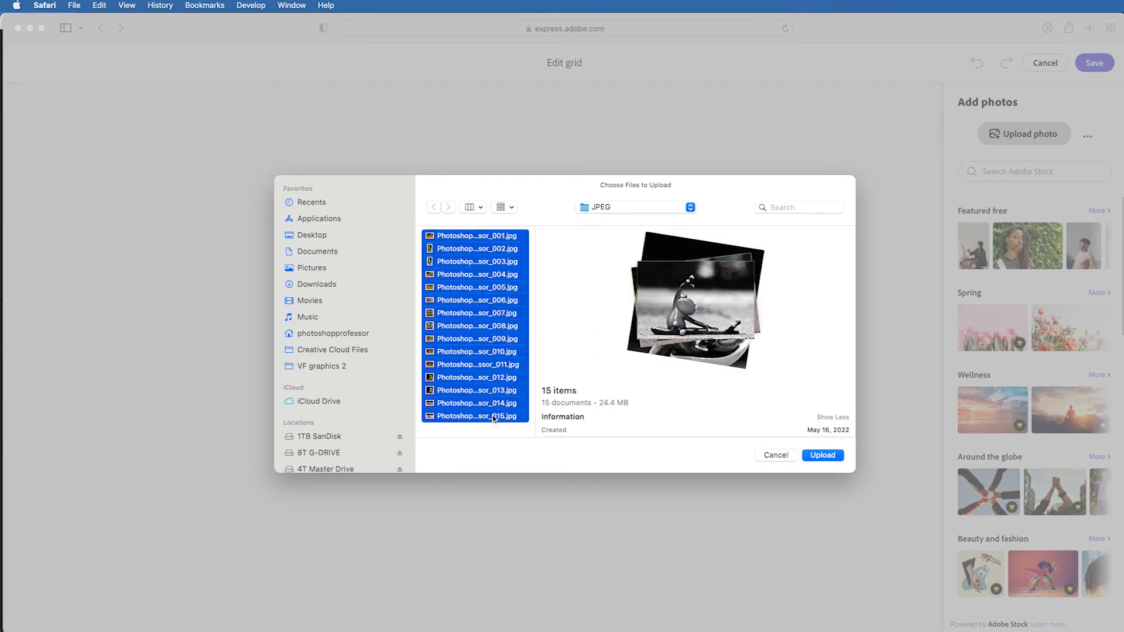
pyautogui.click(822, 454)
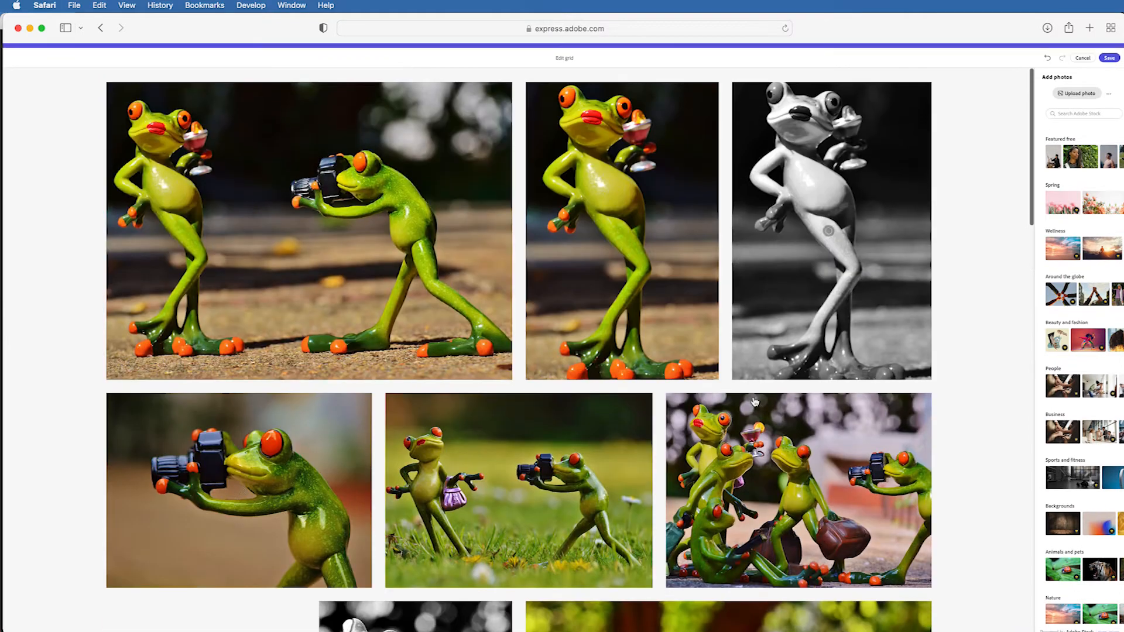
pyautogui.scroll(-3)
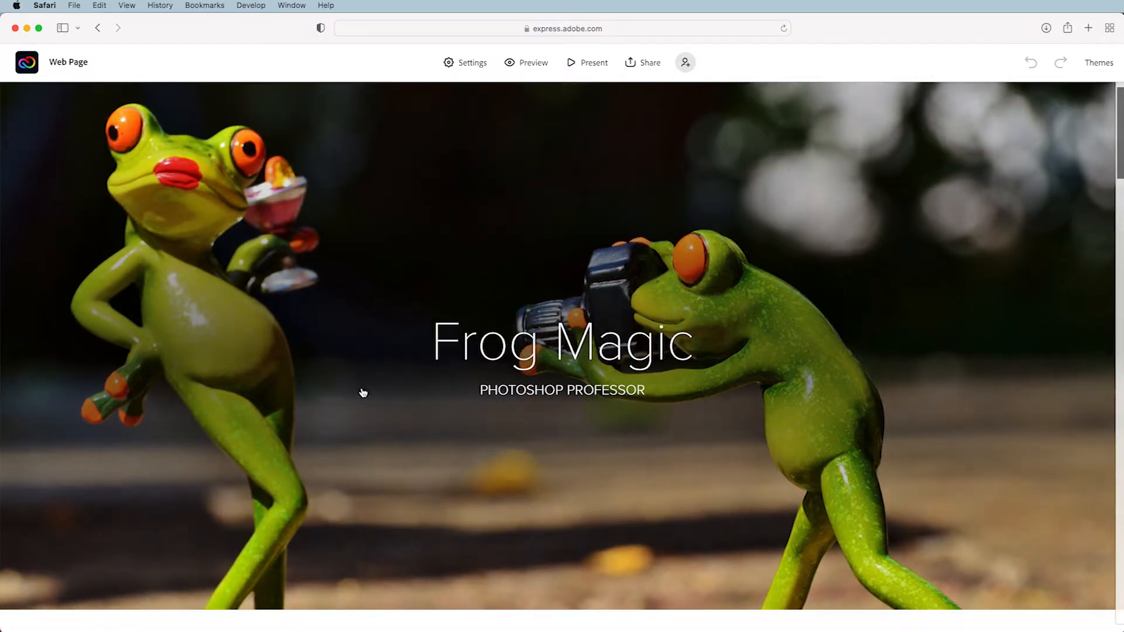
# - Open the photo grid for editing and move the stretching frog photo one place earlier
pyautogui.scroll(-3)
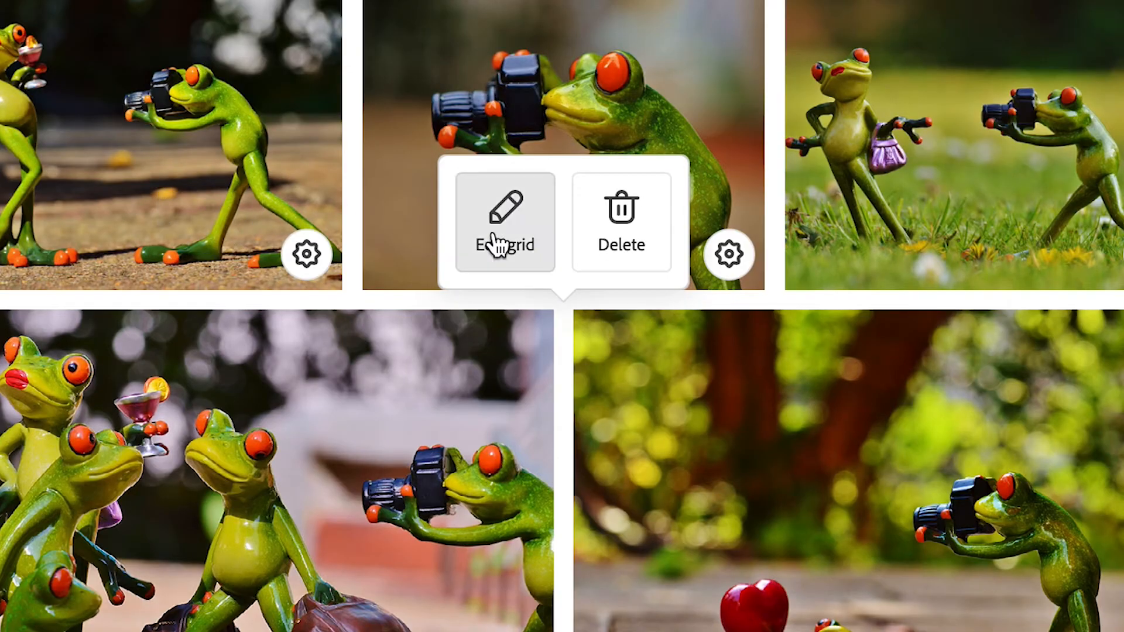
pyautogui.click(504, 221)
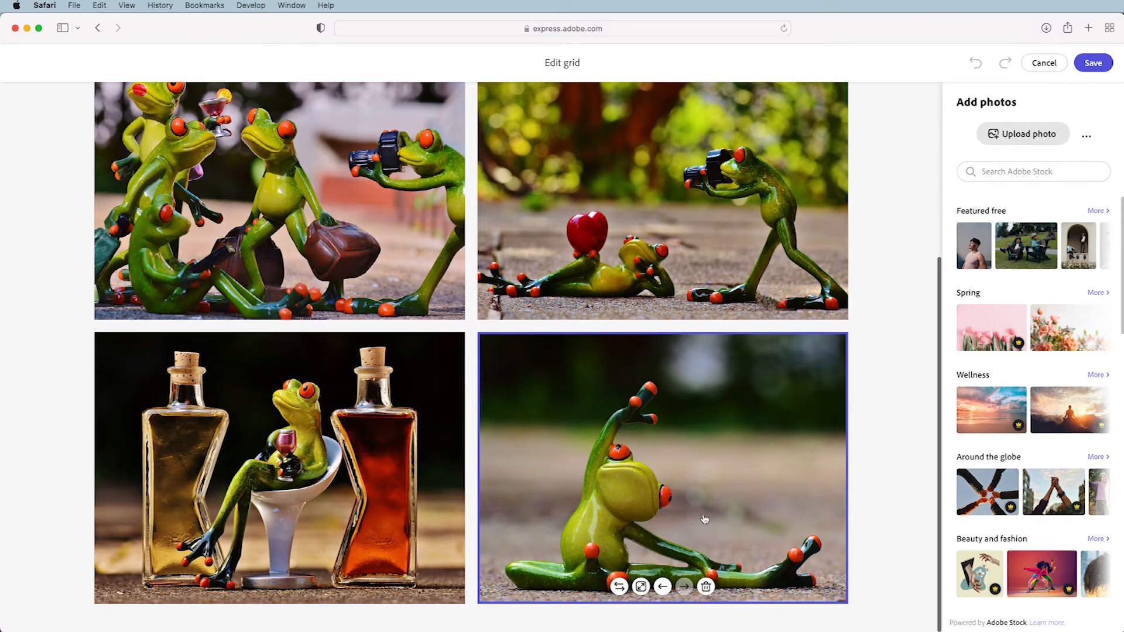
pyautogui.moveTo(663, 586)
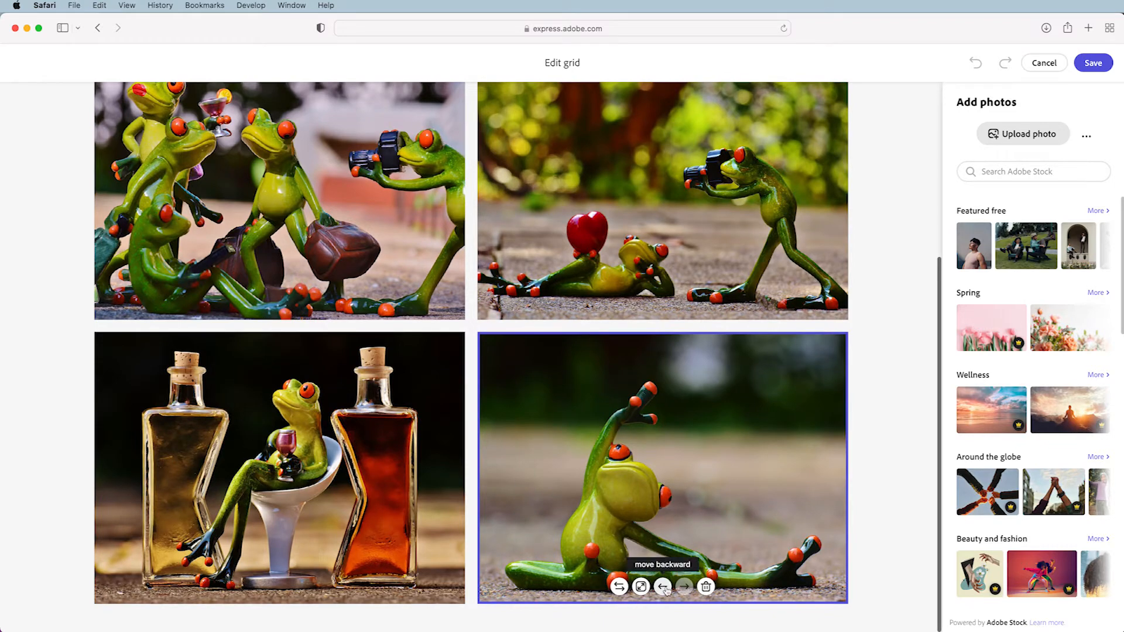
pyautogui.click(663, 587)
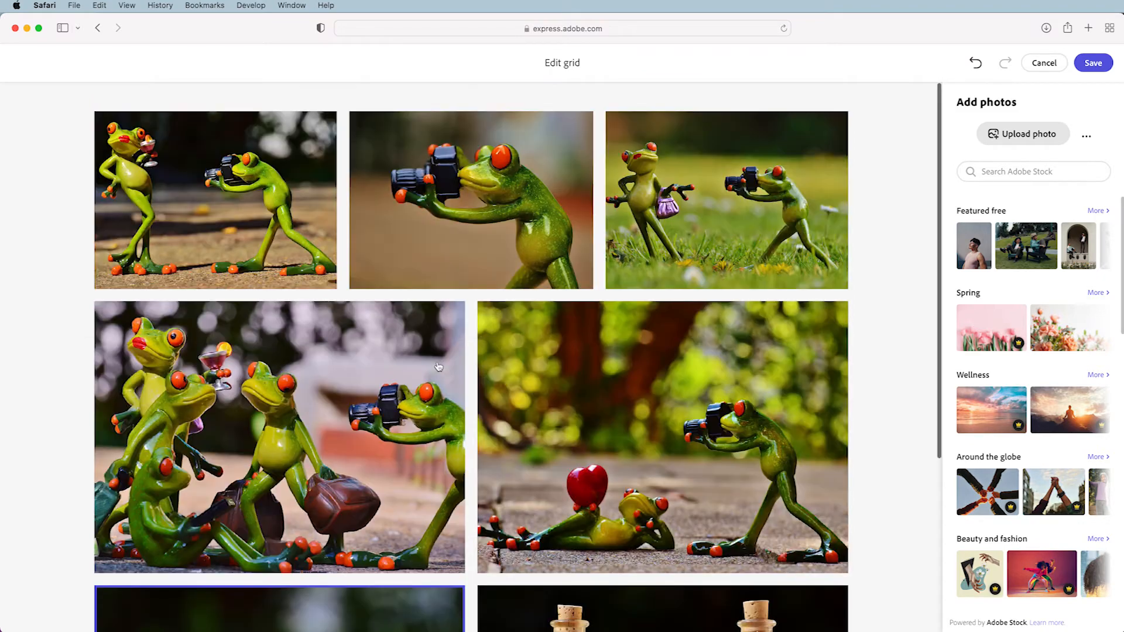
pyautogui.scroll(-3)
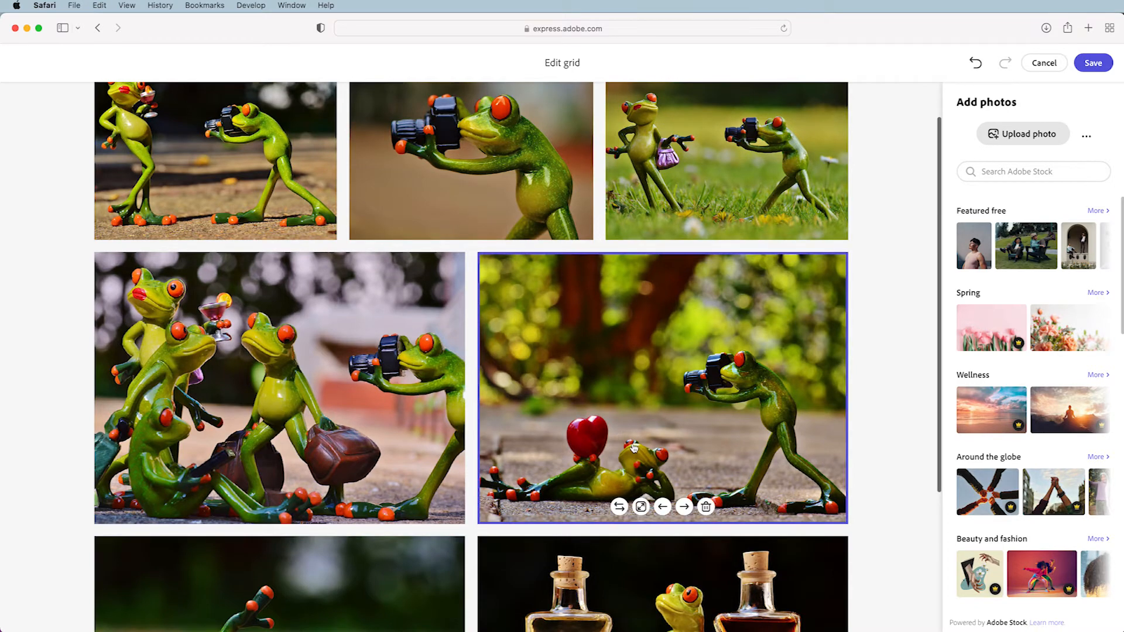
# - Reposition the frog-with-heart photo, shifting it earlier then back one place later
pyautogui.click(662, 507)
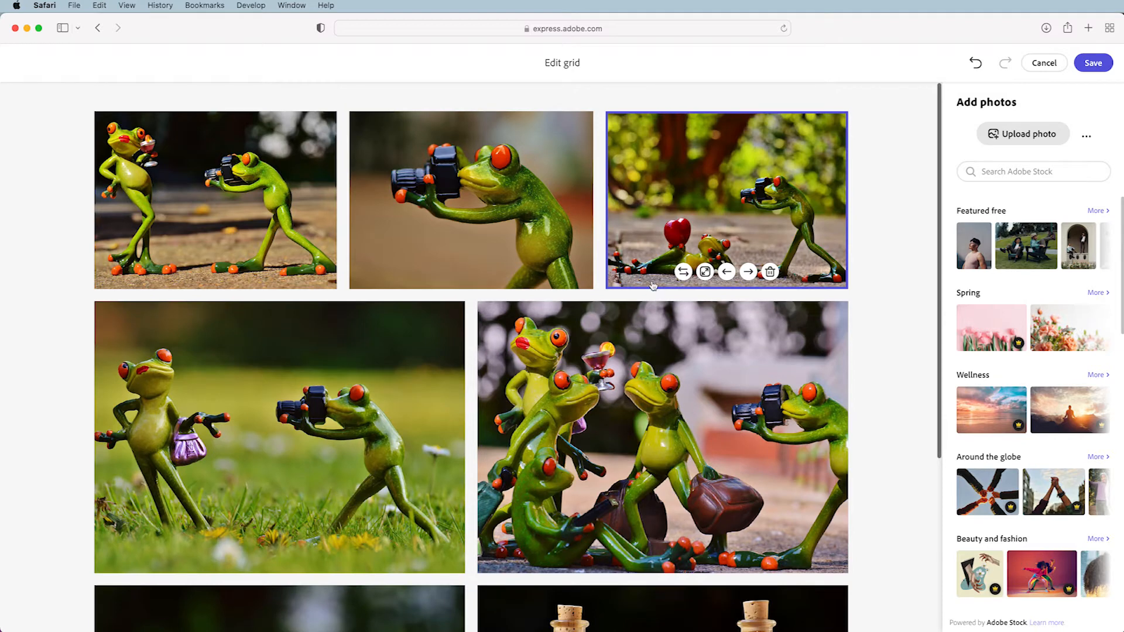
pyautogui.moveTo(726, 271)
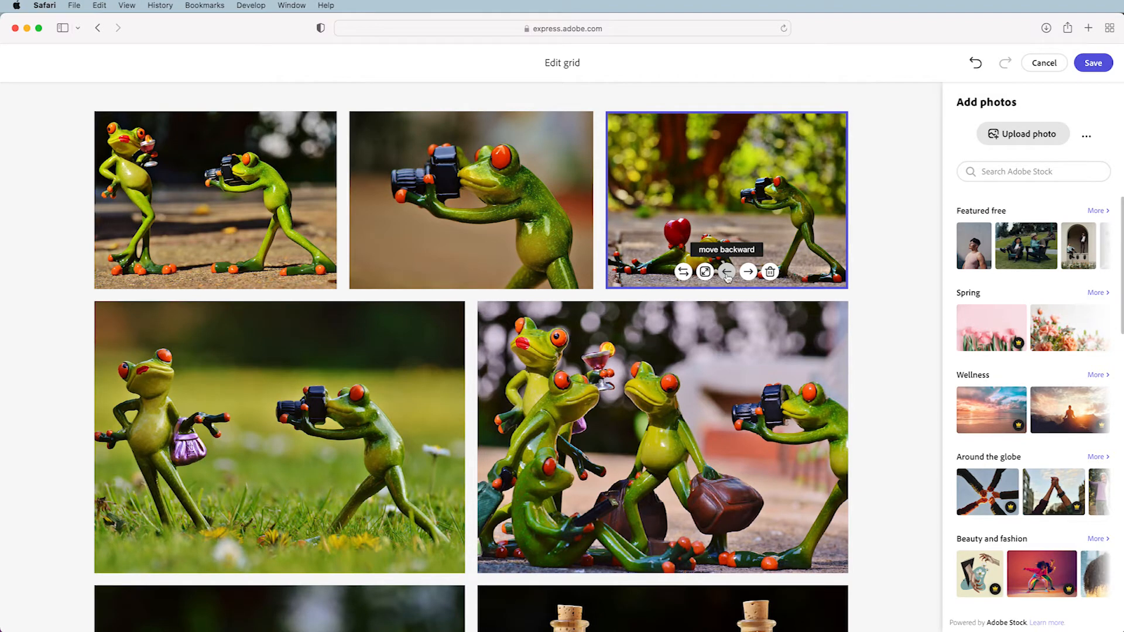
pyautogui.click(726, 271)
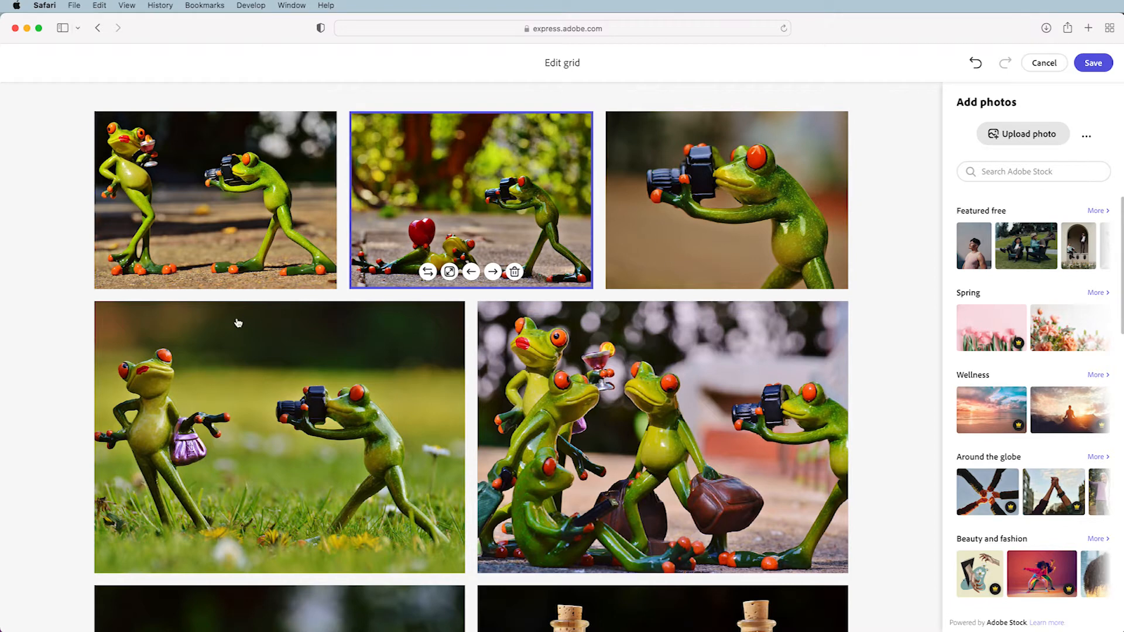
pyautogui.click(493, 272)
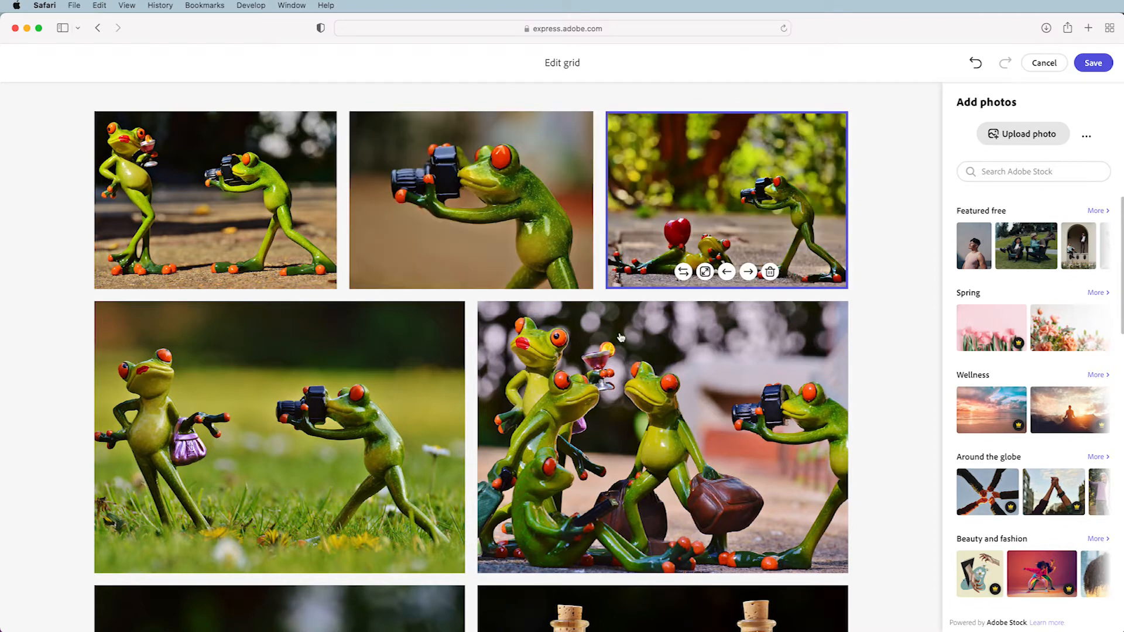
pyautogui.scroll(-3)
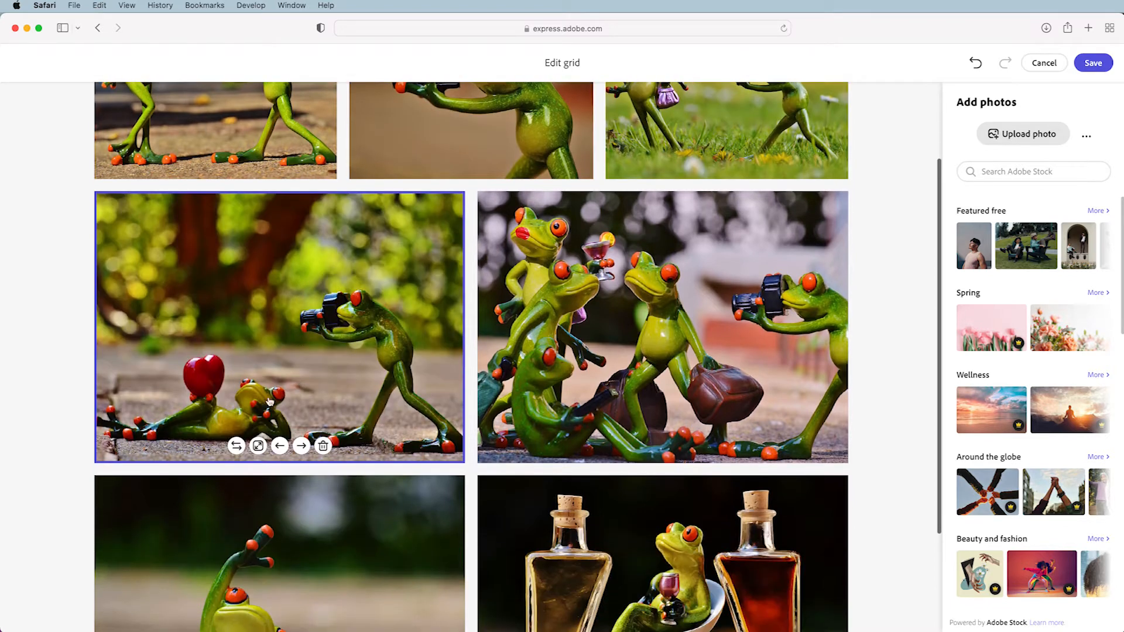
pyautogui.moveTo(292, 424)
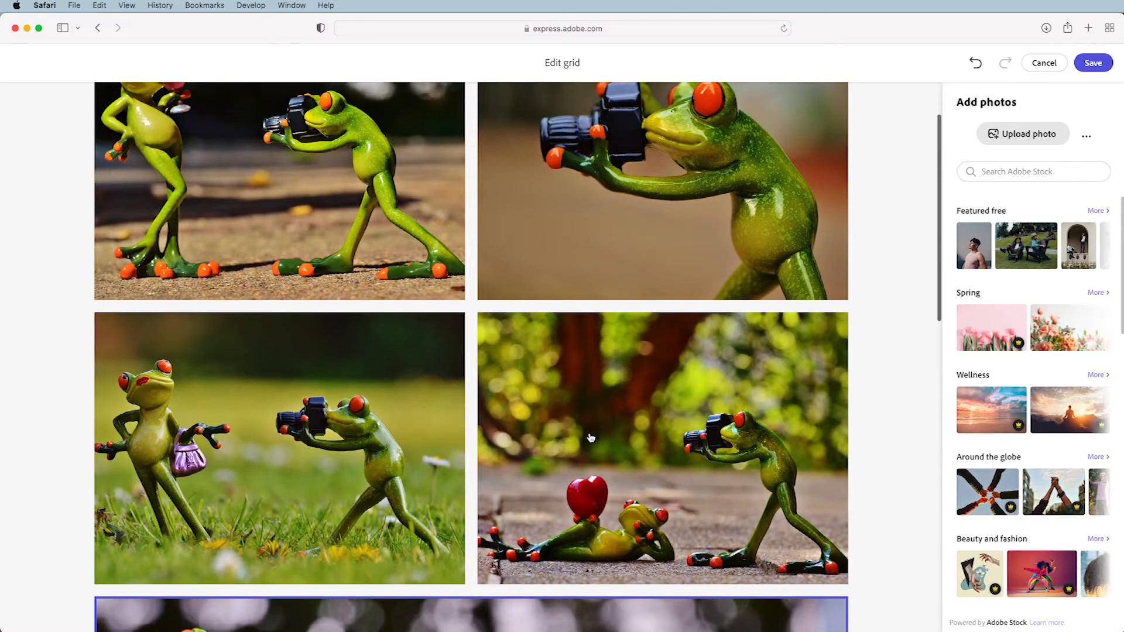
# - Scroll down through the grid editor to review the remaining frog photos
pyautogui.scroll(-3)
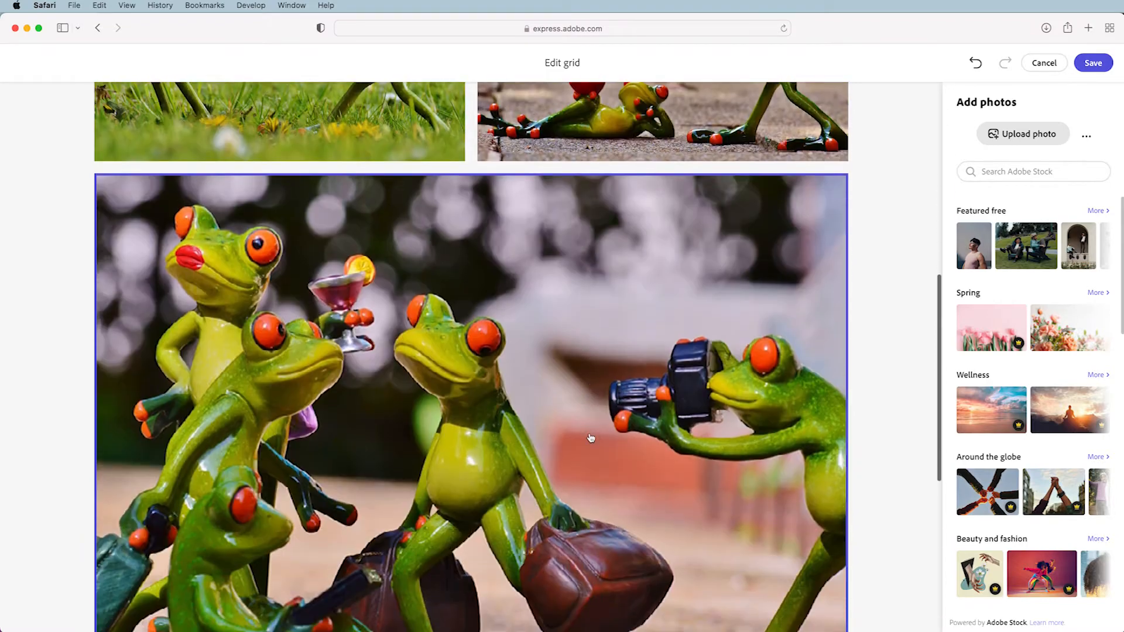
pyautogui.scroll(-3)
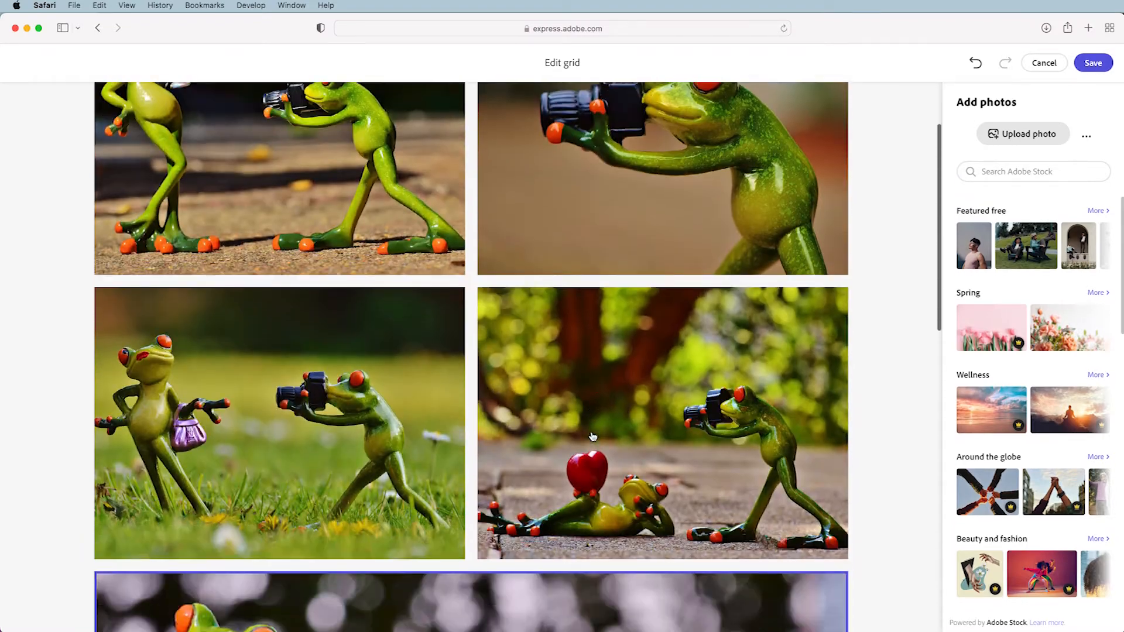
pyautogui.scroll(-3)
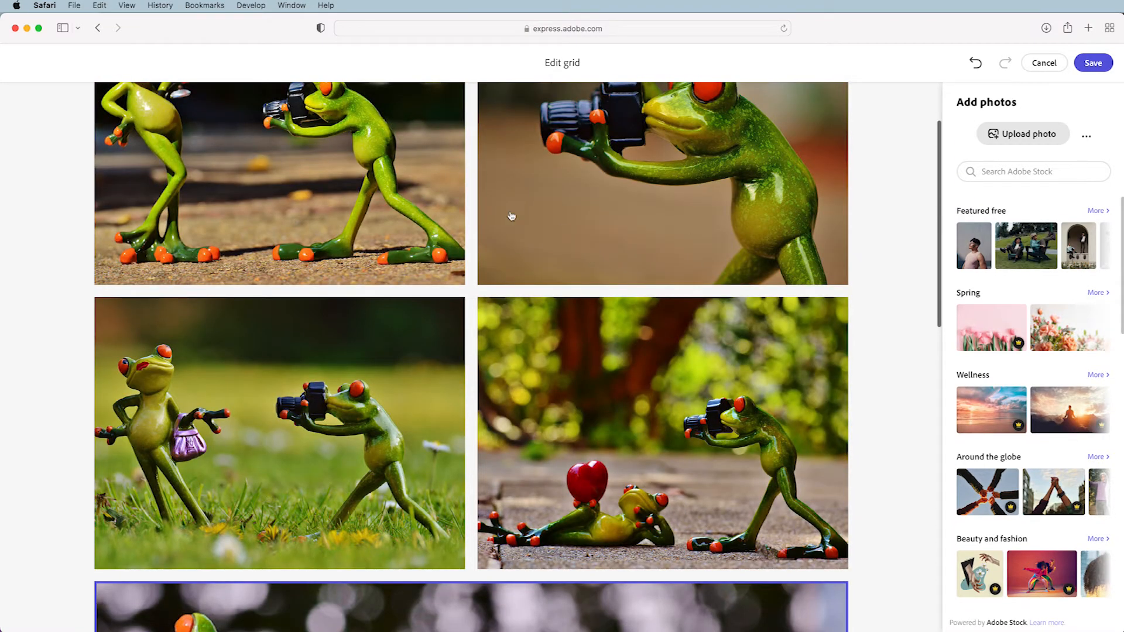
pyautogui.moveTo(536, 378)
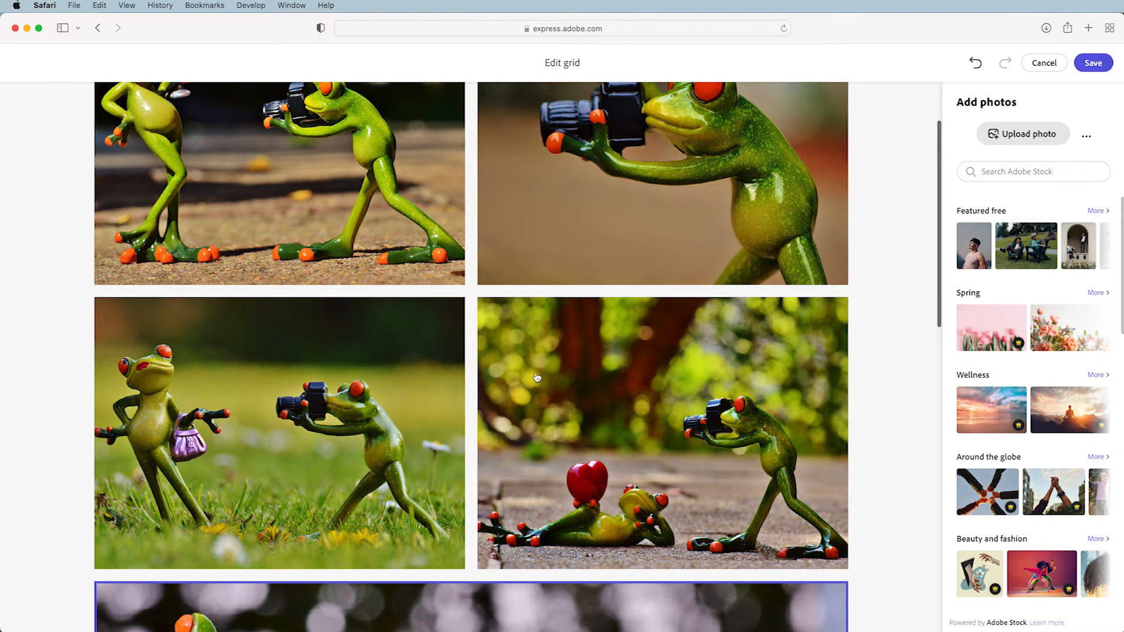
pyautogui.scroll(-3)
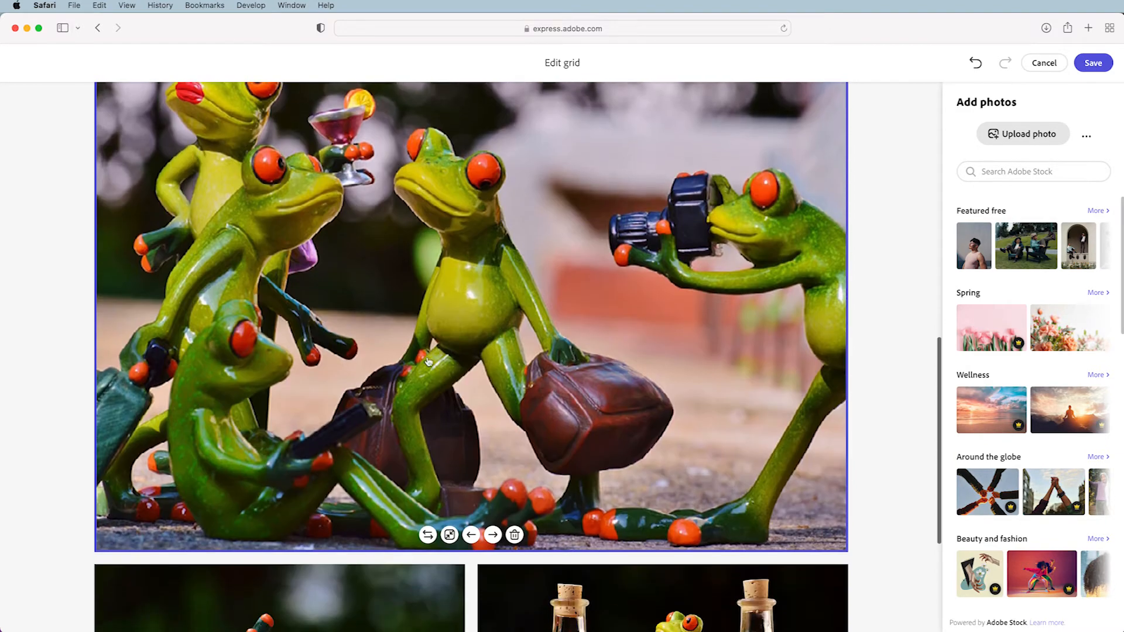
pyautogui.scroll(-3)
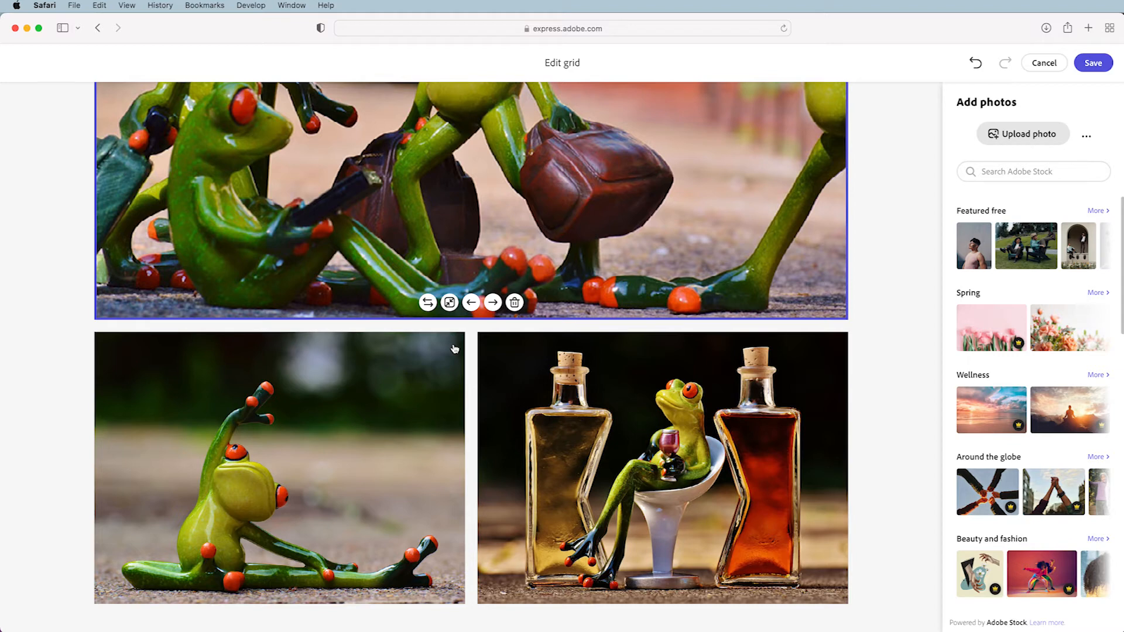
pyautogui.moveTo(743, 282)
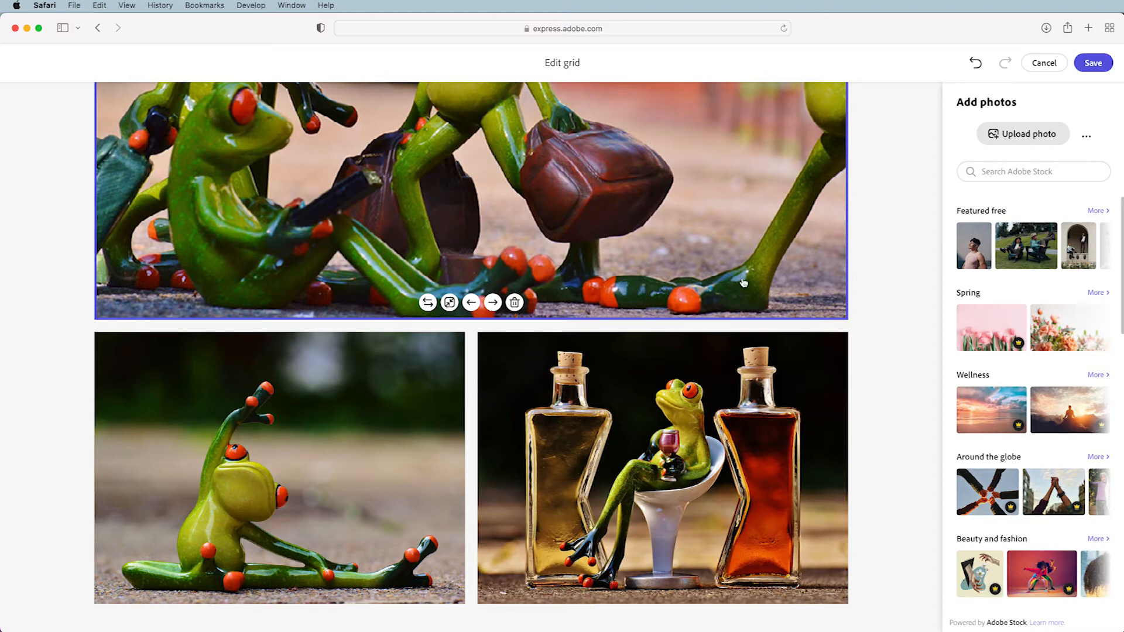
pyautogui.moveTo(547, 206)
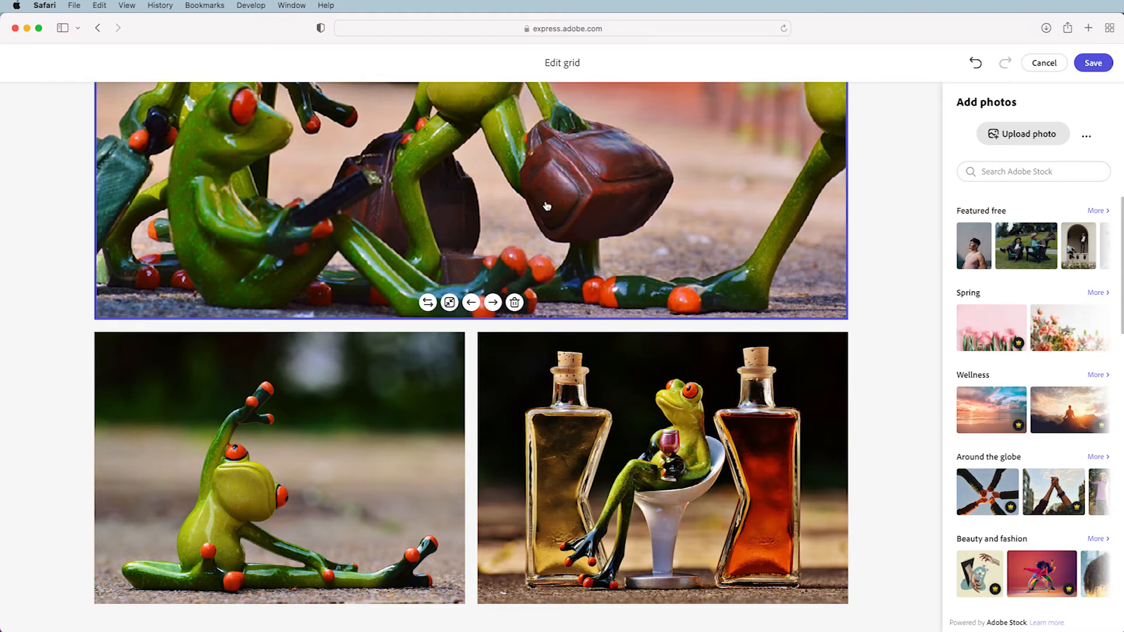
pyautogui.moveTo(388, 450)
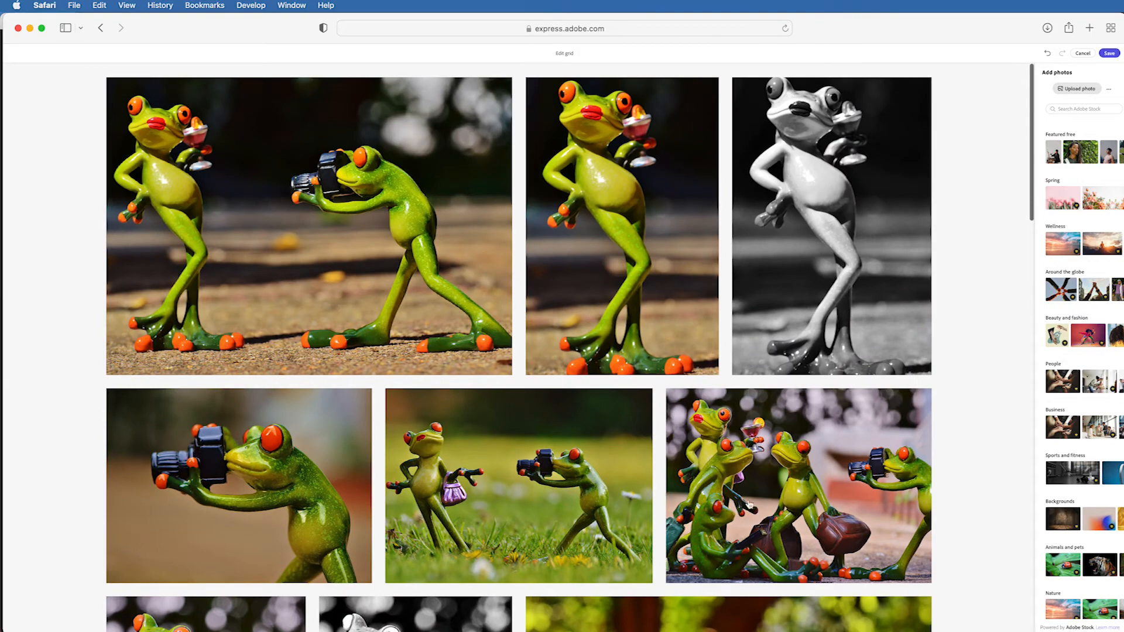
pyautogui.scroll(-3)
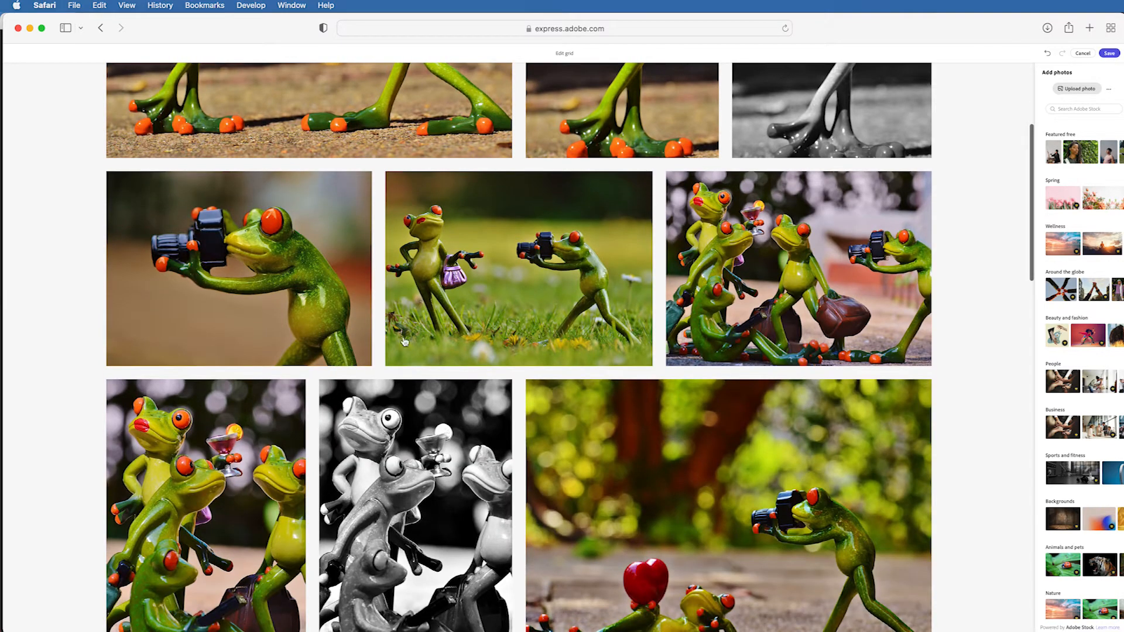
pyautogui.scroll(-3)
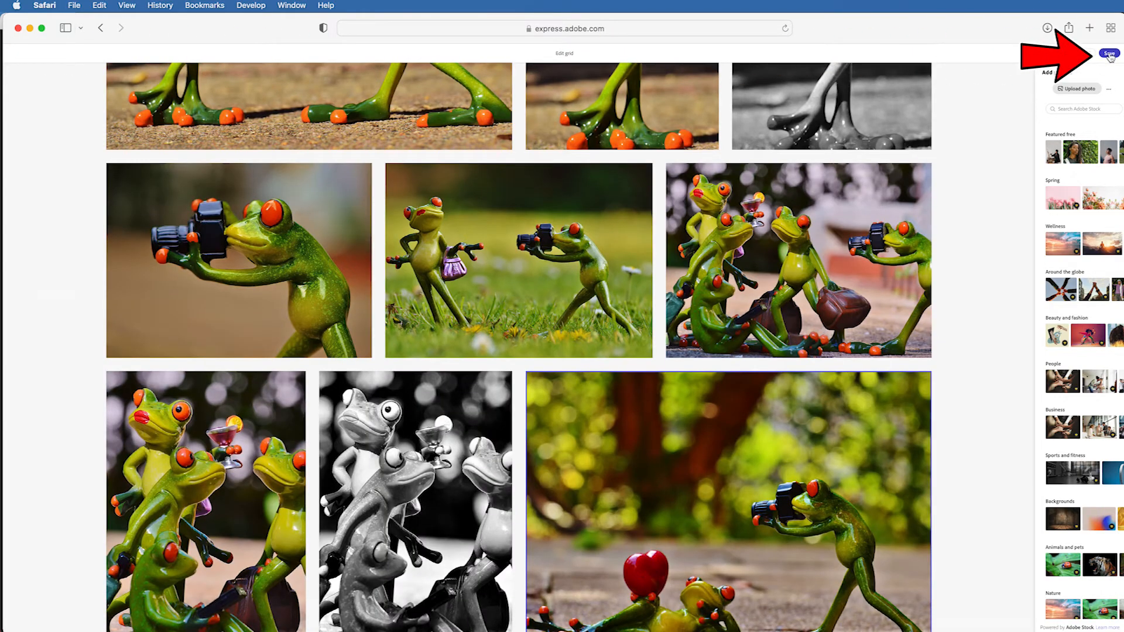
# - Save the rearranged frog grid and bring up a new grid's options with caption text 'BEhi'
pyautogui.click(1108, 53)
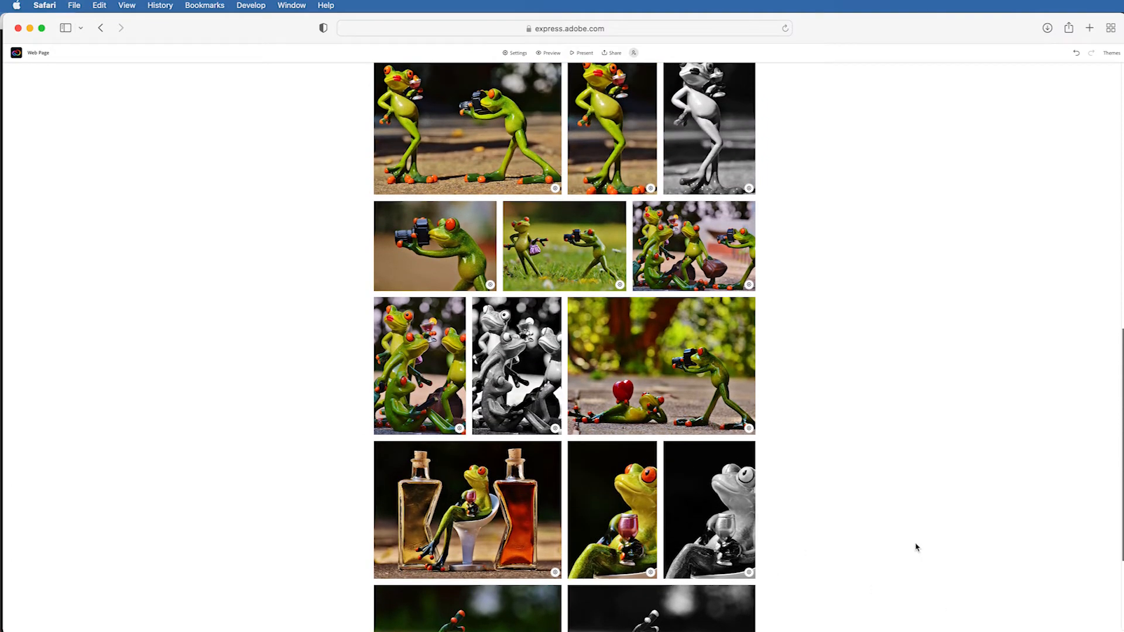
pyautogui.scroll(-3)
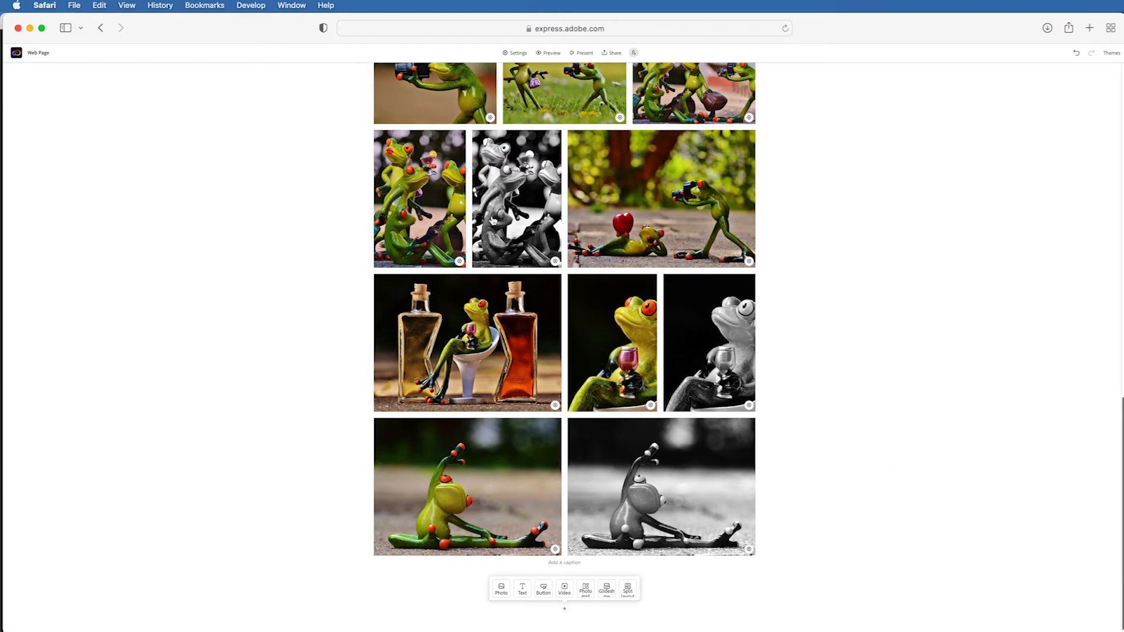
pyautogui.scroll(-3)
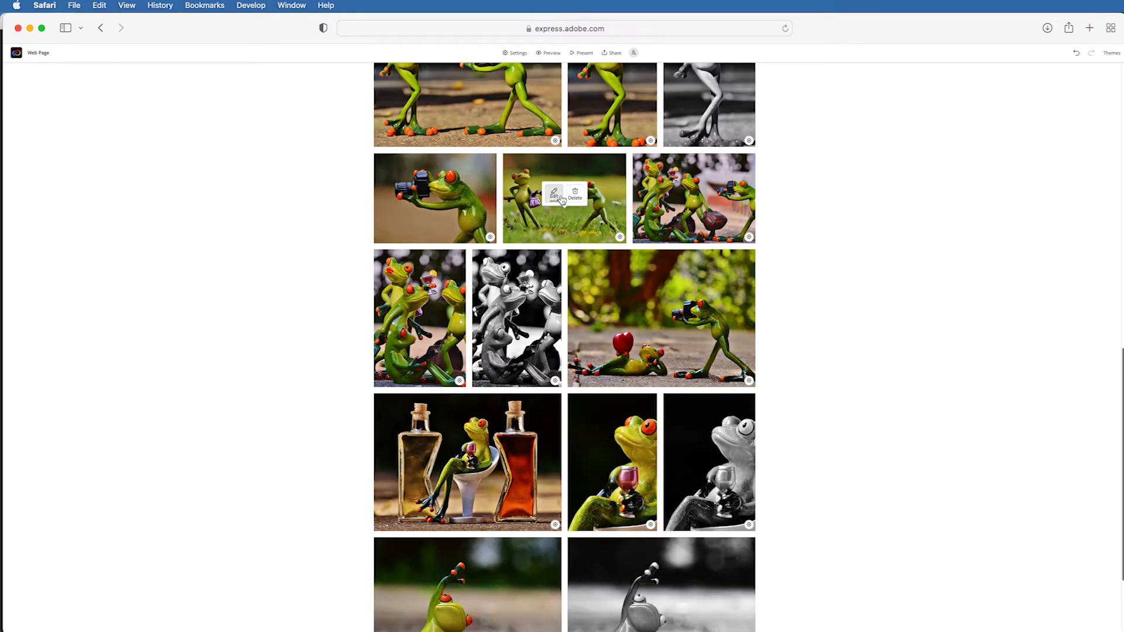
pyautogui.click(553, 195)
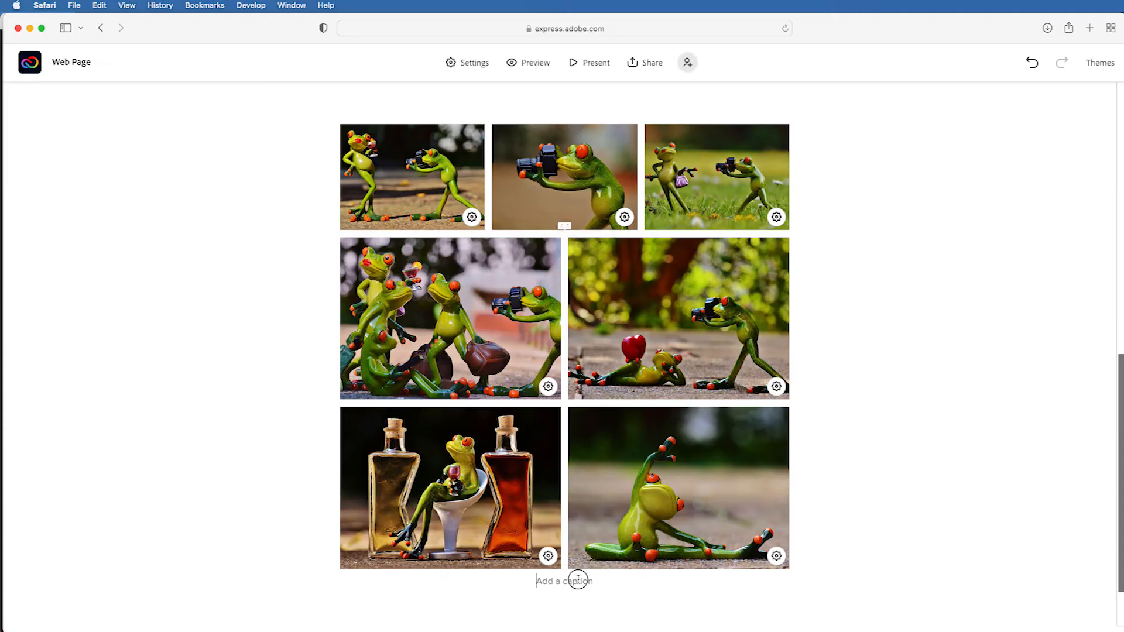
pyautogui.write('BEhi')
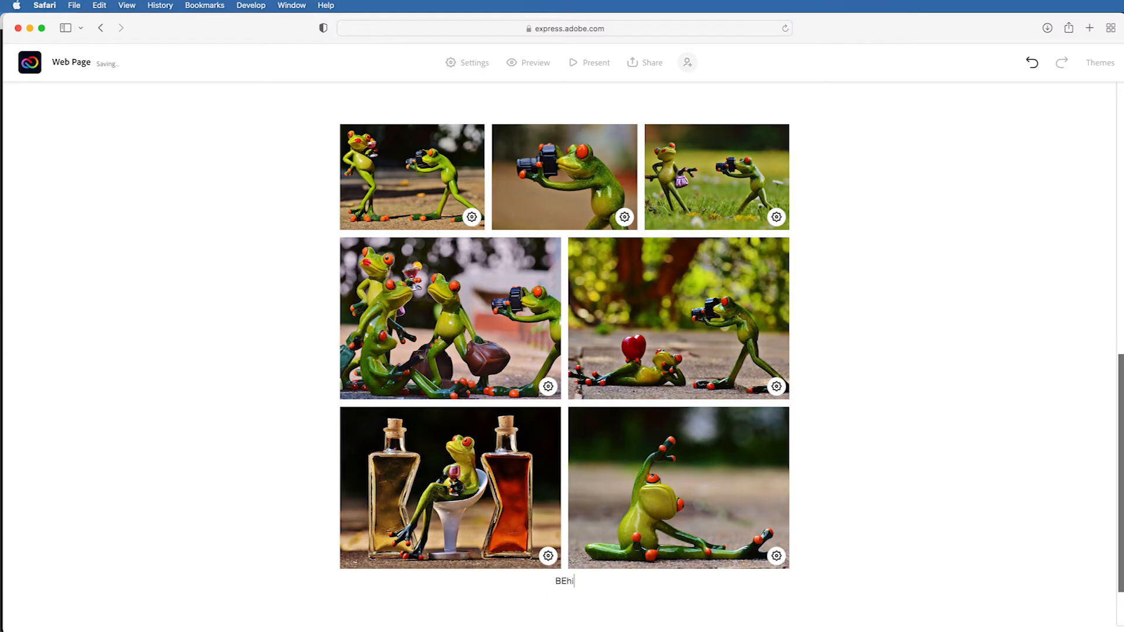
pyautogui.scroll(-3)
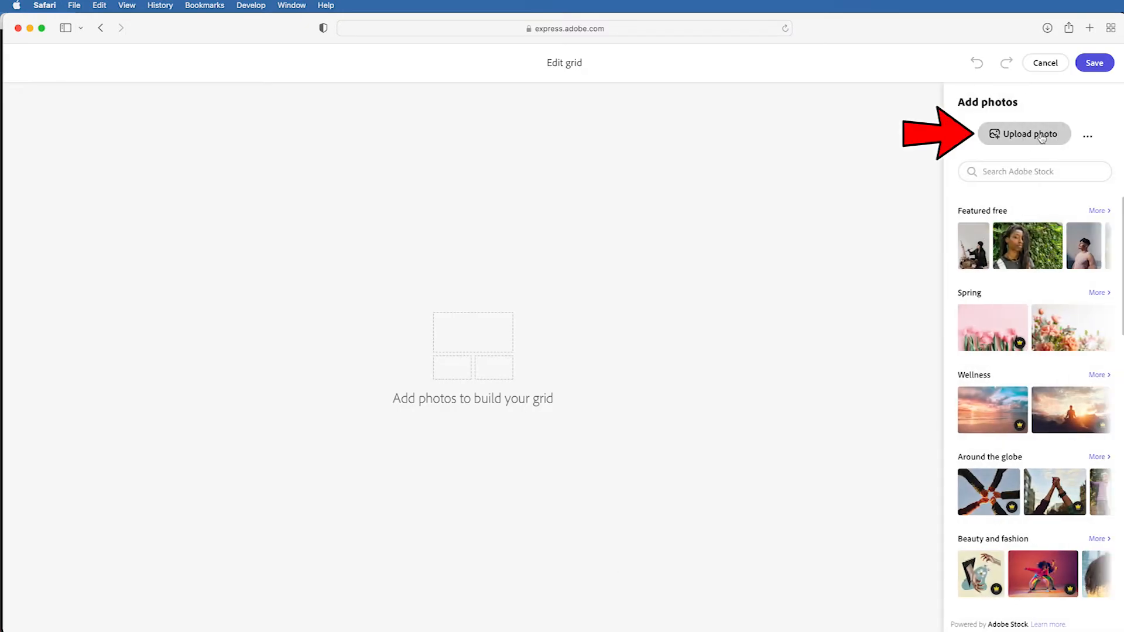
# - Upload Photoshop_Professor_007.jpg party frogs photo into the grid and save it to the page
pyautogui.click(1025, 134)
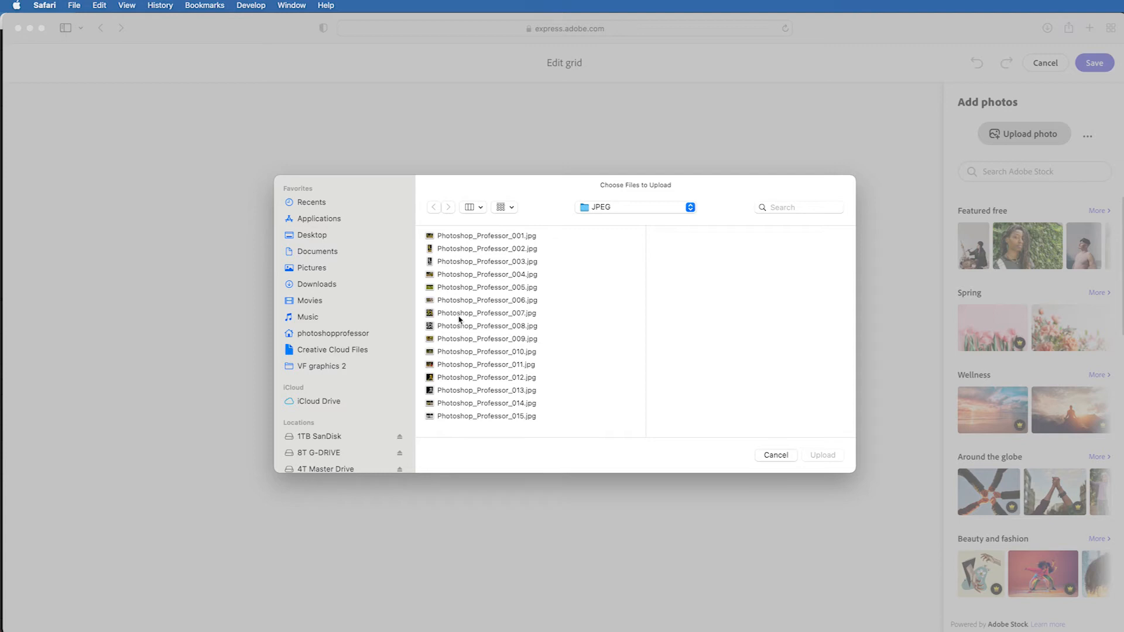
pyautogui.moveTo(459, 319)
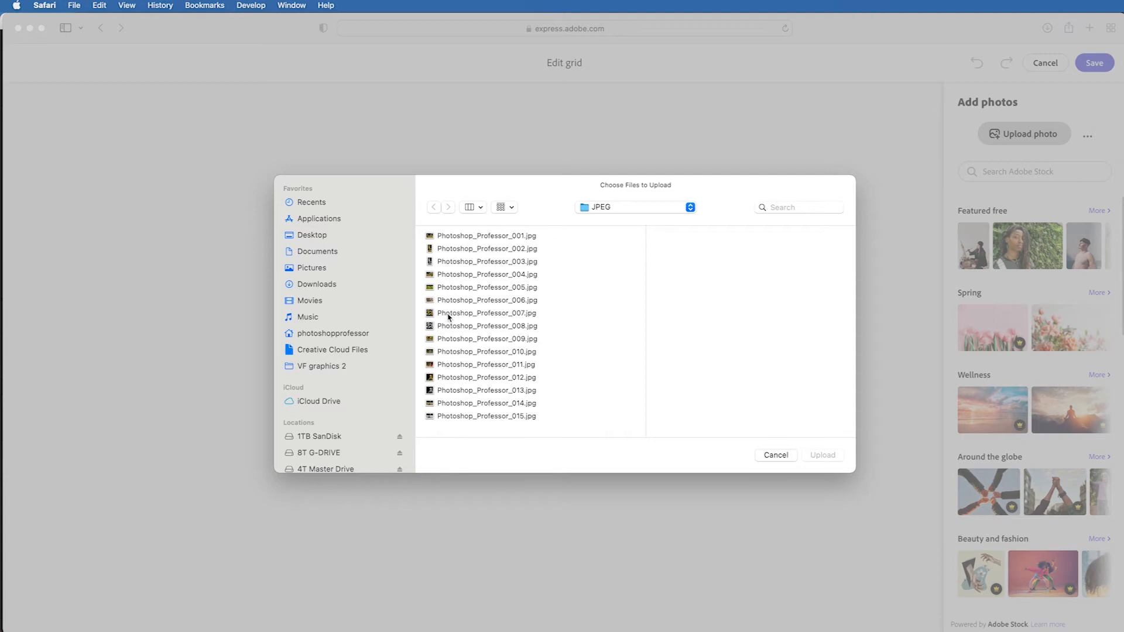
pyautogui.click(486, 313)
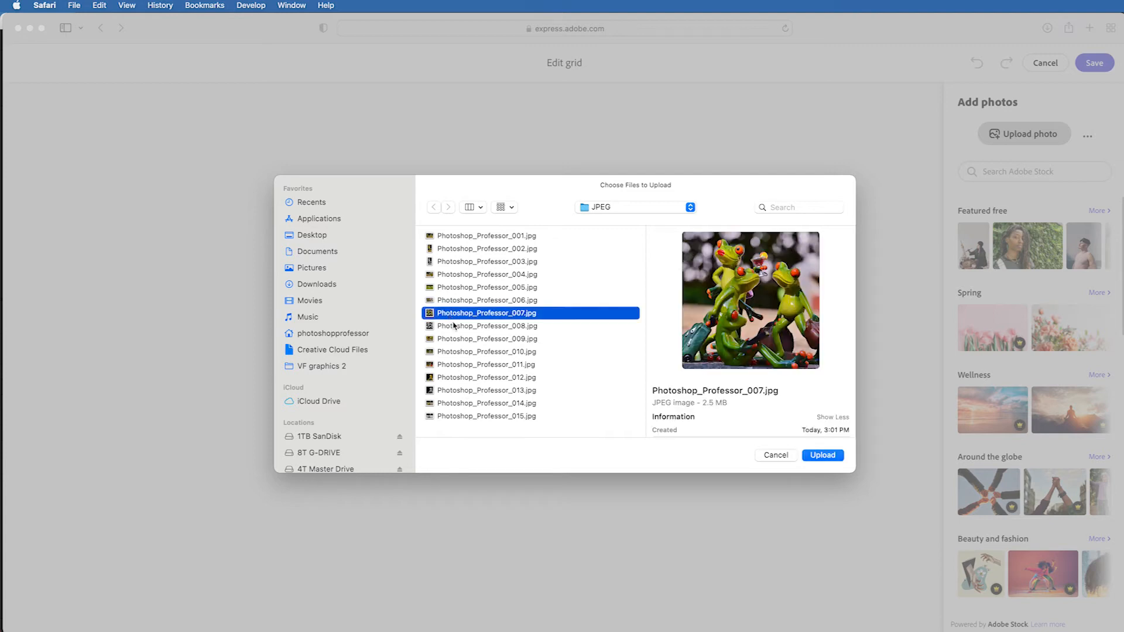
pyautogui.click(821, 454)
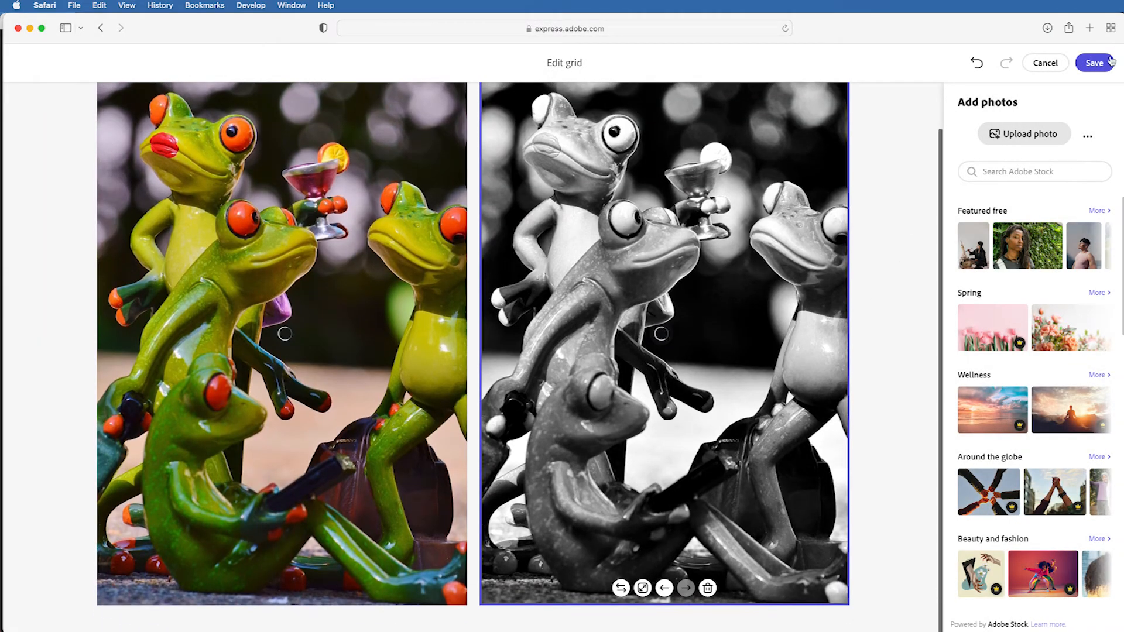
pyautogui.click(1094, 62)
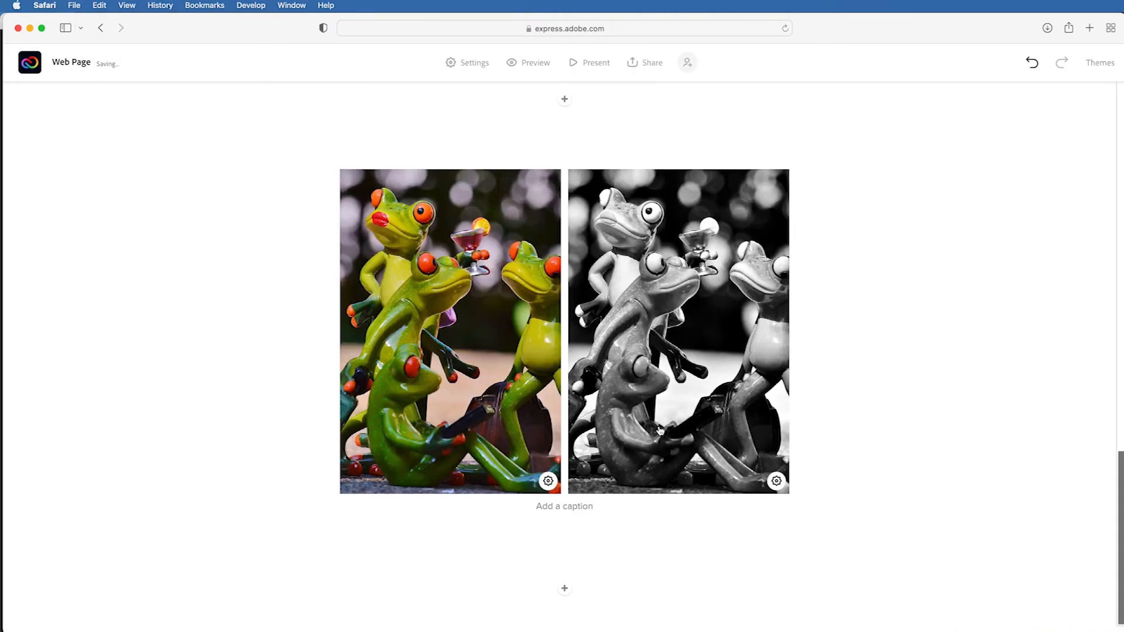
# - Add a new photo grid with the two stretching frog photos (014–015)
pyautogui.click(564, 588)
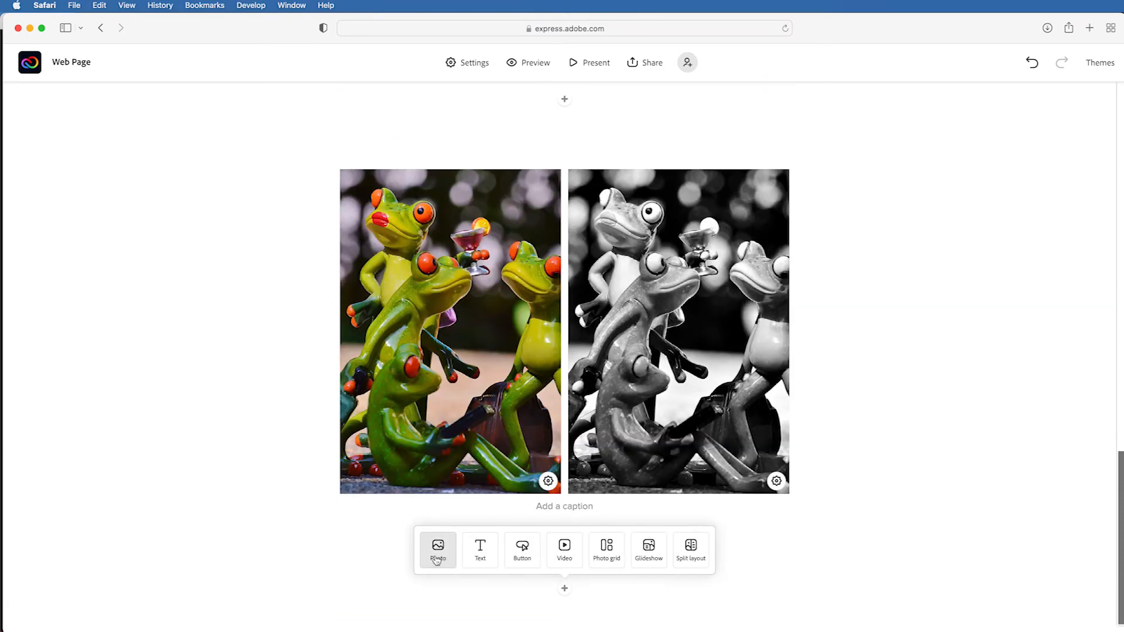
pyautogui.click(605, 550)
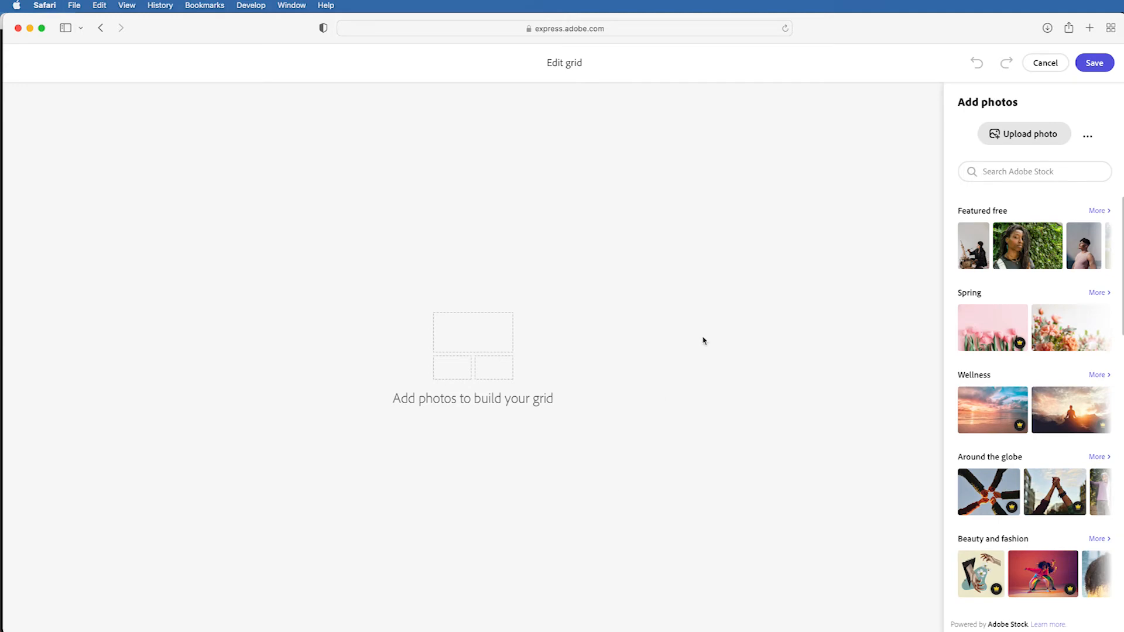
pyautogui.click(1024, 134)
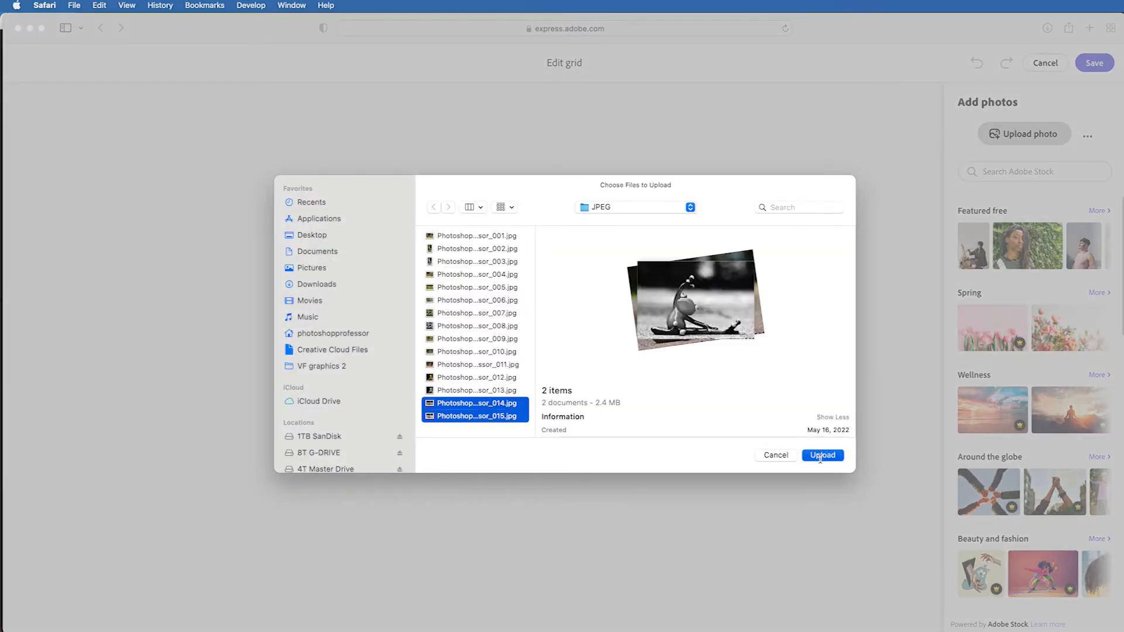
pyautogui.click(822, 456)
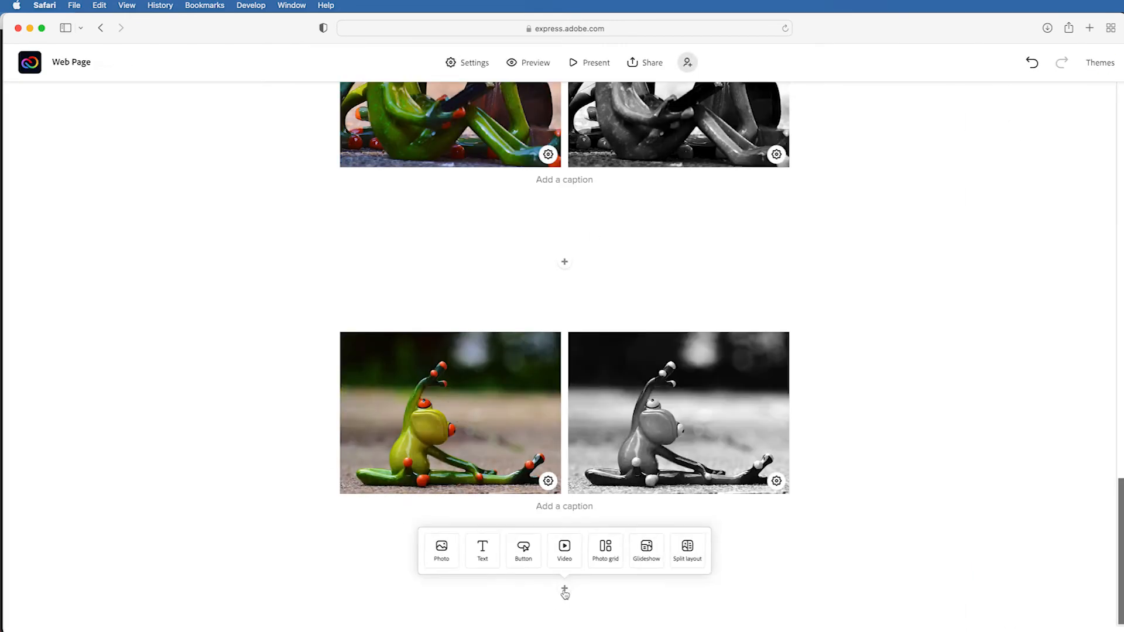
# - Add another photo grid with the wine frog photo (012)
pyautogui.click(605, 550)
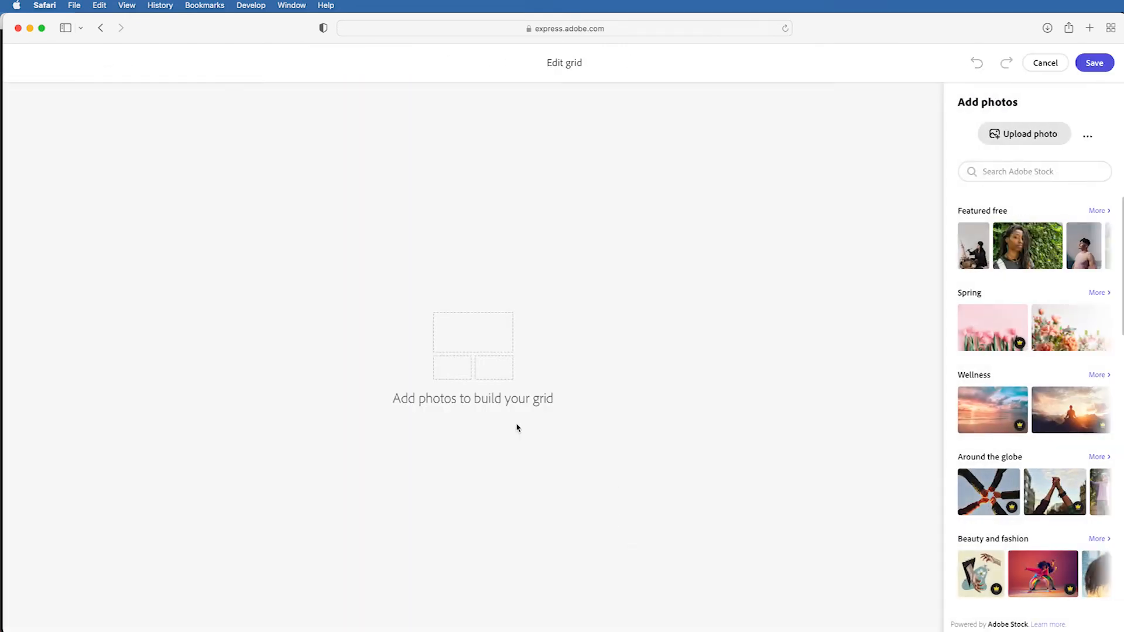
pyautogui.click(1023, 134)
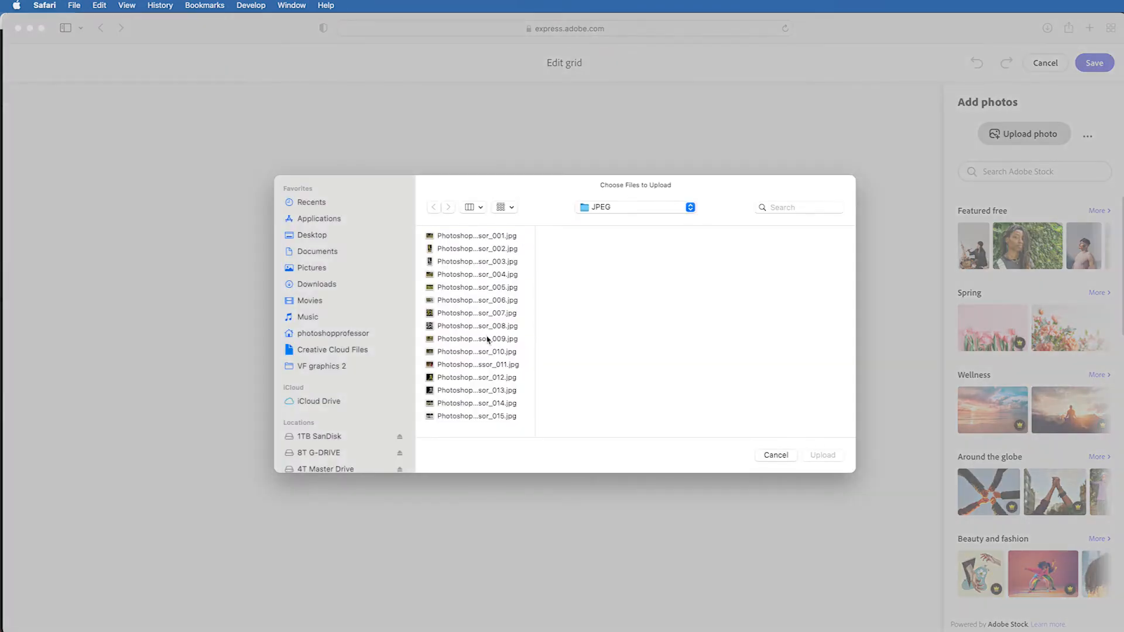
pyautogui.click(477, 377)
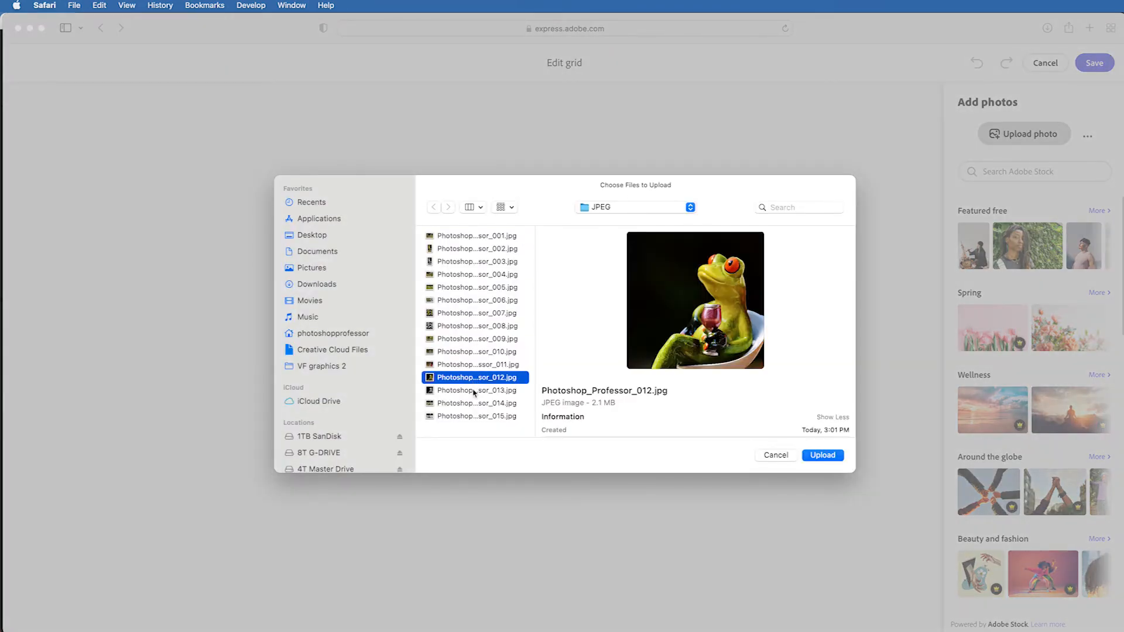
pyautogui.click(822, 454)
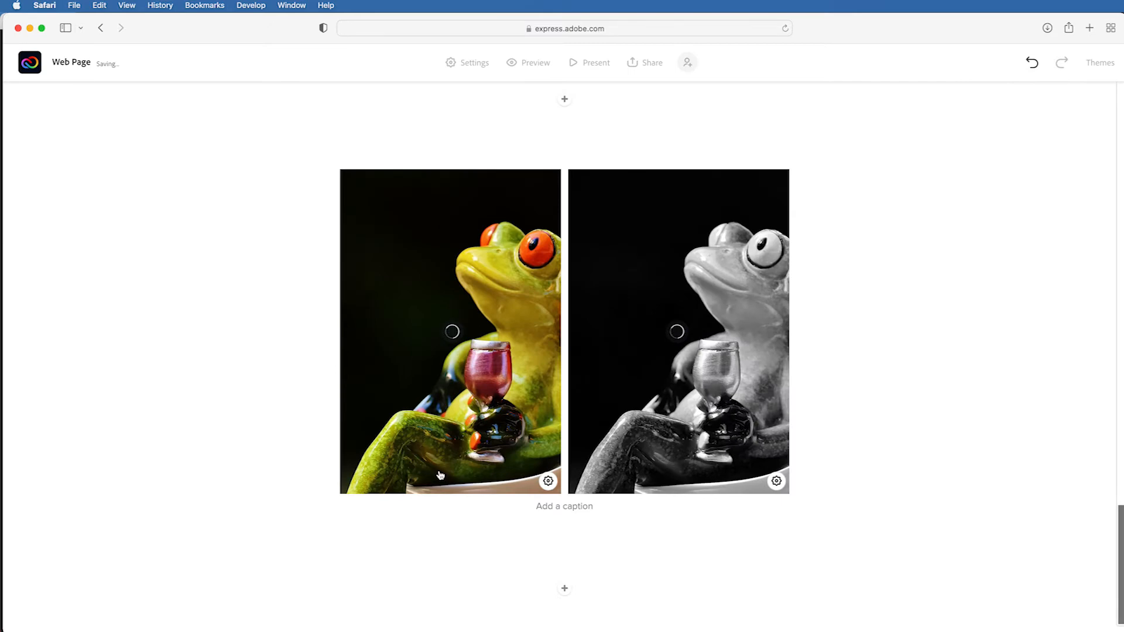
# - Add a third photo grid with the two posing frog photos (002–003) and save
pyautogui.click(564, 589)
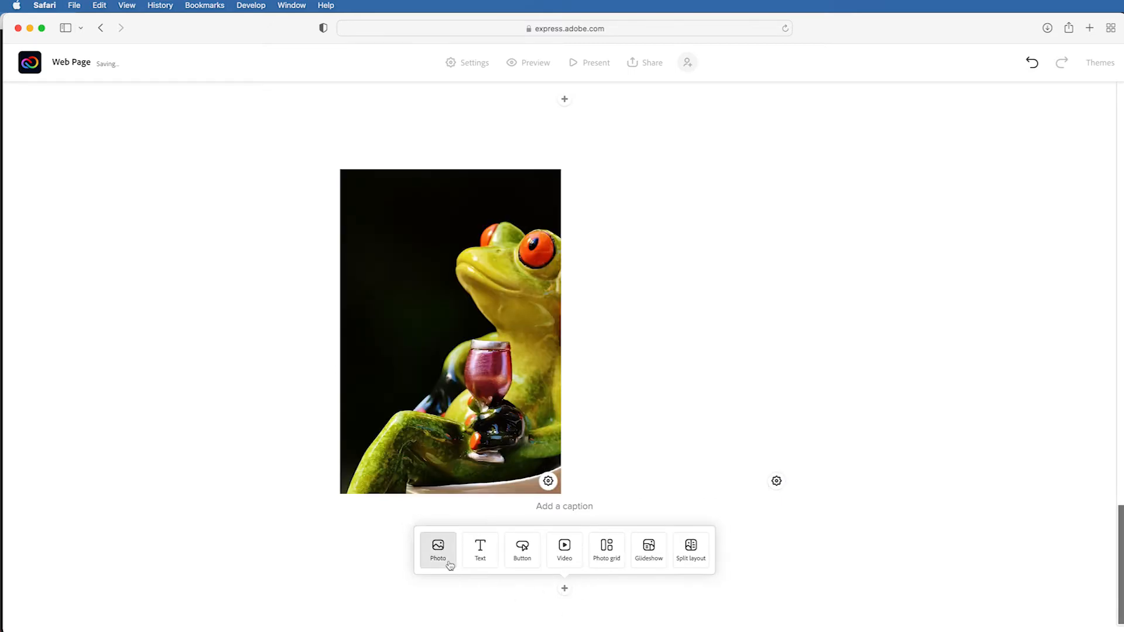
pyautogui.click(605, 550)
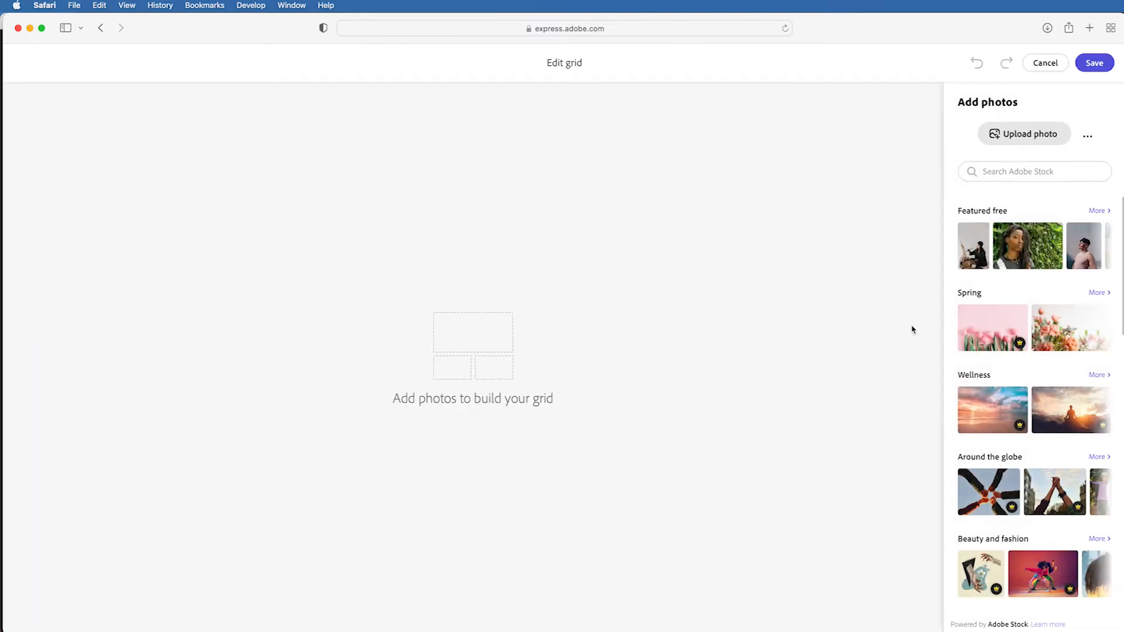
pyautogui.click(1025, 133)
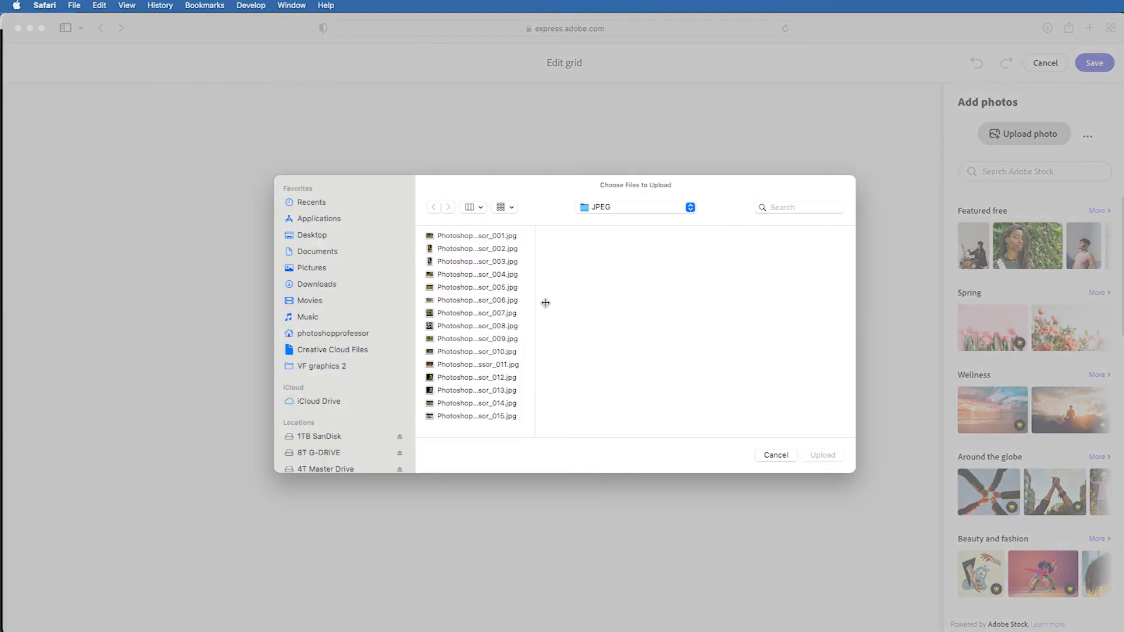
pyautogui.click(477, 261)
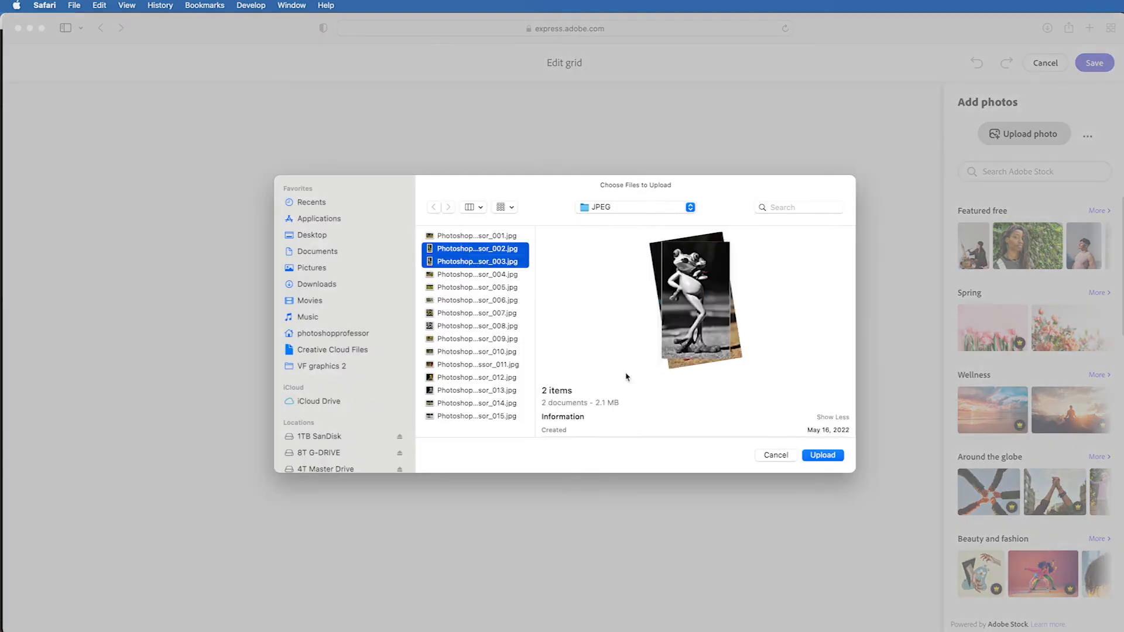
pyautogui.click(822, 455)
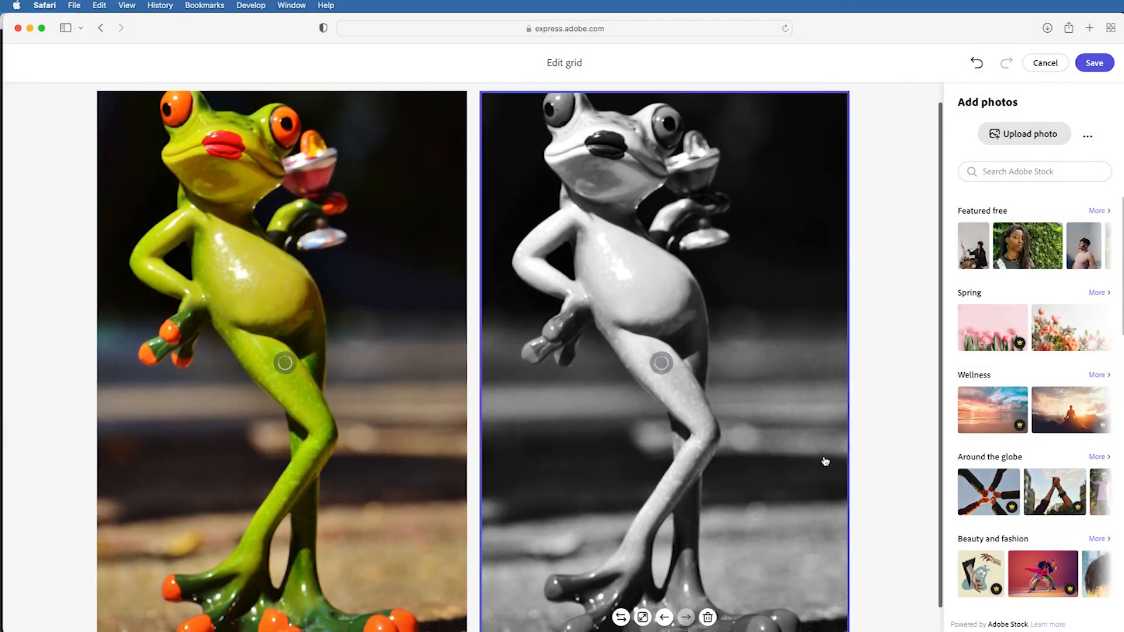
pyautogui.click(1092, 62)
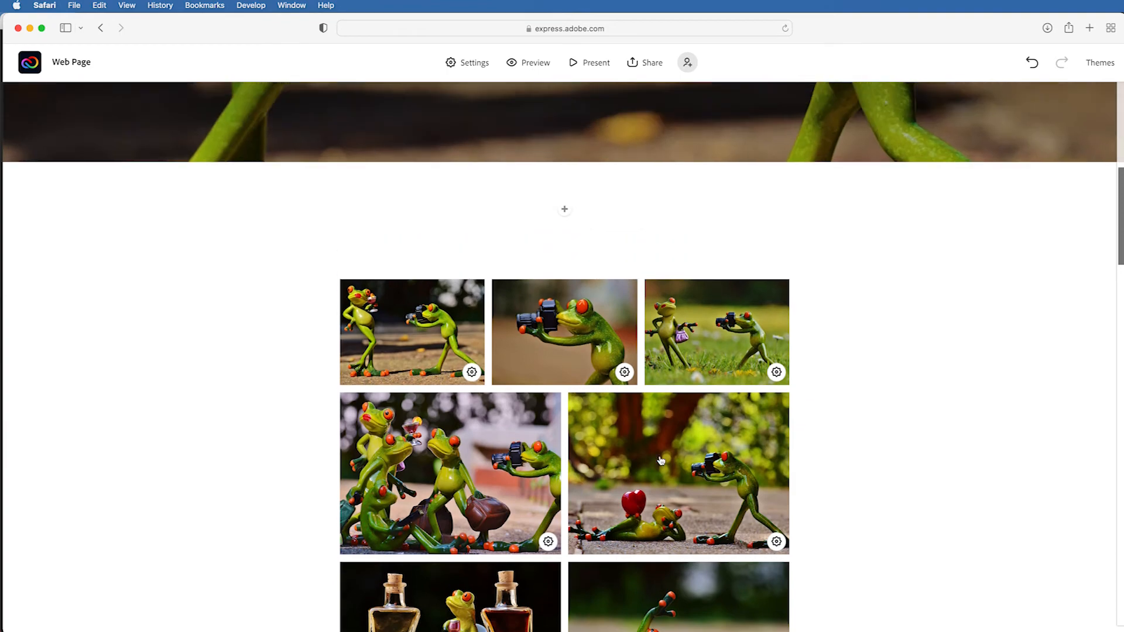
# - Caption the party frogs grid 'Party Time'
pyautogui.scroll(-3)
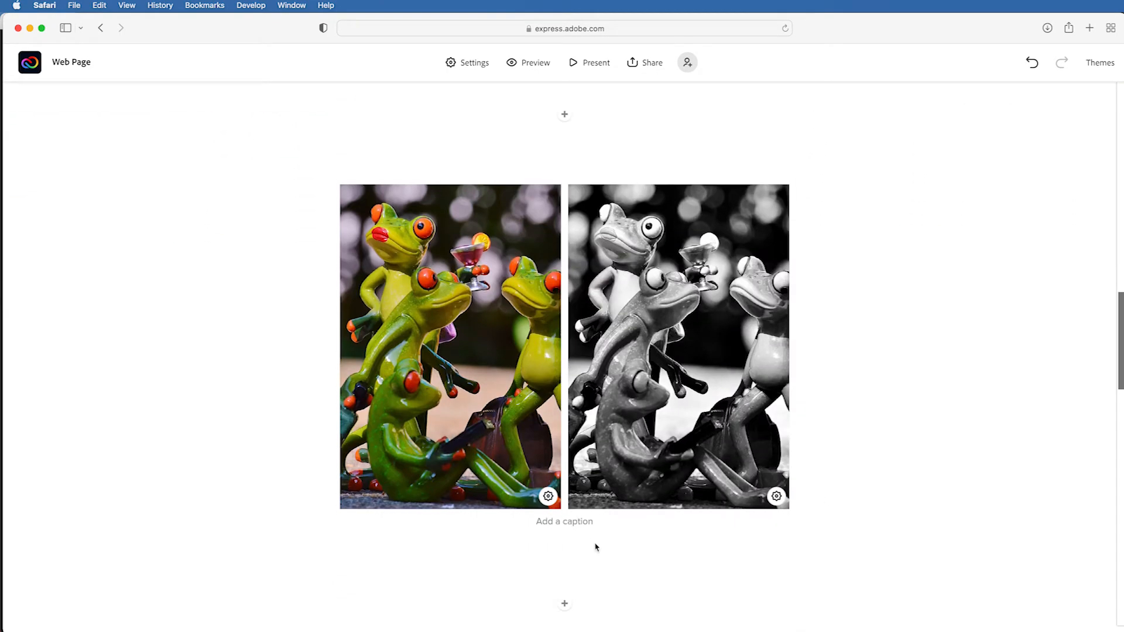
pyautogui.write('Party Time')
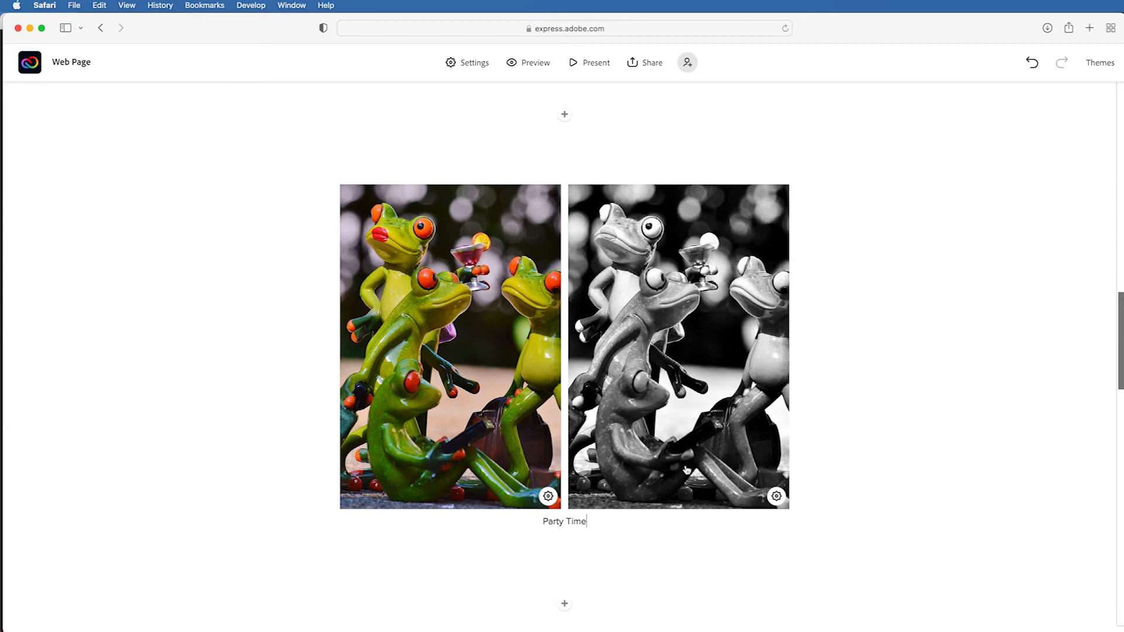
pyautogui.scroll(-3)
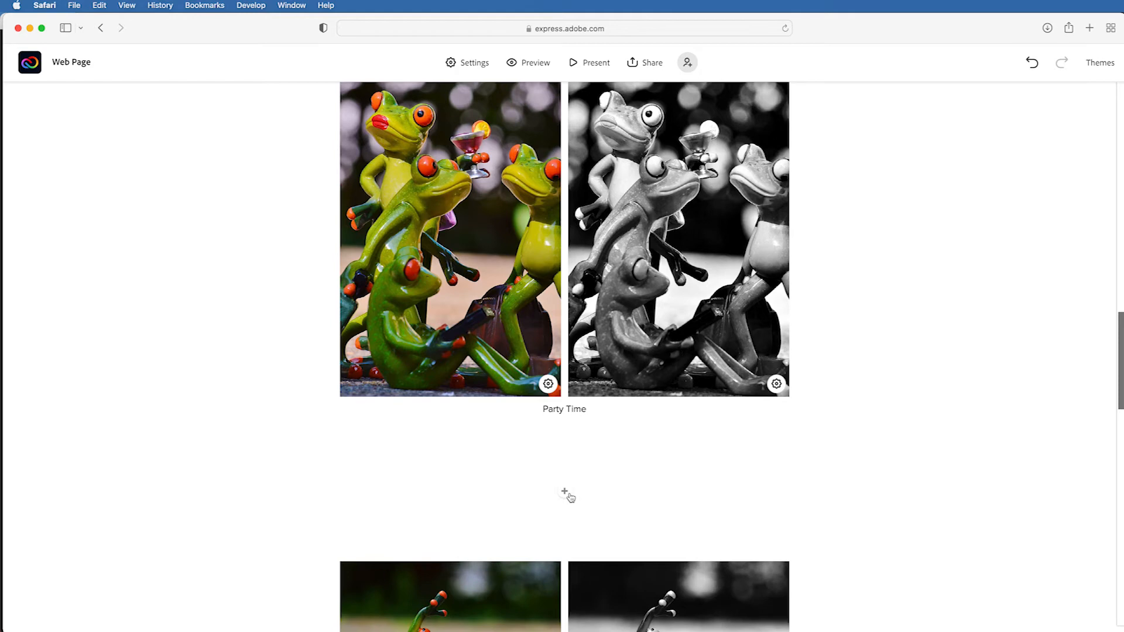
# - Add a text block of placeholder gibberish paragraphs below the Party Time grid
pyautogui.click(566, 494)
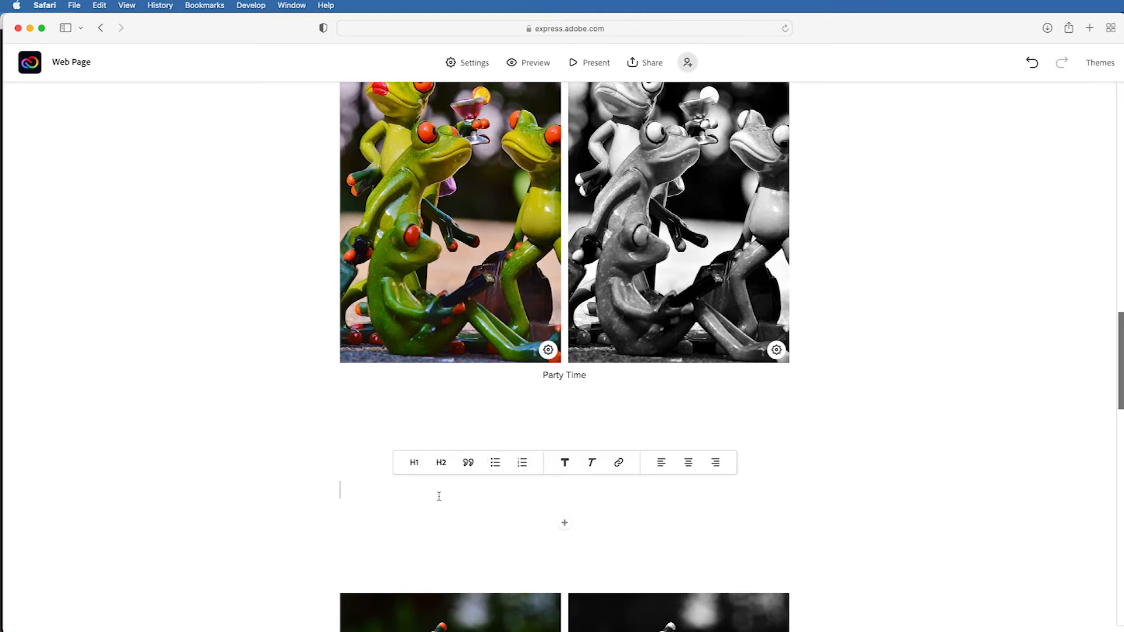
pyautogui.write('af[apsjdfkja[sdojfoaksdjv[')
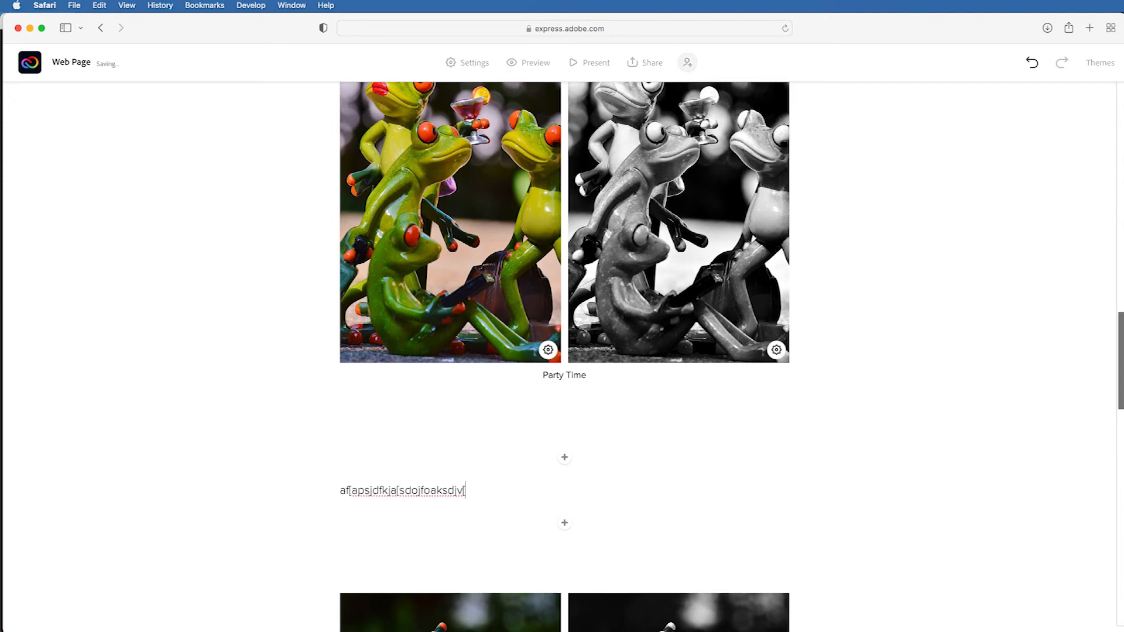
pyautogui.write("iojasd[iofjioasdjfi'jasdkl'mfkasjdv[iojasio[jfioasjdiofjawsjfioasdjiopfjasiodjfoiajsdofjaiosdjfoajsdfjasdjfjasiojfioasjidfjoasdpiofjaiposjdfipojasiopdfjioasdjifojasiodfjasdiofjaposdjfpasjdf")
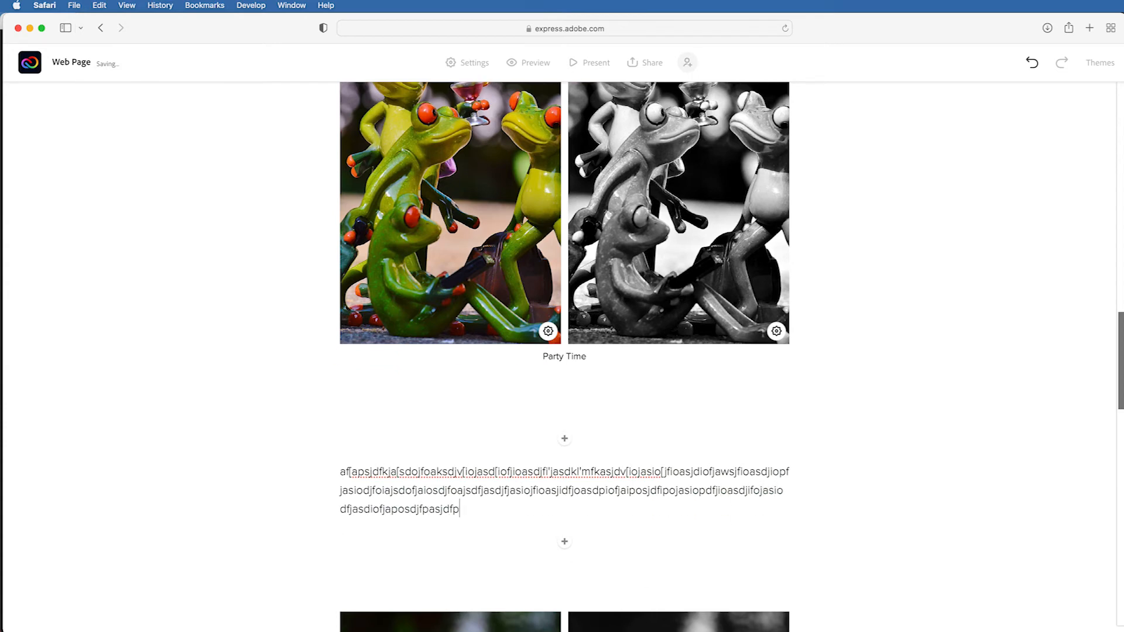
pyautogui.write('poasjdfapsodjfpaosjdfpoiajsdpfoijaspoidjfpoiasjfpoiajspdofijaspodfjpaoisdjfpoasjpoifjaspodijfpaosijdfpoaisjdfpoiasjdfpoiasjfpoajsdfpoijadpfoijaspodfjapsoidjfpaoisdjfpaosidjfpoia')
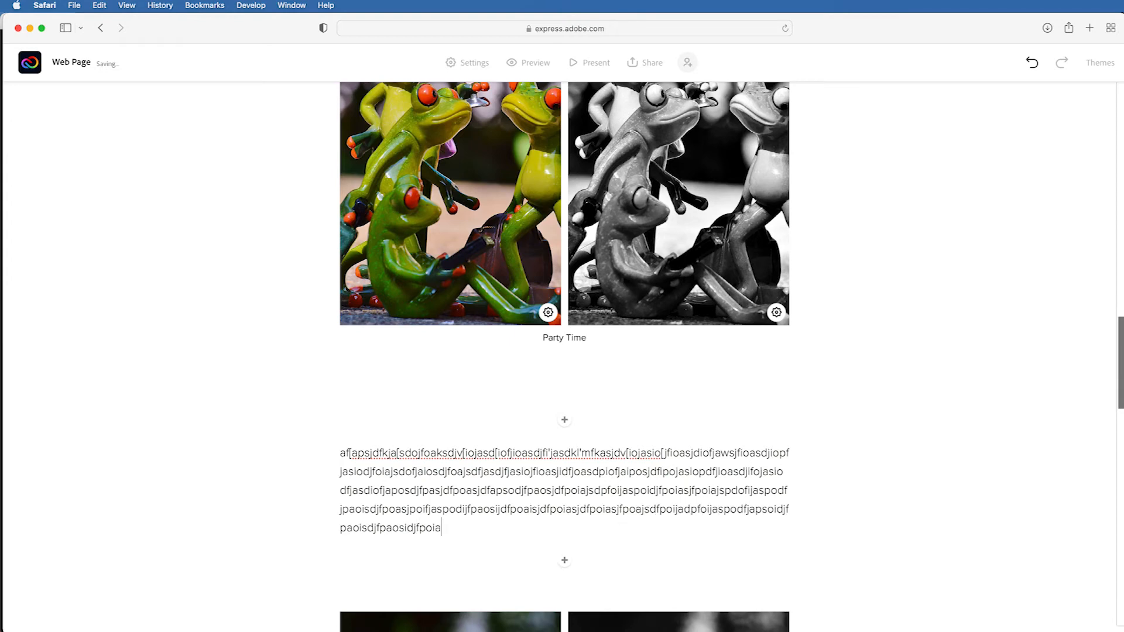
pyautogui.write('sdpiofjaiposdjfipojasdpiofjpioasjpfiojaspiodjfiopjasdpiofjpioasjfpioapi')
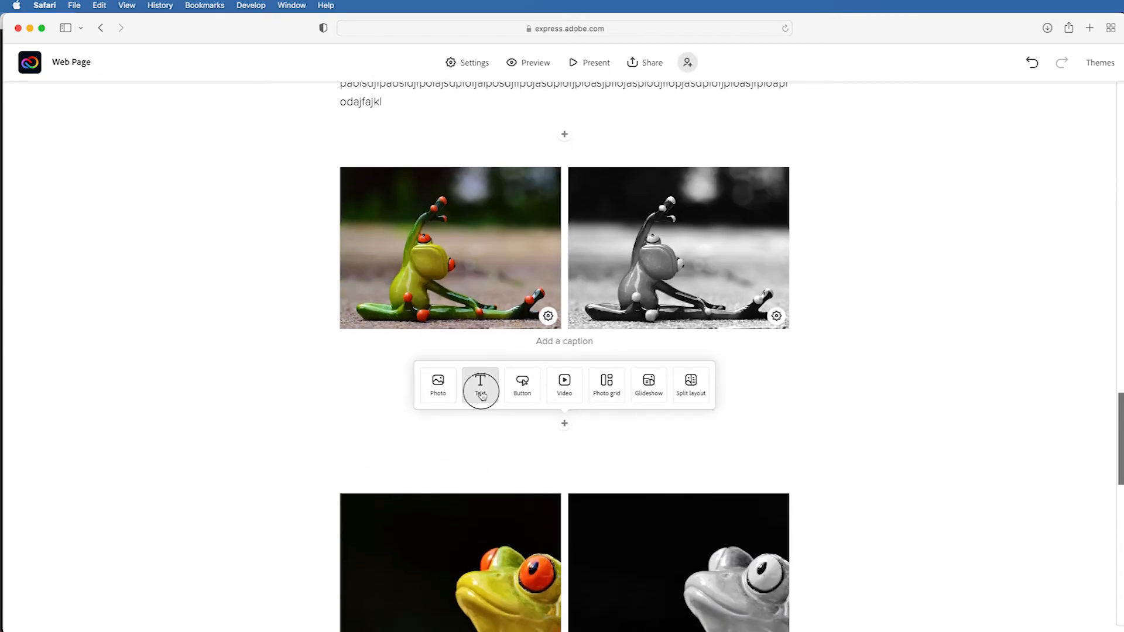
# - Add a placeholder text block below the stretching frog grid
pyautogui.click(480, 385)
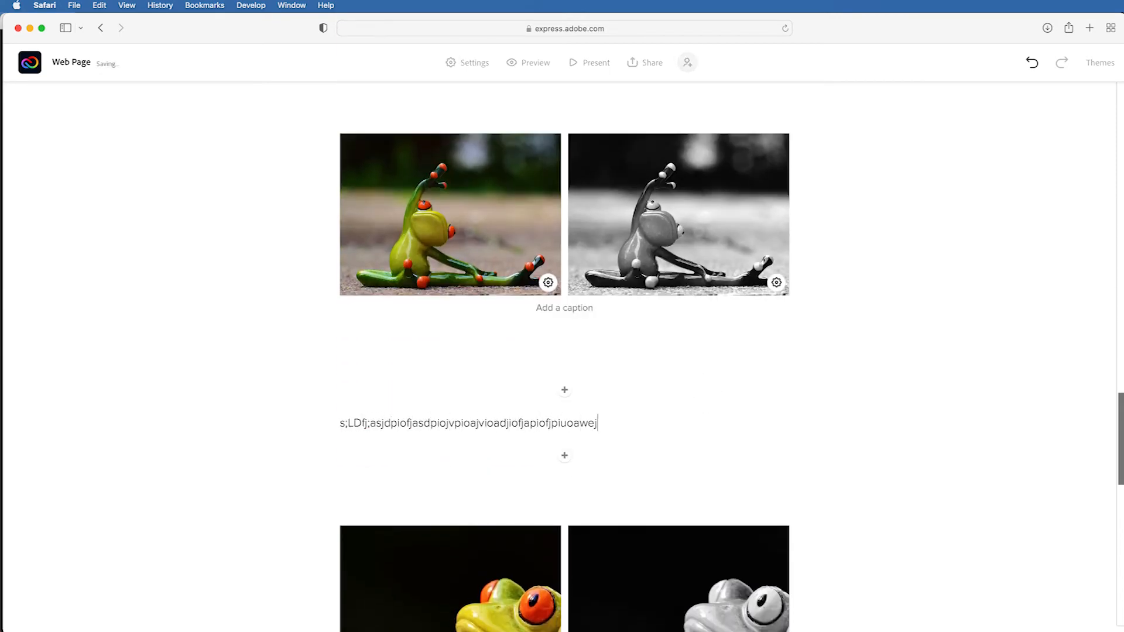
pyautogui.write('cpawdpcjpaiowejcpioaweeiocaiowejfipoawejcjapiowejfpioawejifojaweipofj')
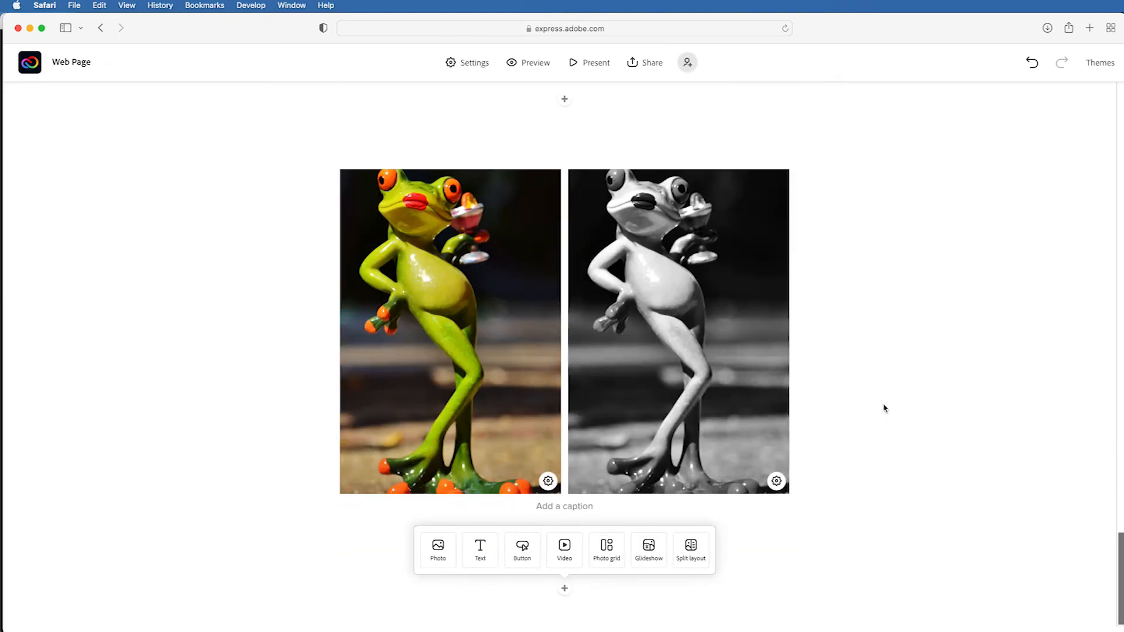
# - Preview the Frog Magic page, enlarge the black-and-white Party Time photo, then return to editing
pyautogui.click(534, 62)
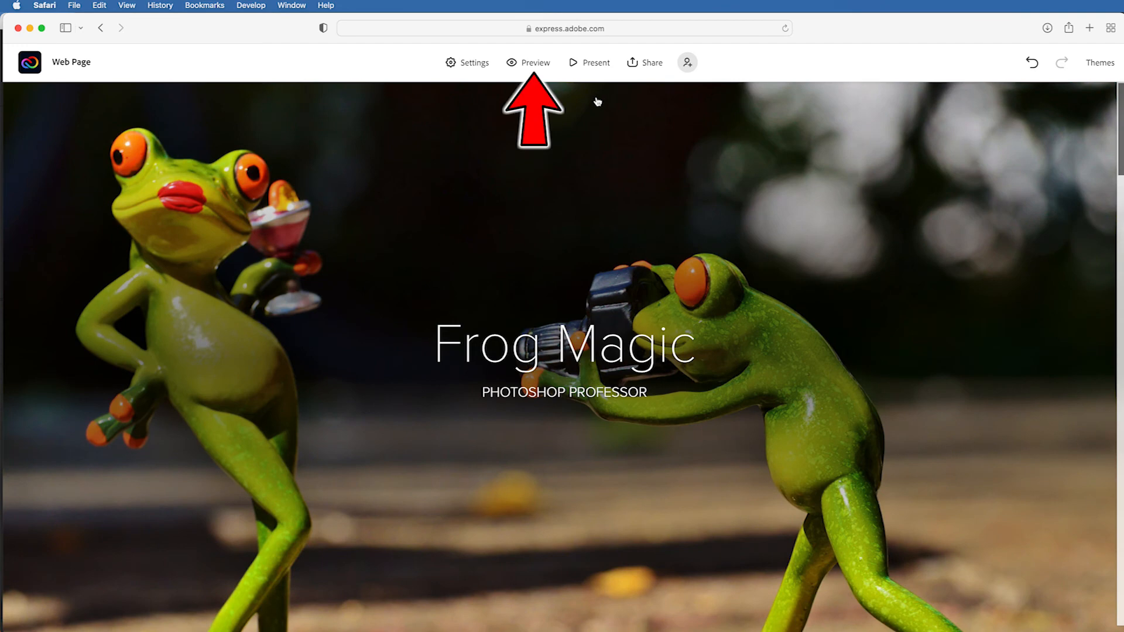
pyautogui.click(533, 62)
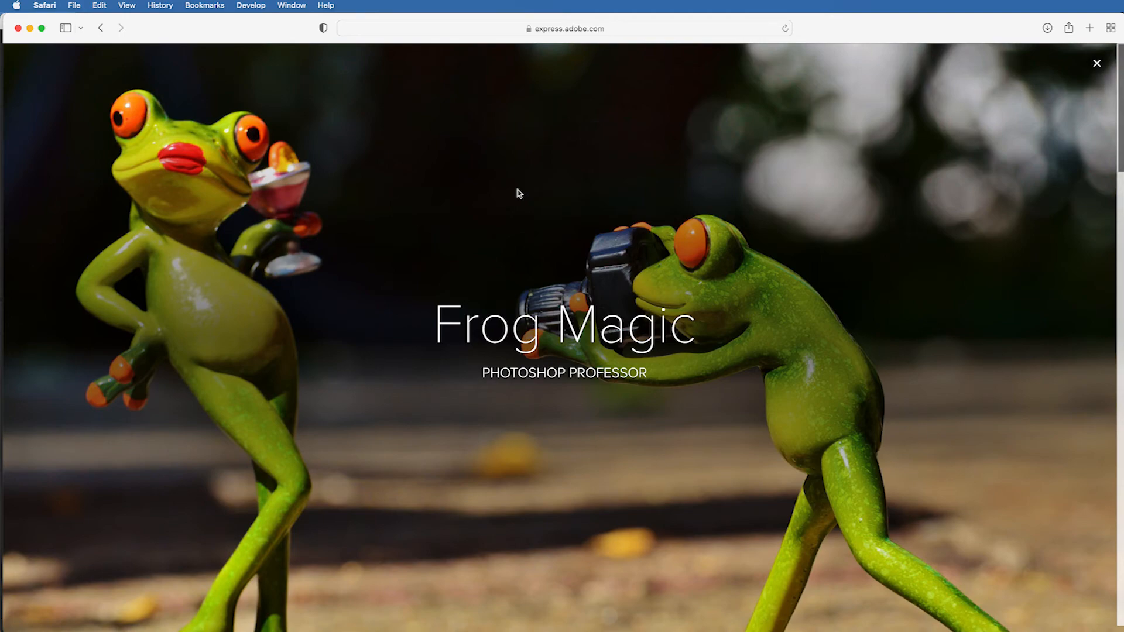
pyautogui.scroll(-3)
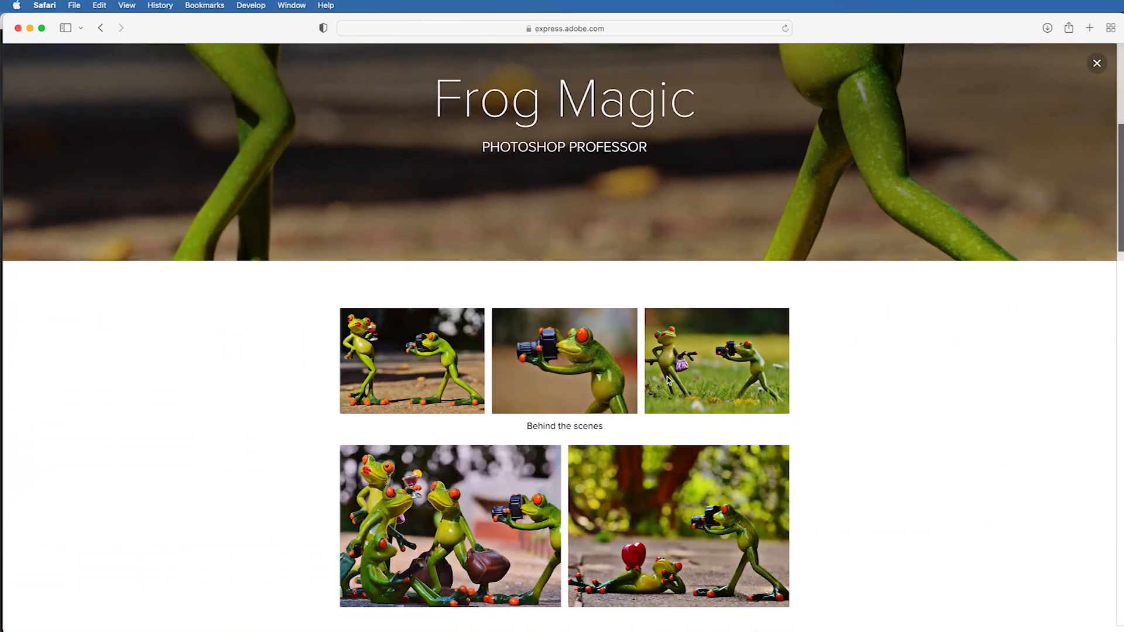
pyautogui.scroll(-3)
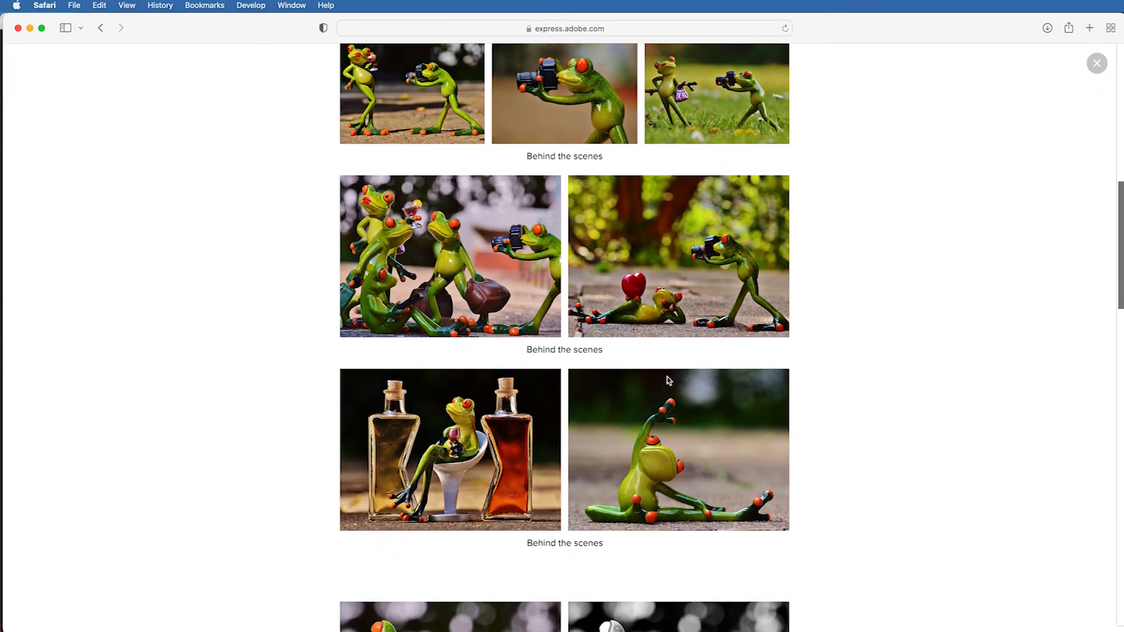
pyautogui.scroll(-3)
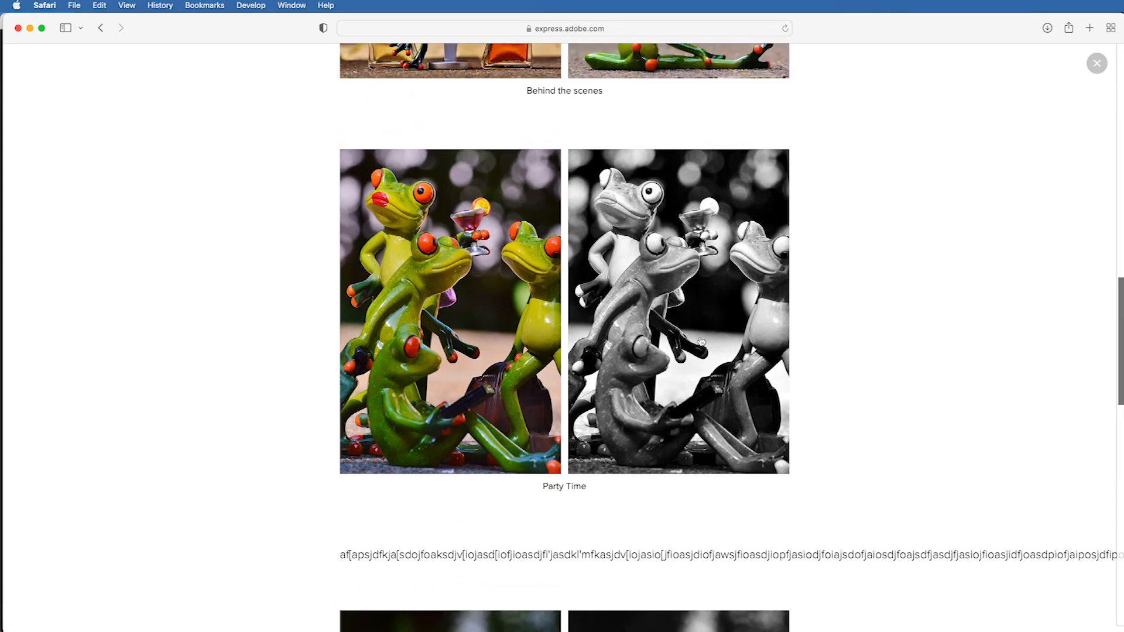
pyautogui.click(677, 311)
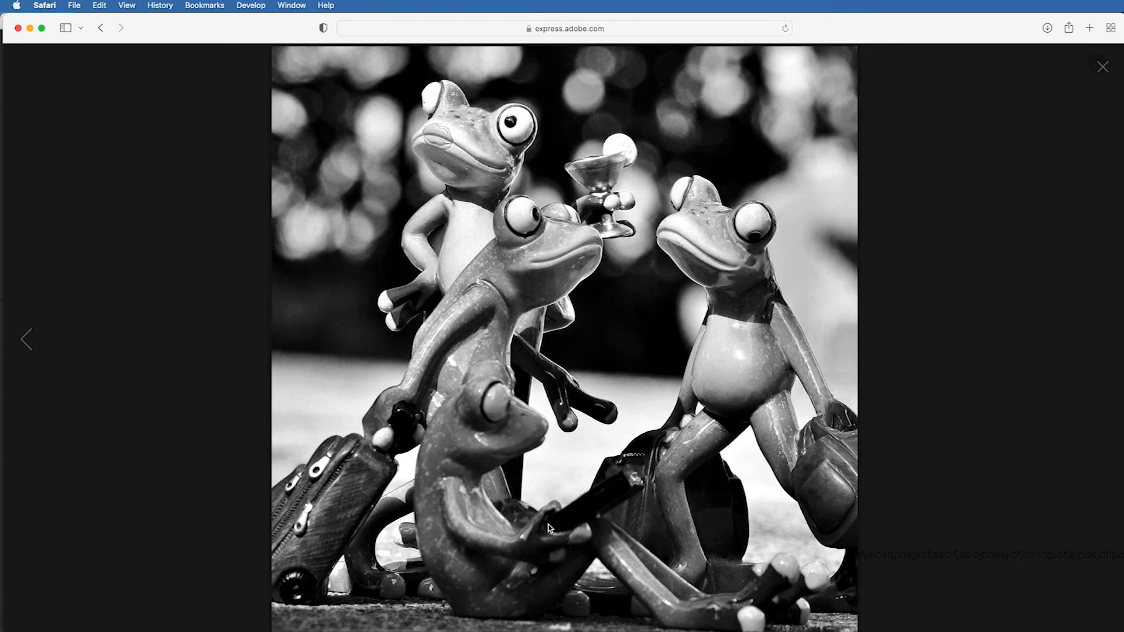
pyautogui.moveTo(1054, 139)
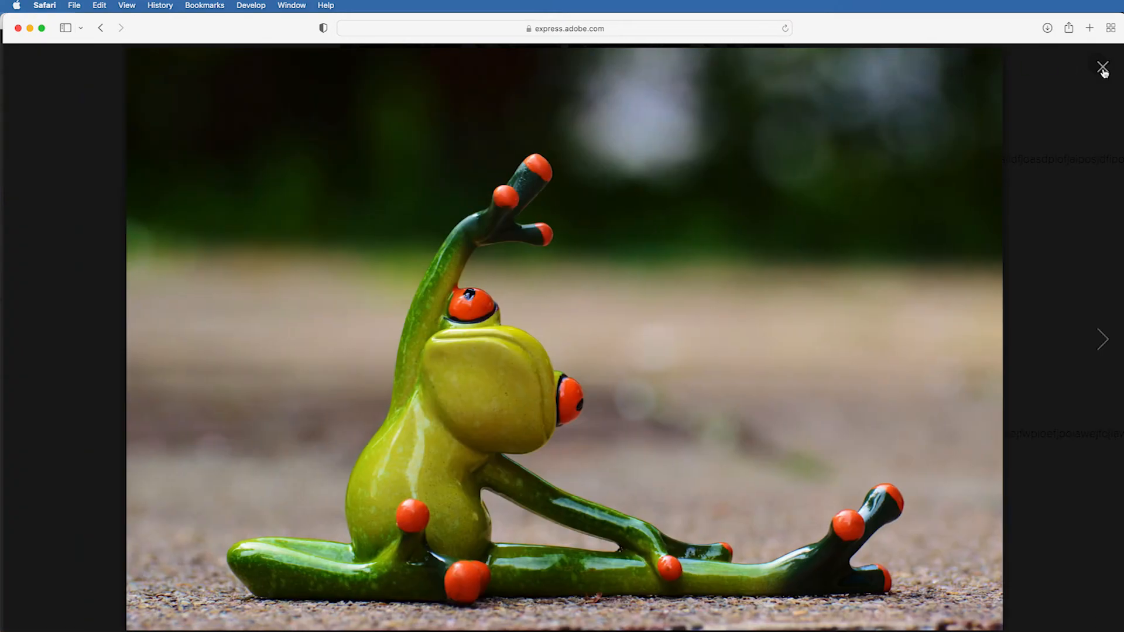
pyautogui.click(1103, 339)
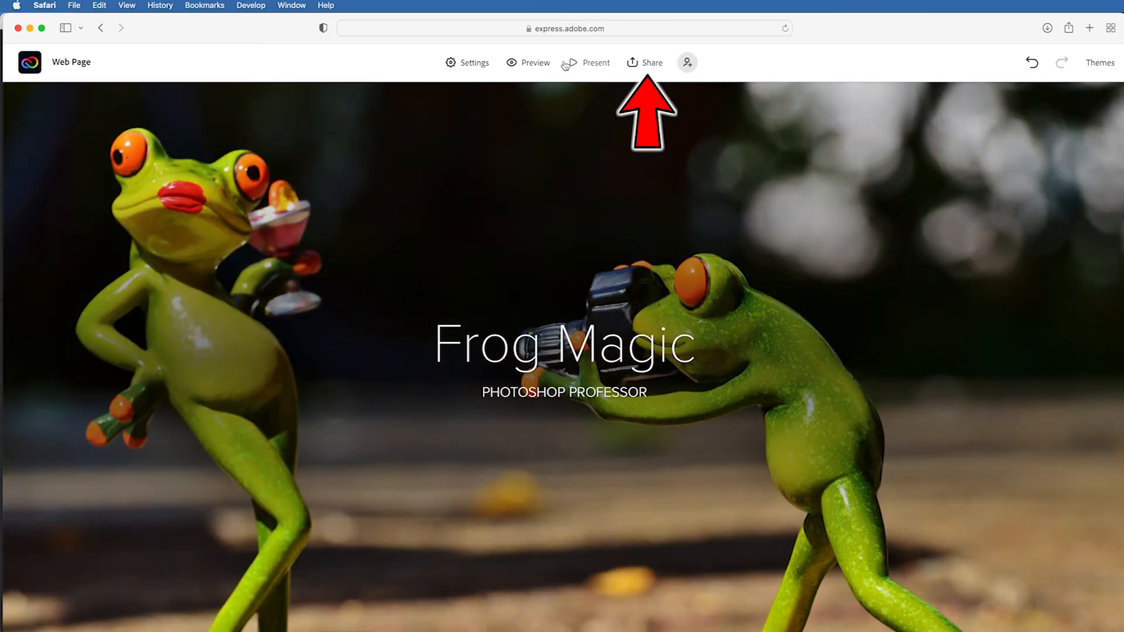
# - Open Share > Publish and share link for the Frog Magic page
pyautogui.click(644, 62)
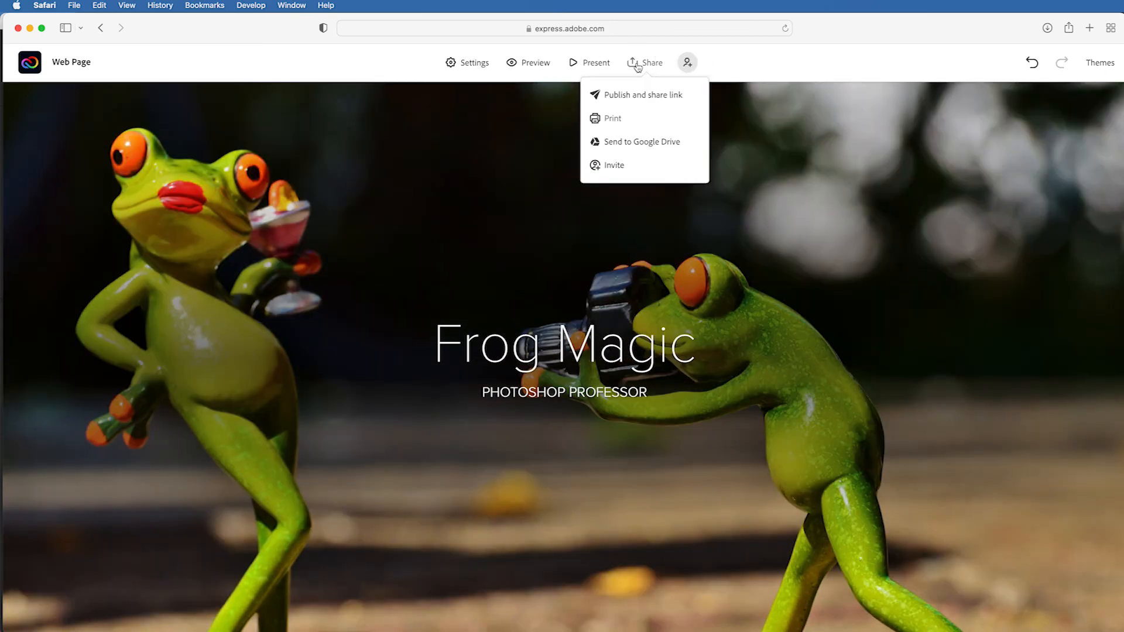
pyautogui.moveTo(640, 94)
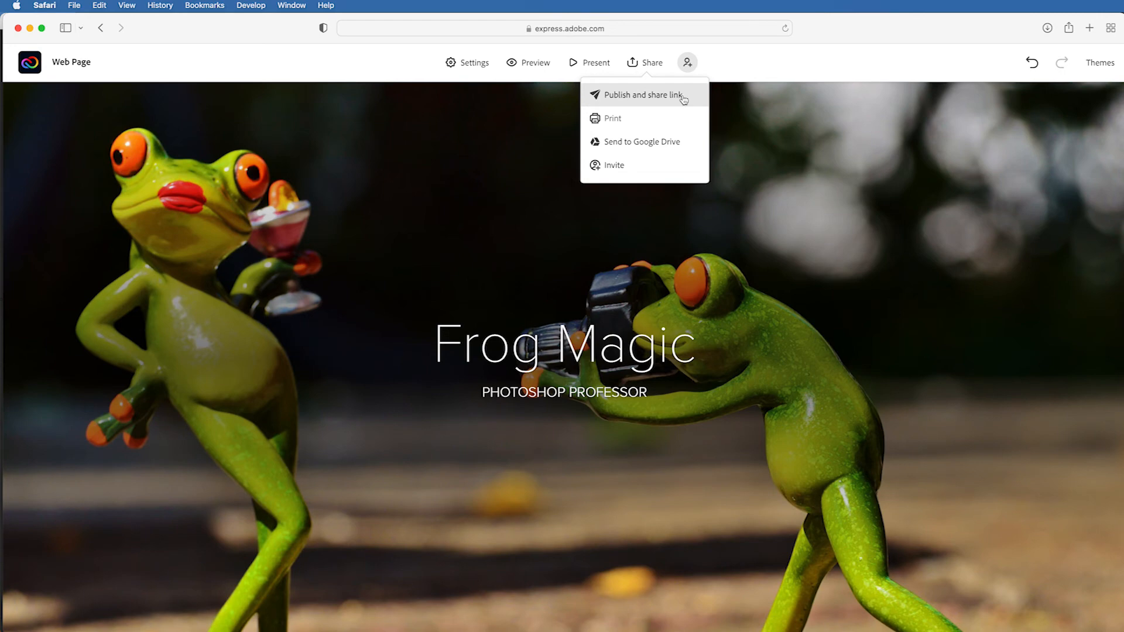
pyautogui.click(640, 94)
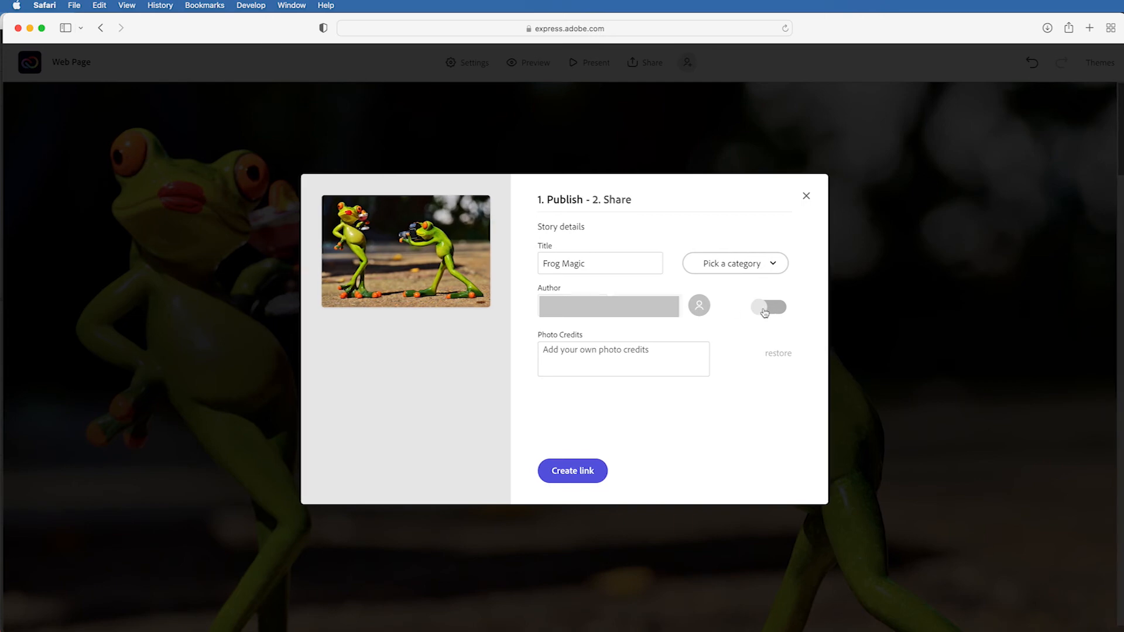
pyautogui.click(767, 306)
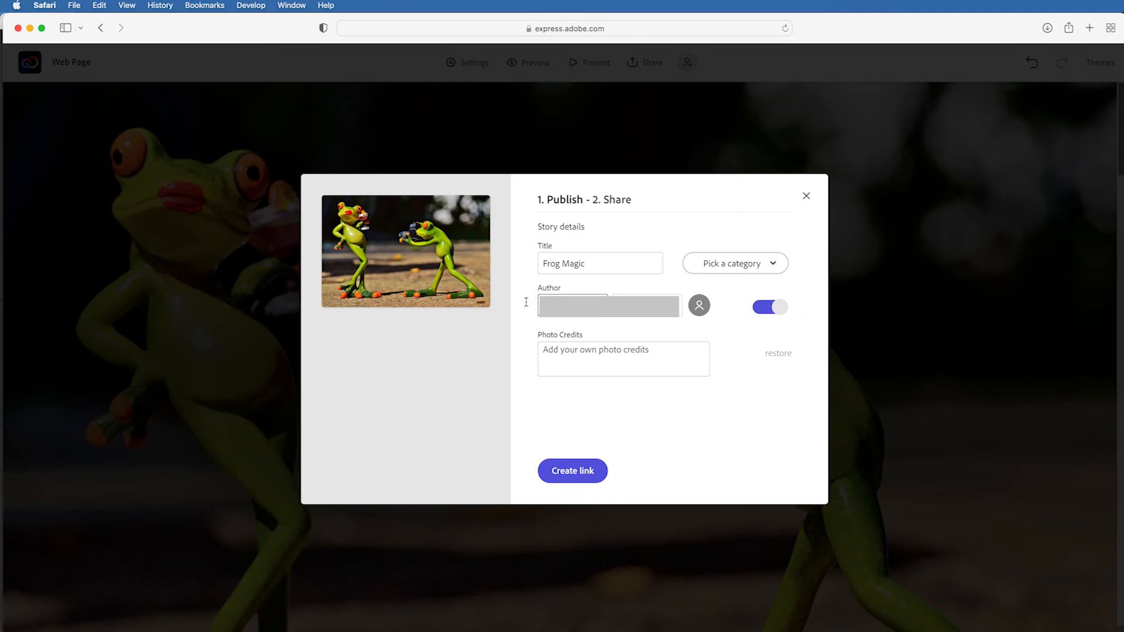
# - Enter photo credits 'All Rights reserved 2035' and switch the author display off
pyautogui.write('All')
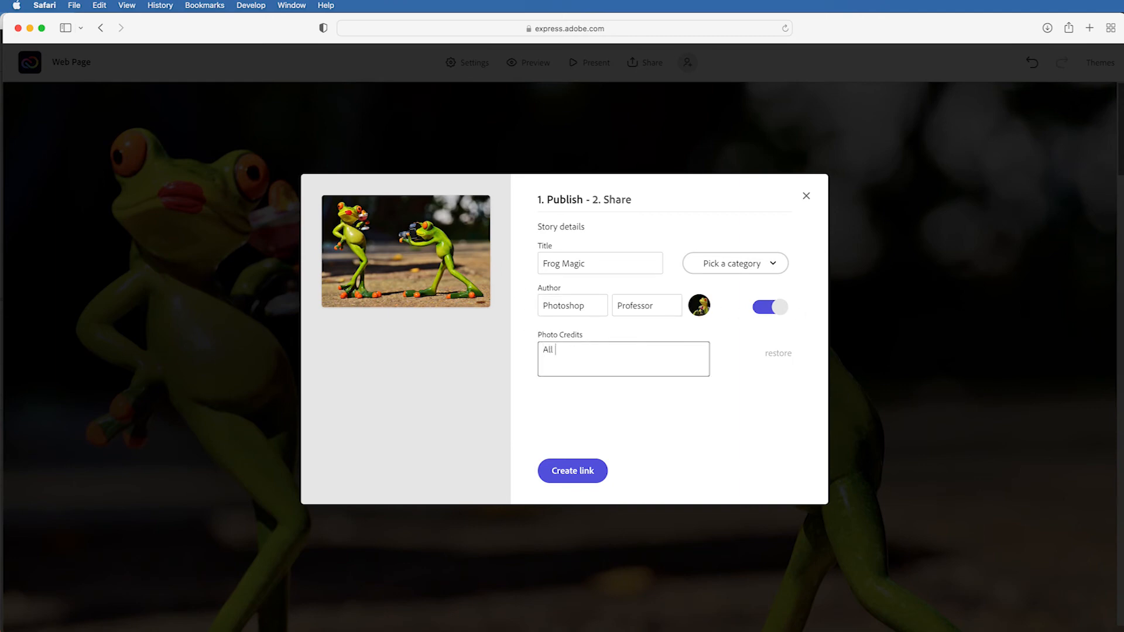
pyautogui.write('Rights reserved 2035')
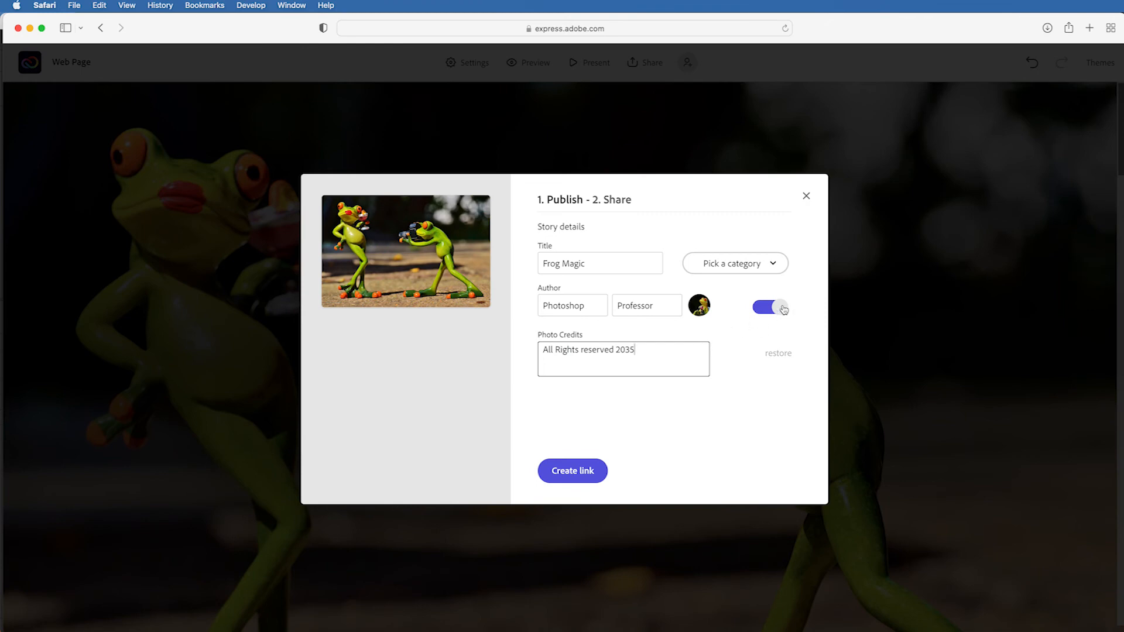
pyautogui.click(768, 308)
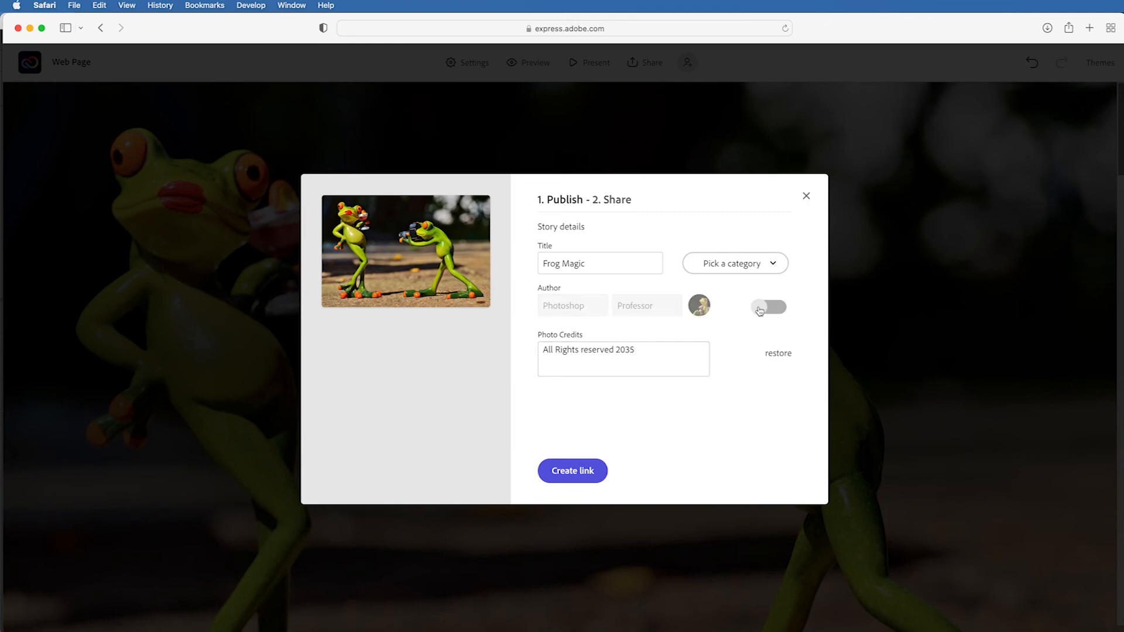
pyautogui.click(768, 308)
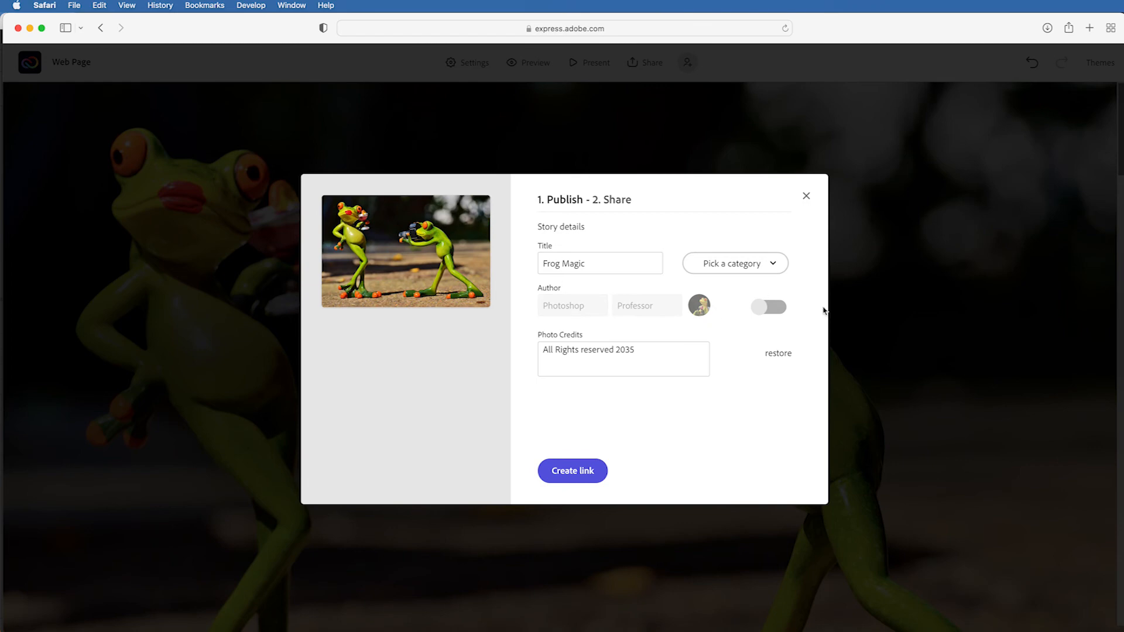
pyautogui.moveTo(572, 471)
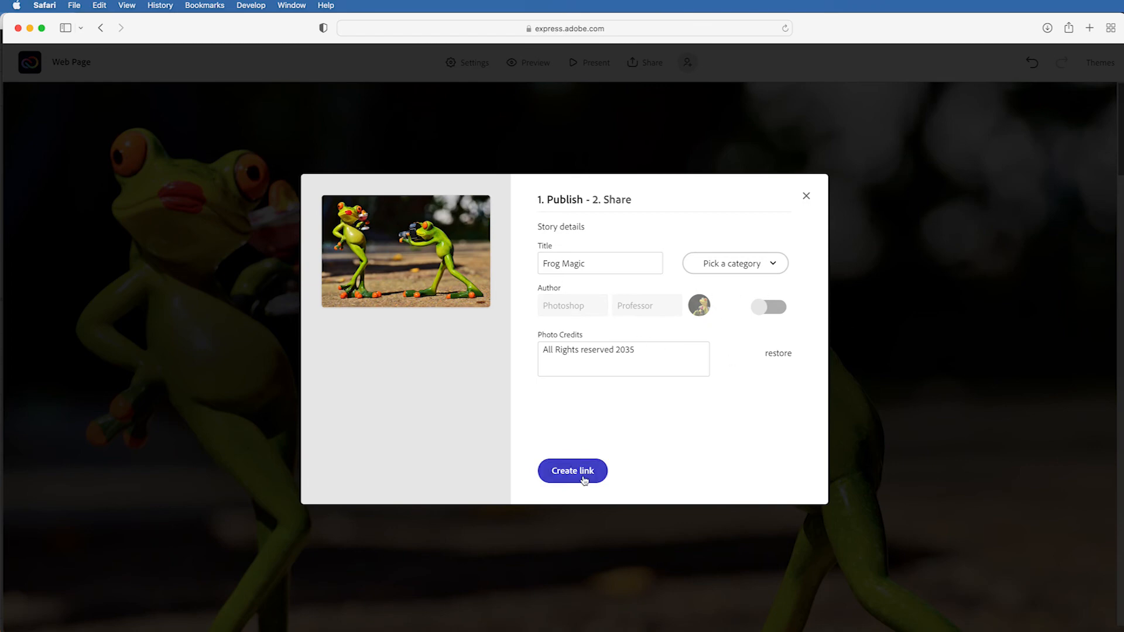
# - Create the published link and copy the shareable express.adobe.com address
pyautogui.click(572, 470)
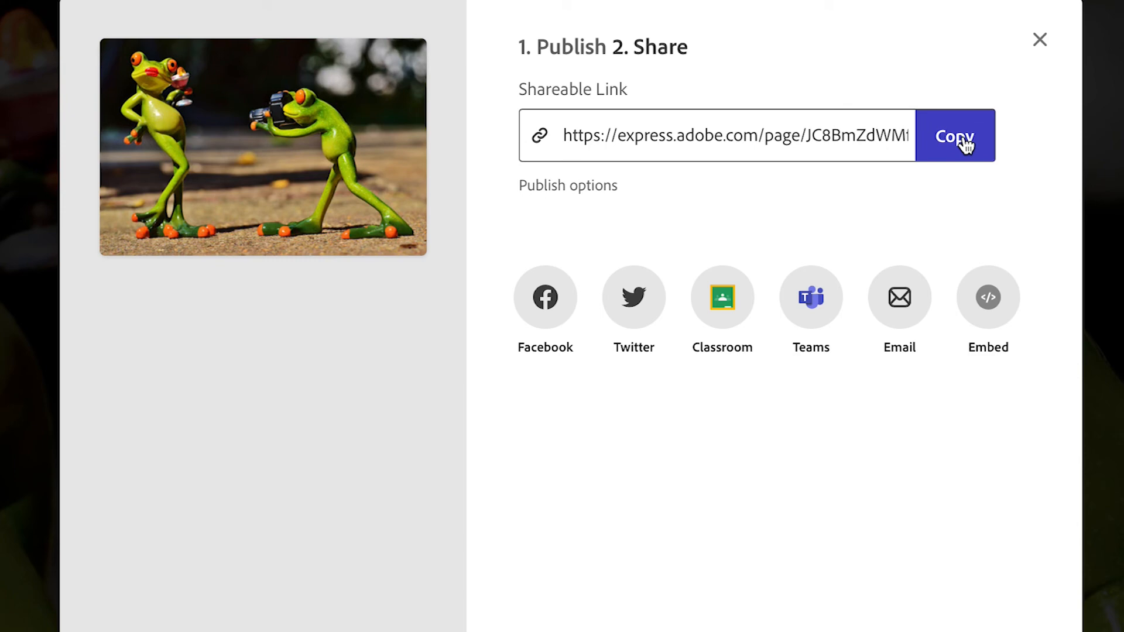
pyautogui.click(954, 136)
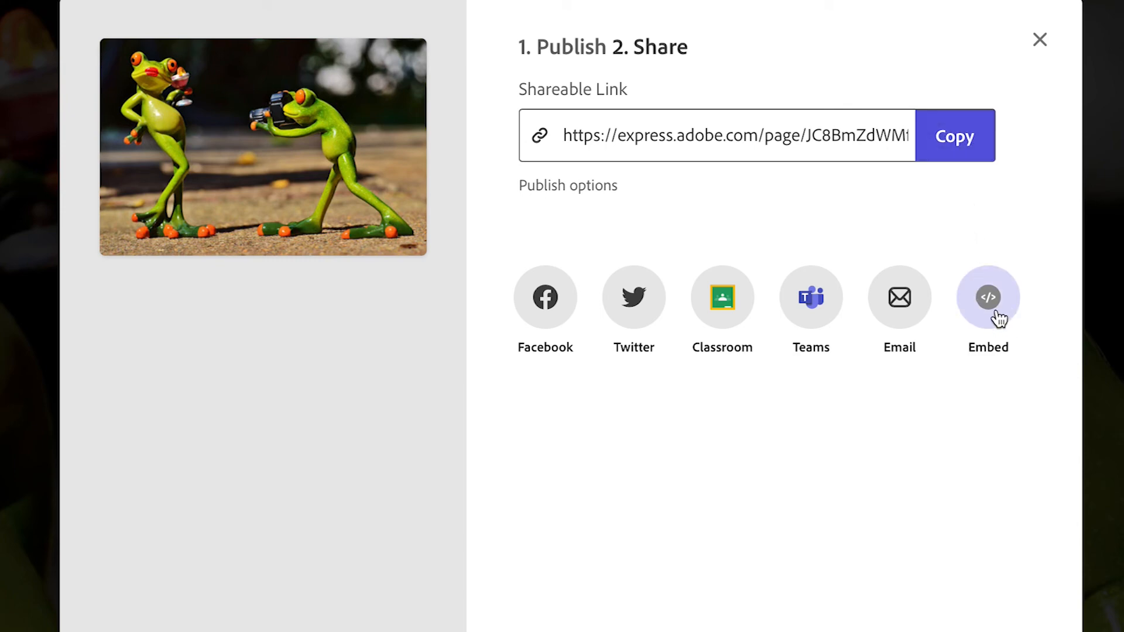
pyautogui.click(954, 136)
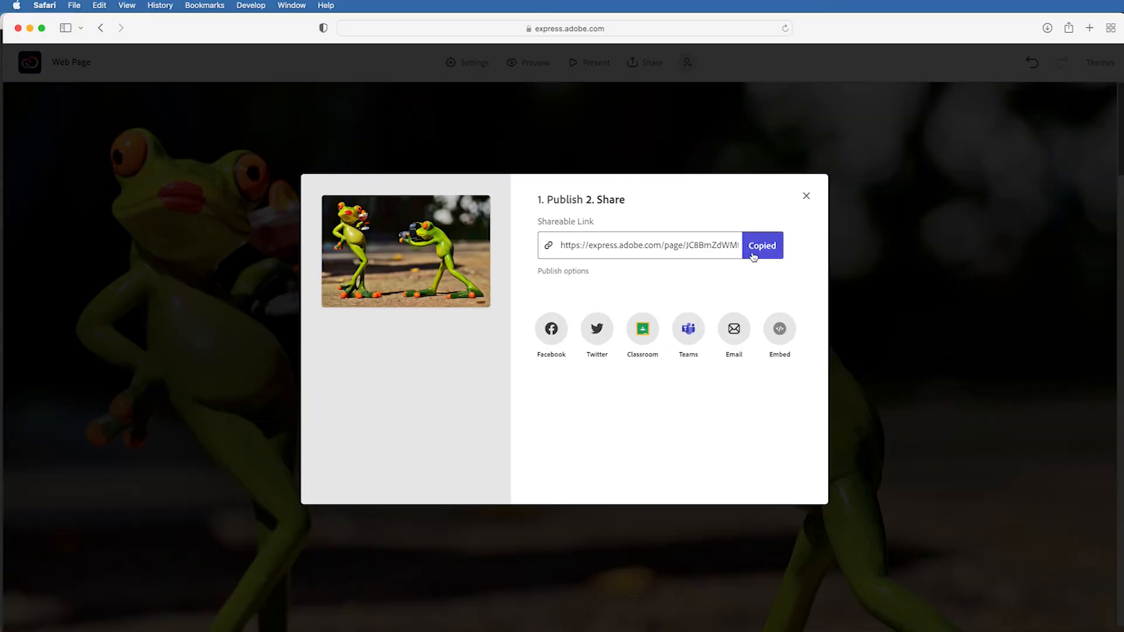
pyautogui.click(805, 196)
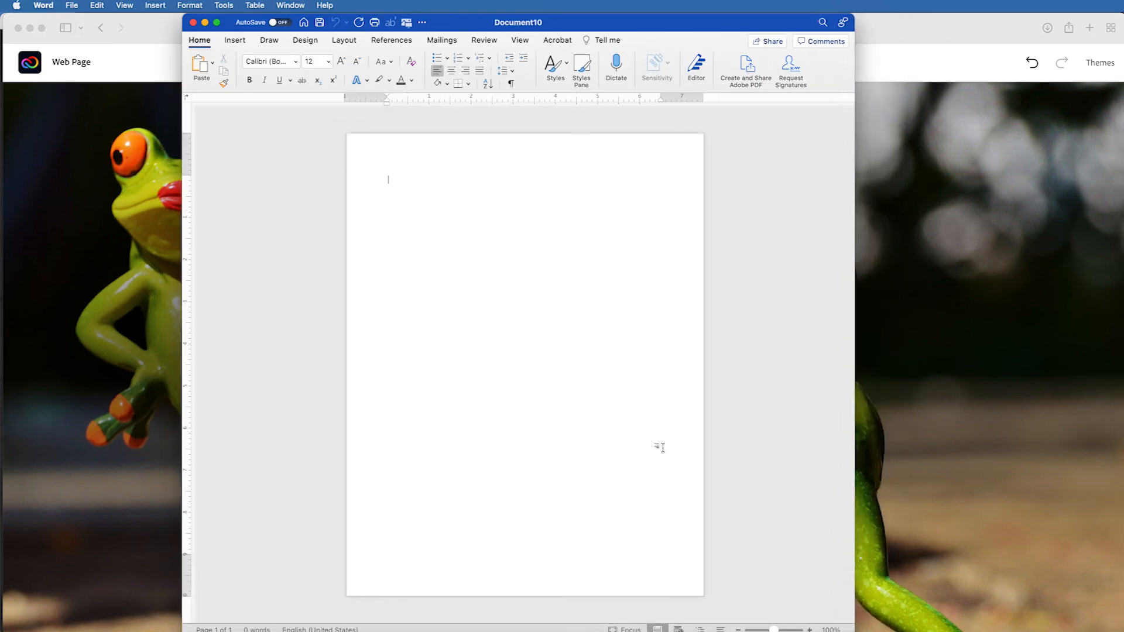
# - Write 'Here look at this:' in Word and paste the Frog Magic link as an active hyperlink
pyautogui.write('Here')
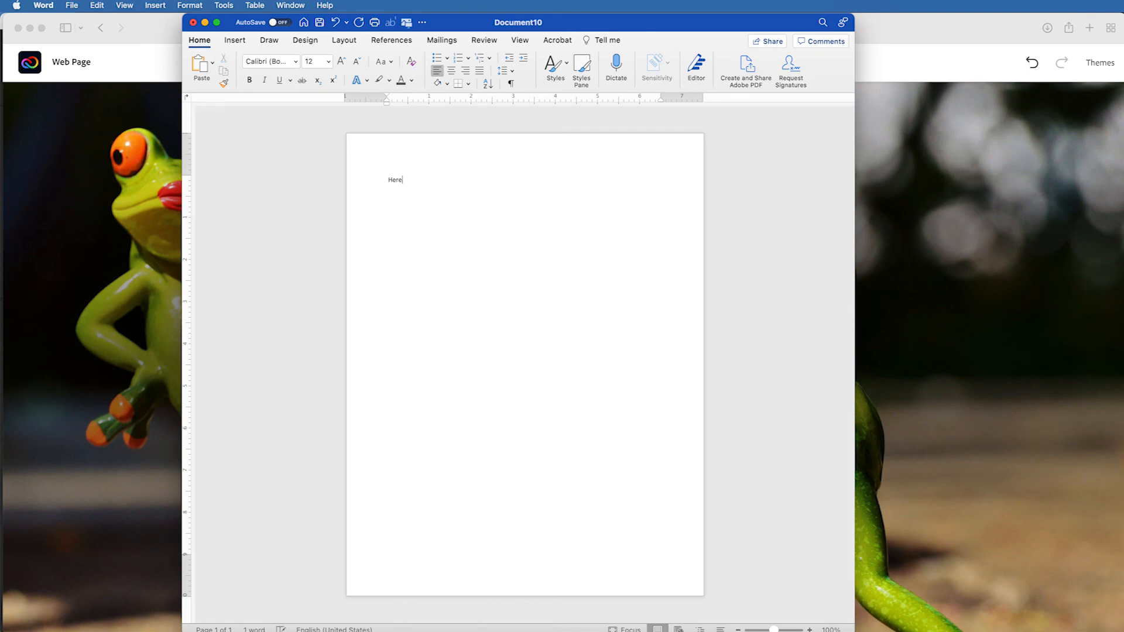
pyautogui.press('cmd+v')
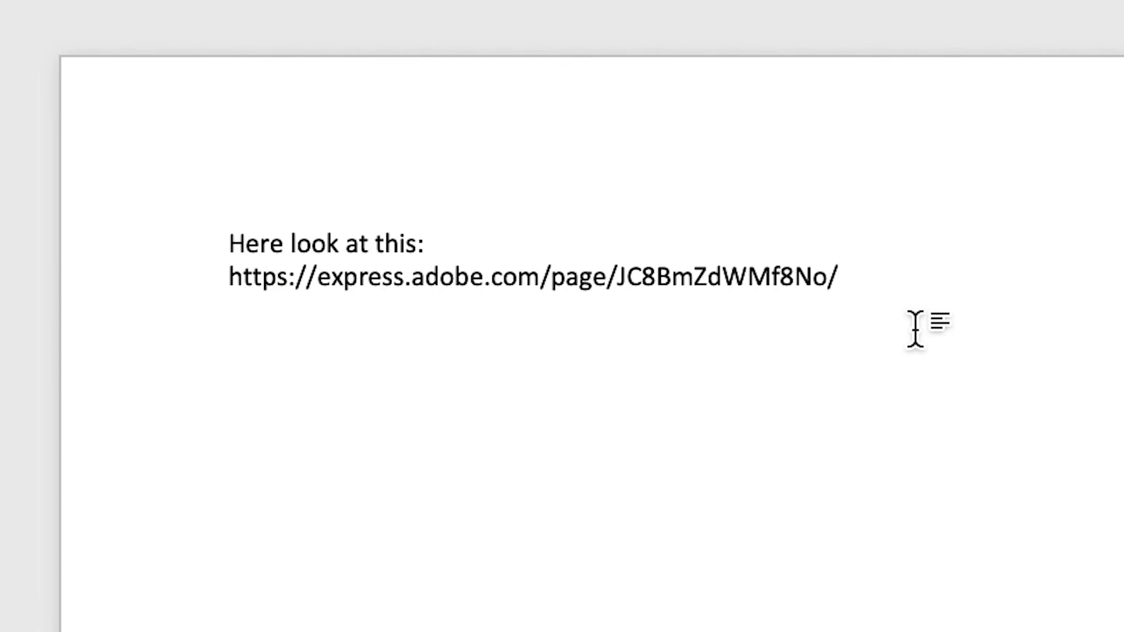
pyautogui.press('cmd+v')
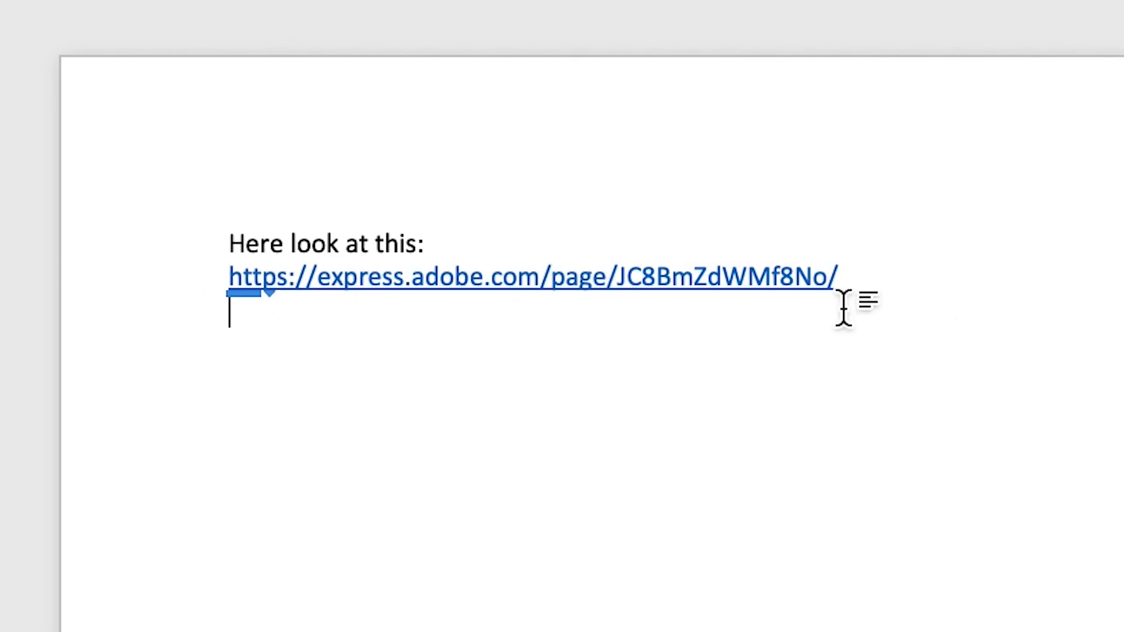
pyautogui.moveTo(462, 314)
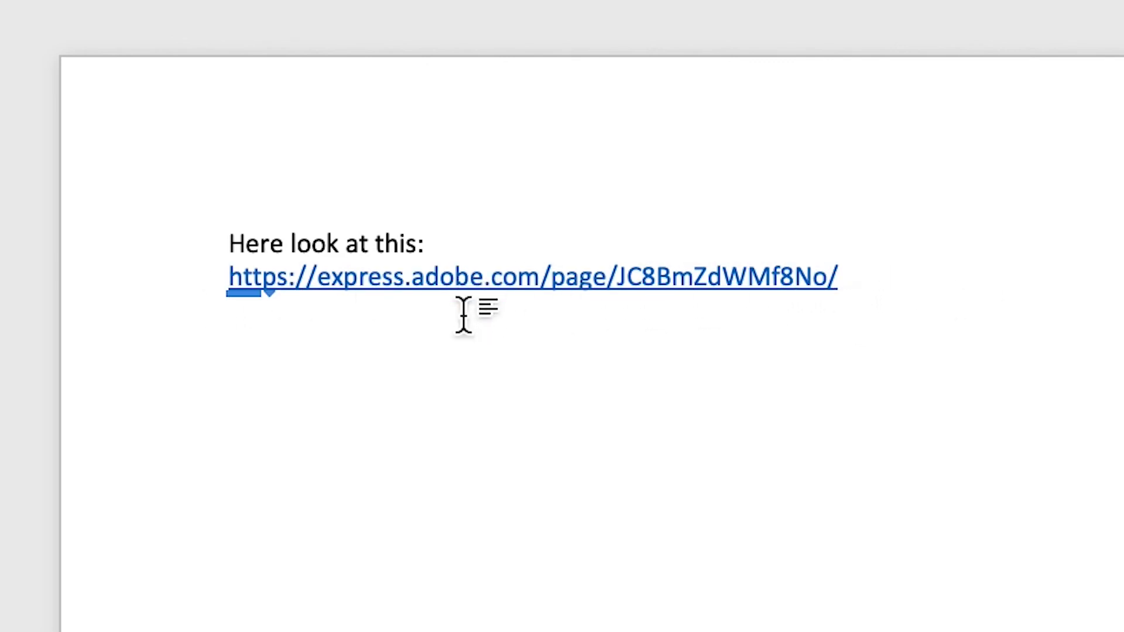
# - Check the hyperlink's address via Edit Hyperlink, leave it unchanged, and return to Safari
pyautogui.rightClick(423, 187)
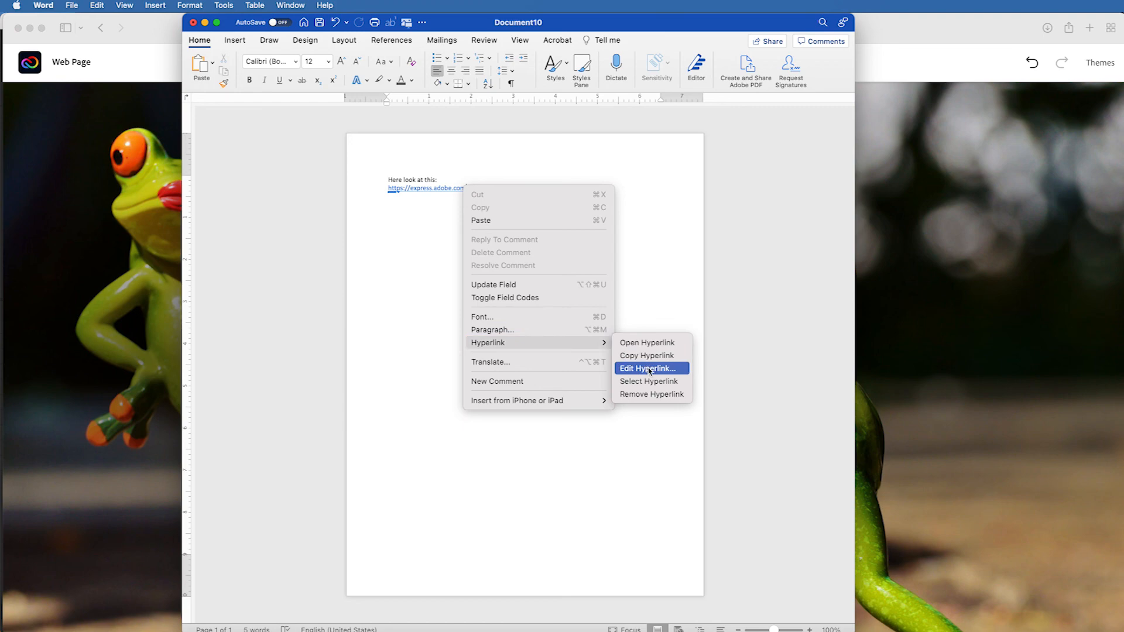
pyautogui.click(647, 368)
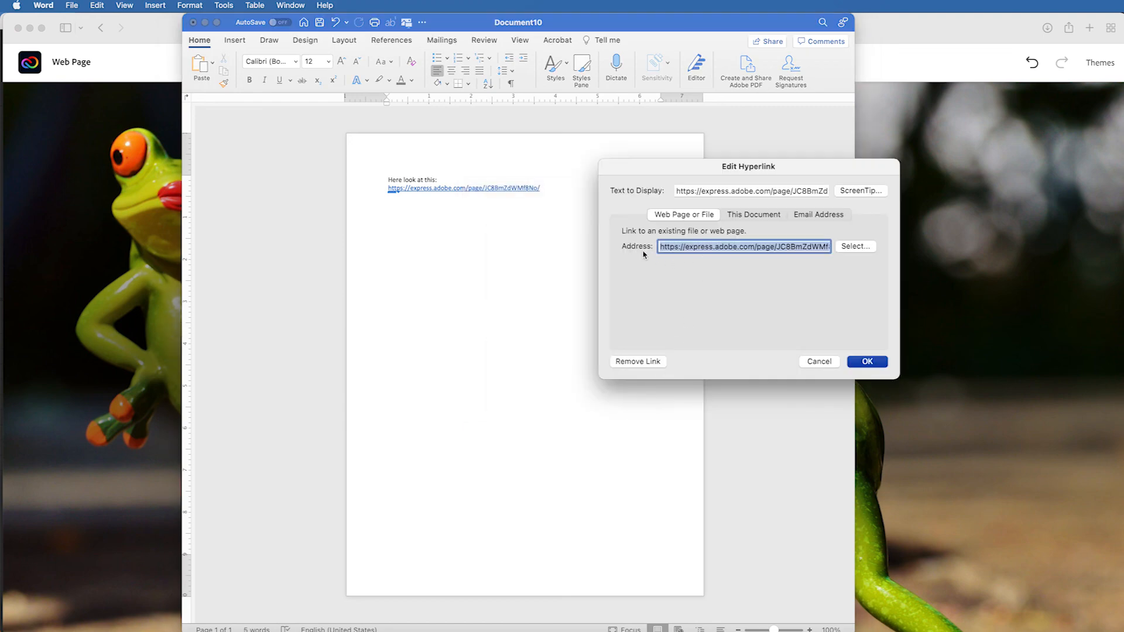
pyautogui.click(867, 361)
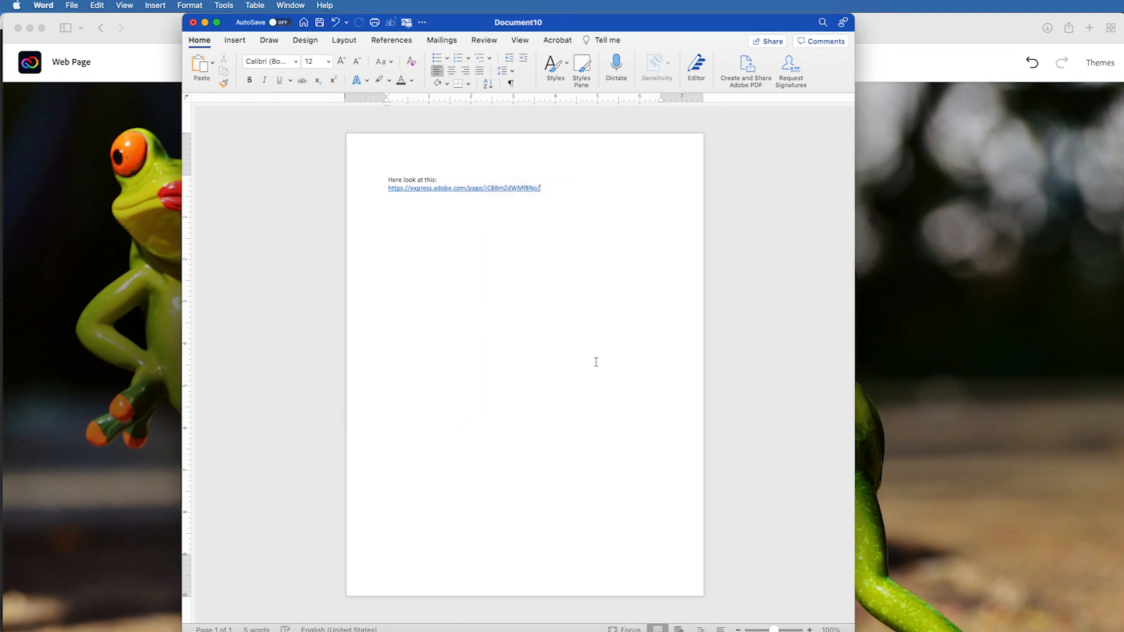
pyautogui.click(463, 187)
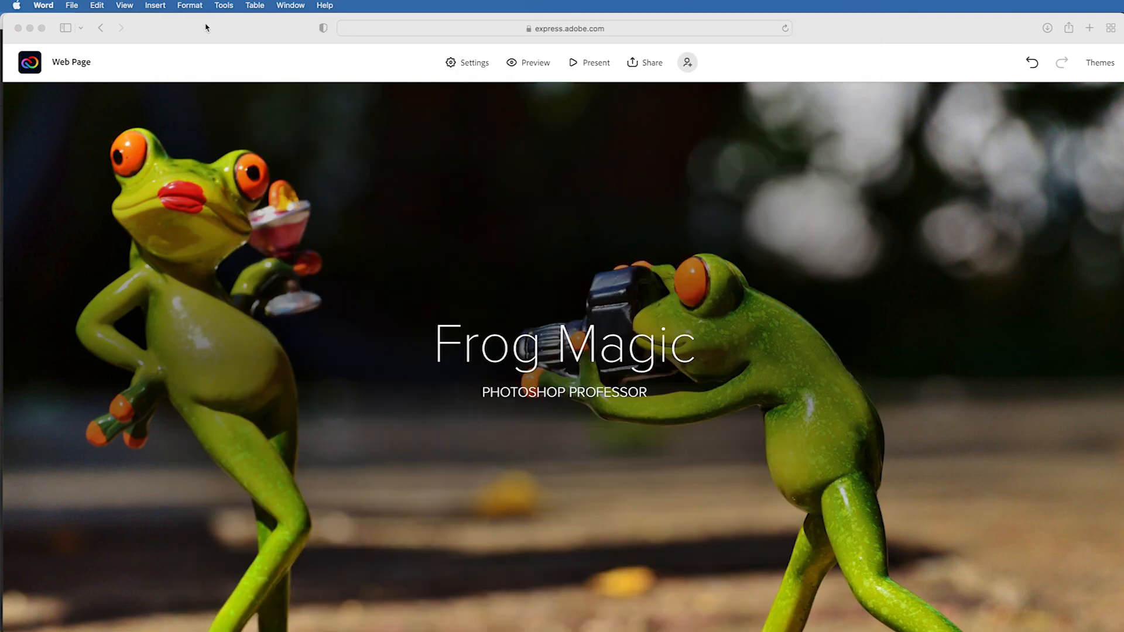